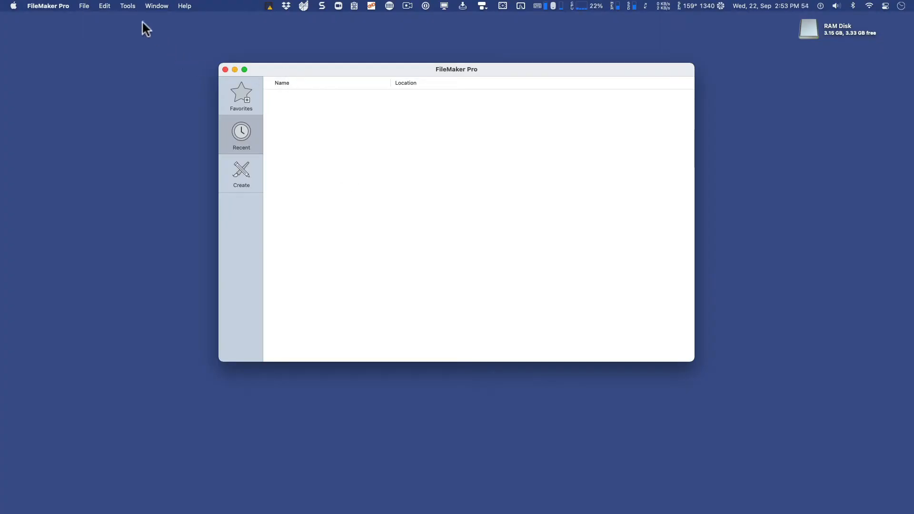
Create a new blank database file via File > Create New > Blank
left_click(84, 6)
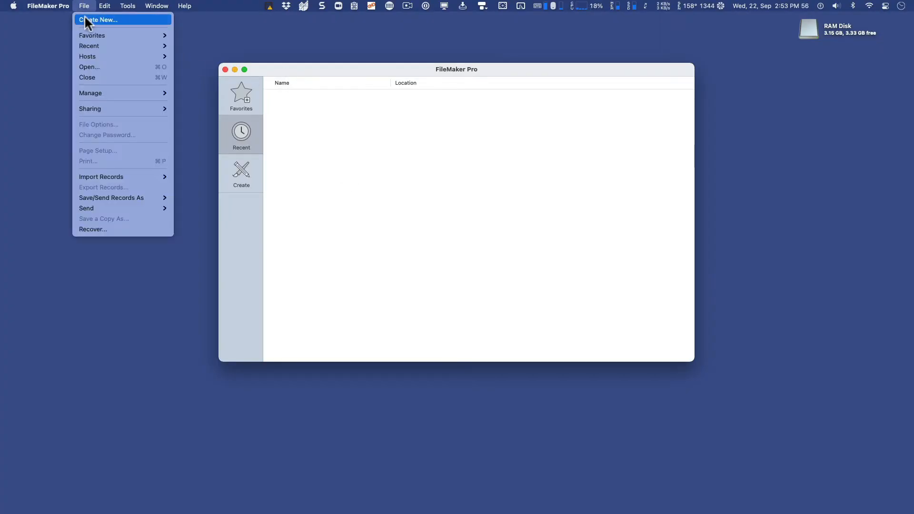
left_click(106, 20)
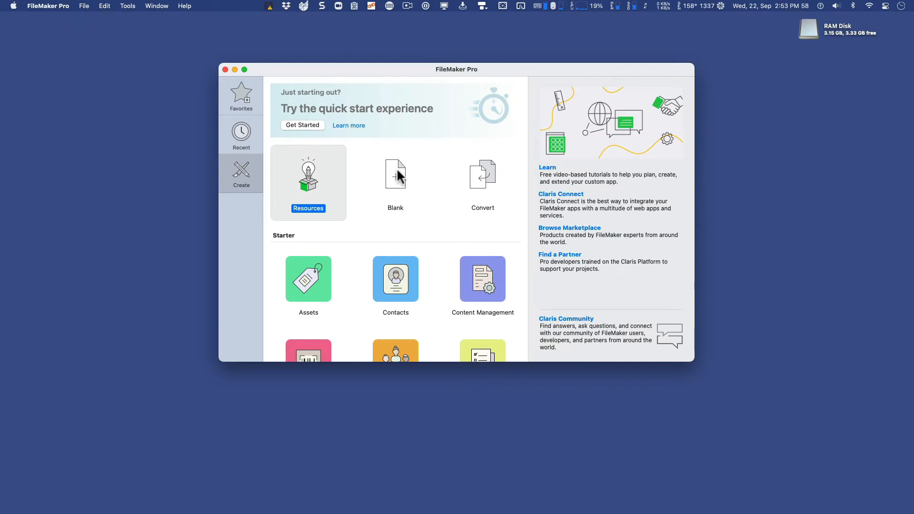
left_click(395, 175)
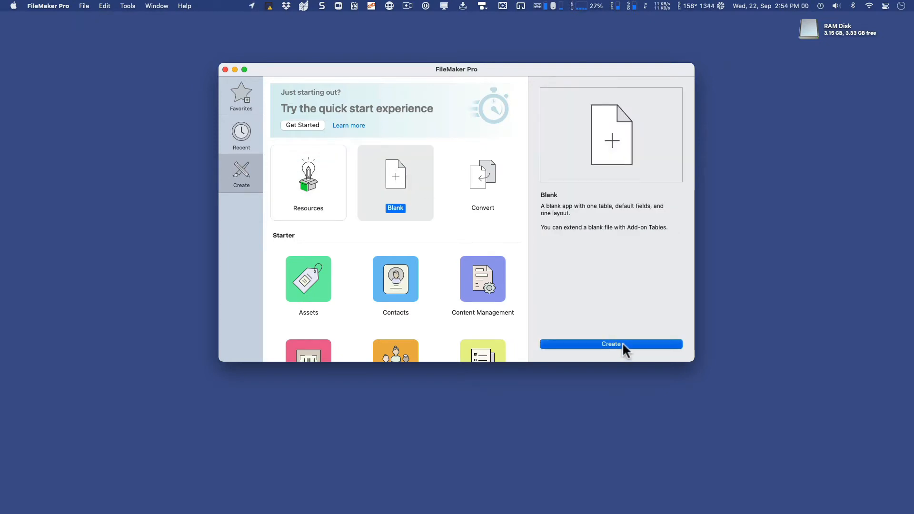
left_click(611, 344)
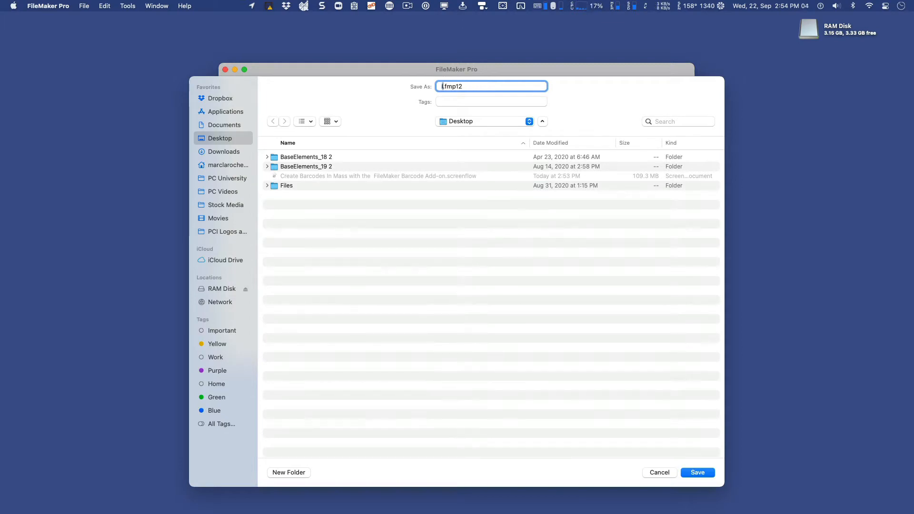
Save the file as Inventory, then add Barcode String (Text) and Barcode Image (Container) fields
type("Inventory")
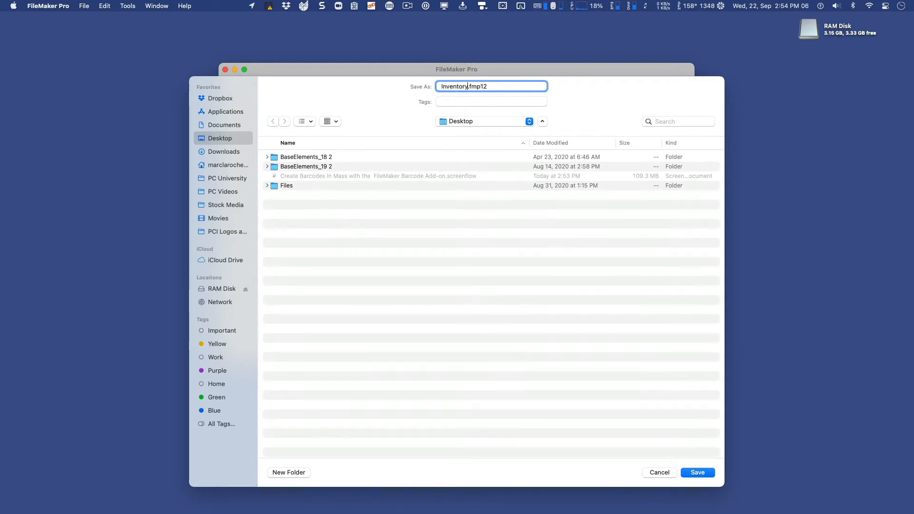
left_click(697, 472)
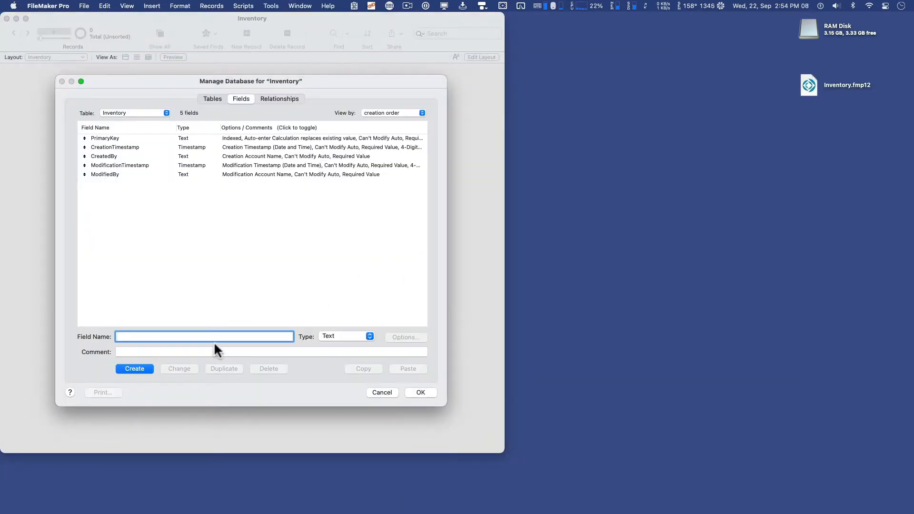
mouse_move(174, 319)
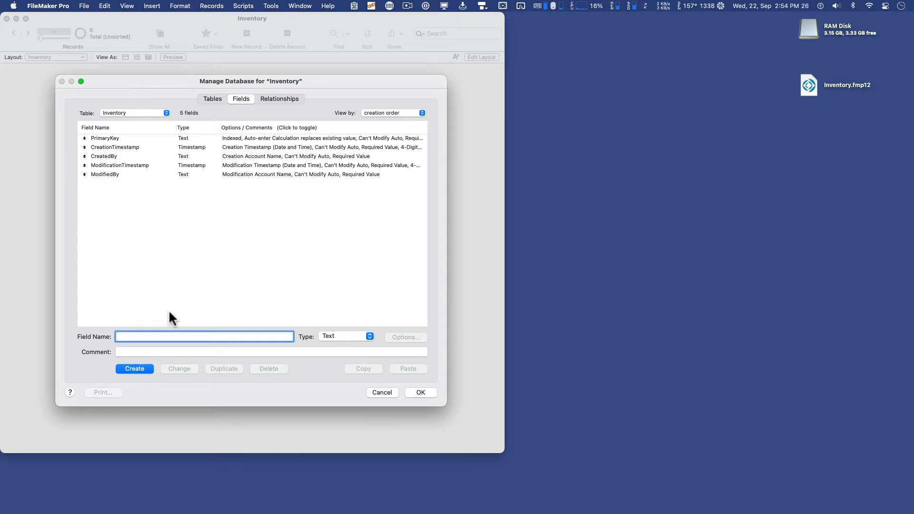
mouse_move(164, 268)
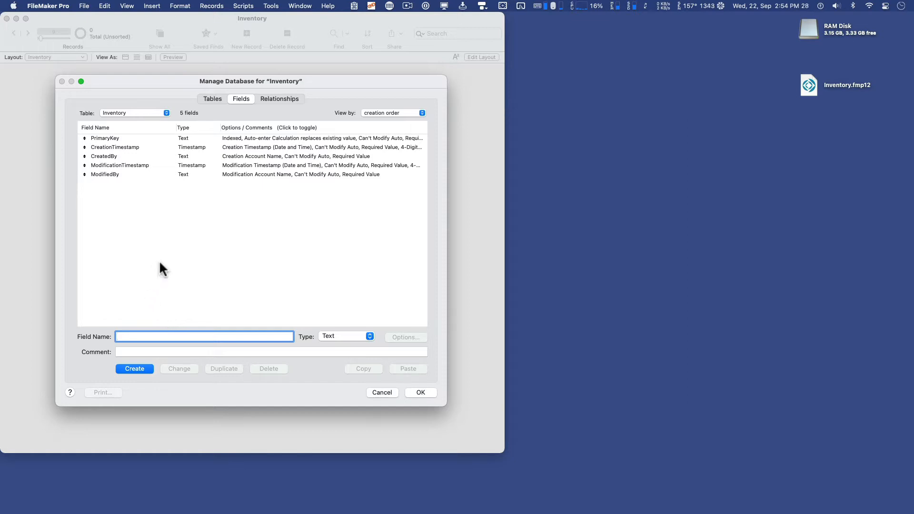
mouse_move(173, 272)
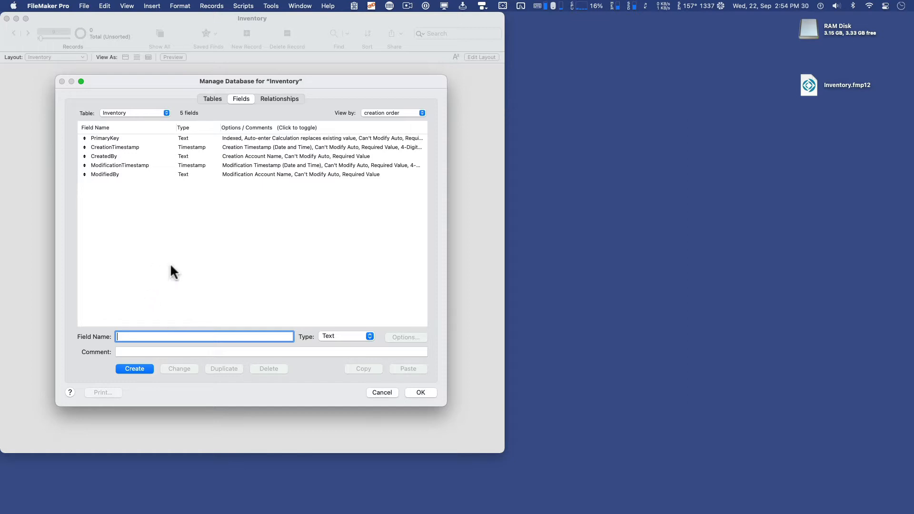
mouse_move(158, 324)
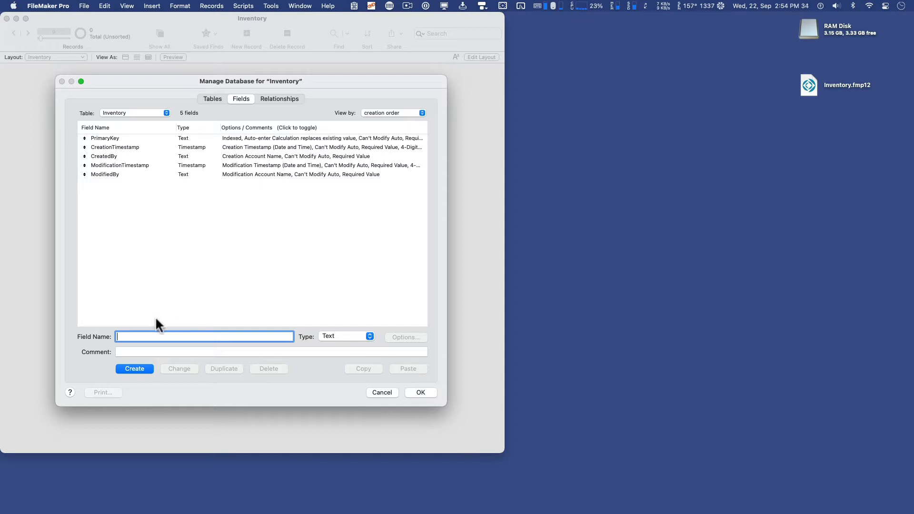
mouse_move(142, 336)
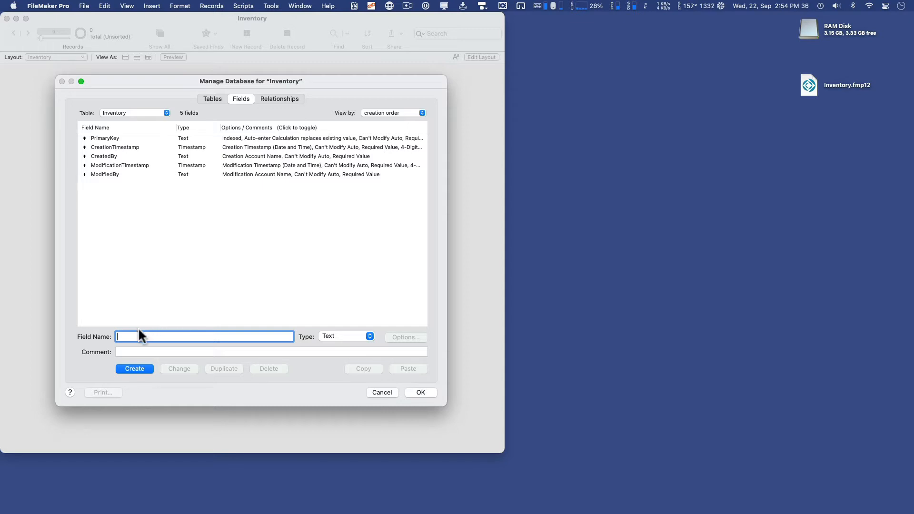
type("Barcode String")
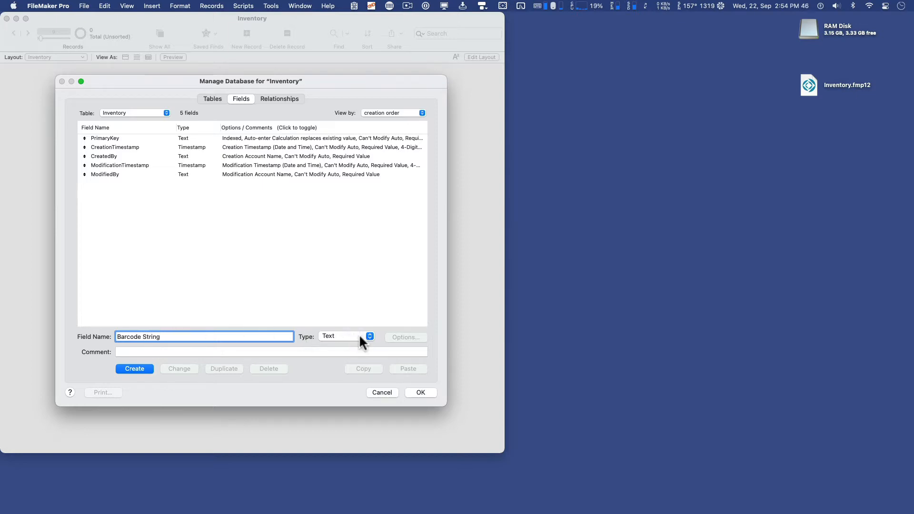
mouse_move(347, 347)
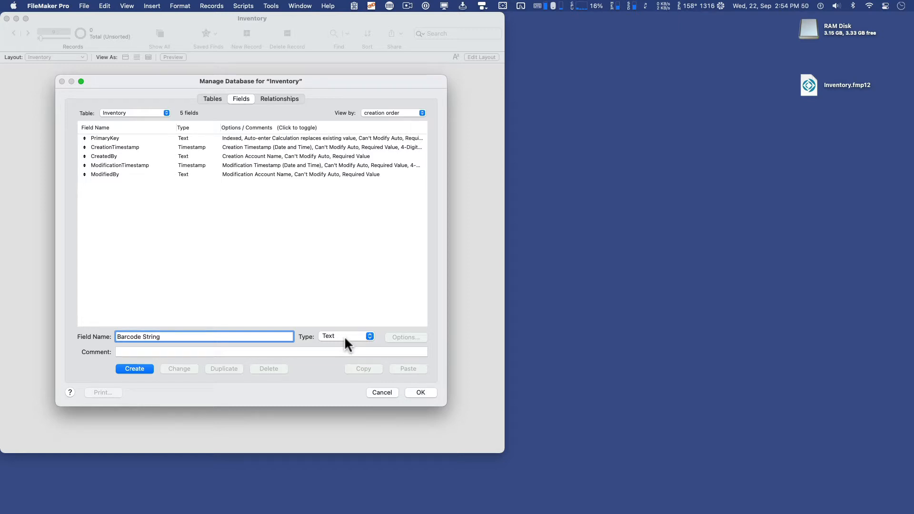
left_click(183, 336)
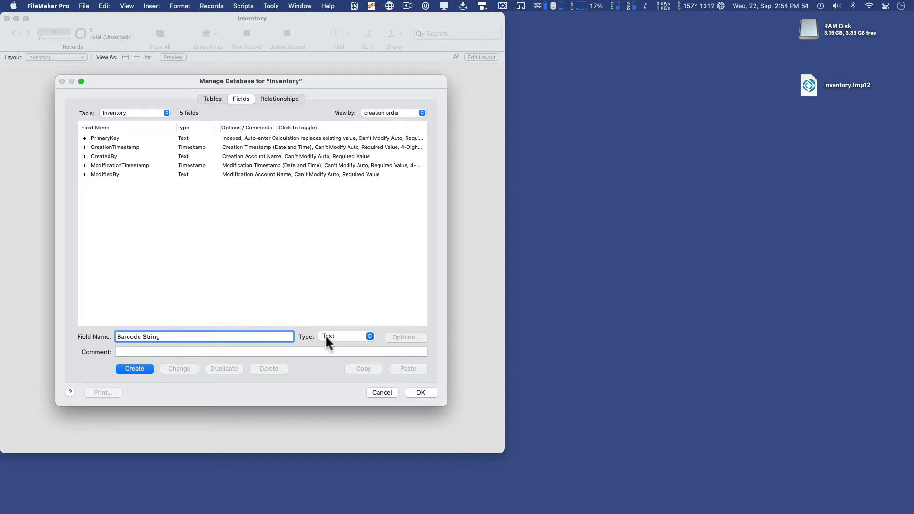
mouse_move(340, 344)
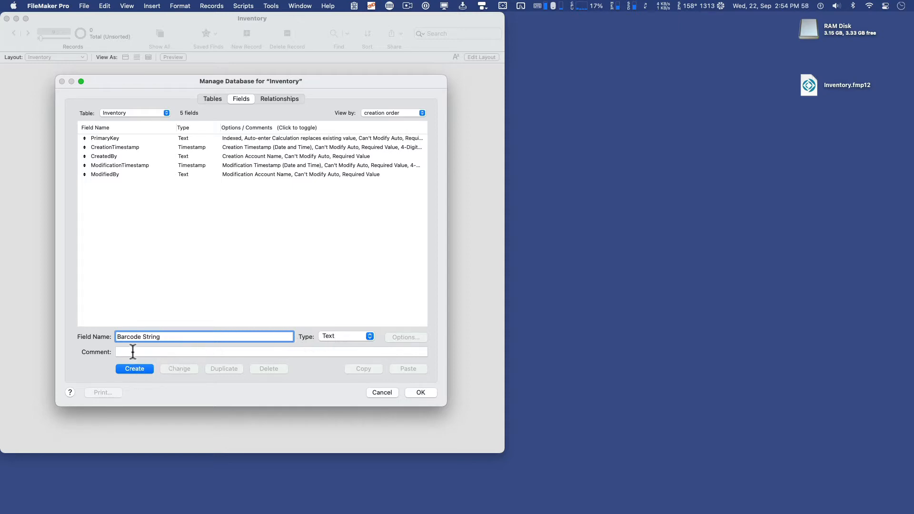
left_click(134, 368)
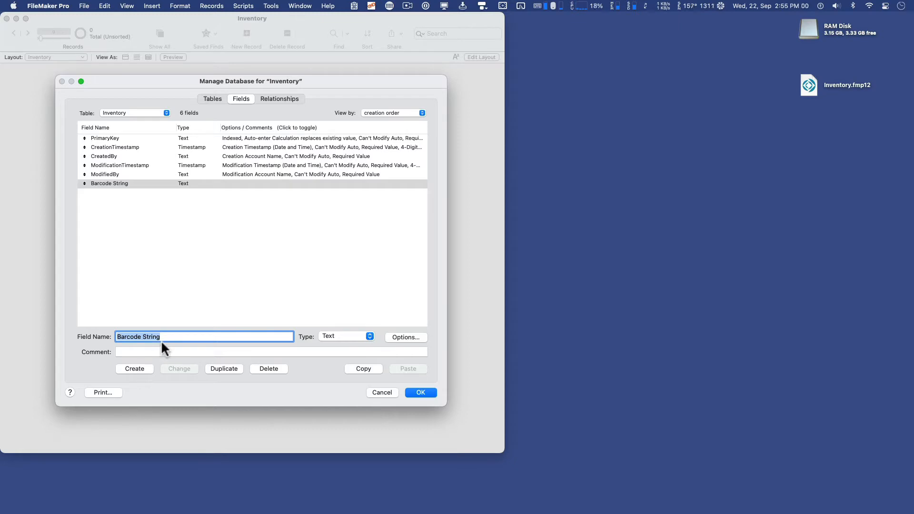
type("Barcode")
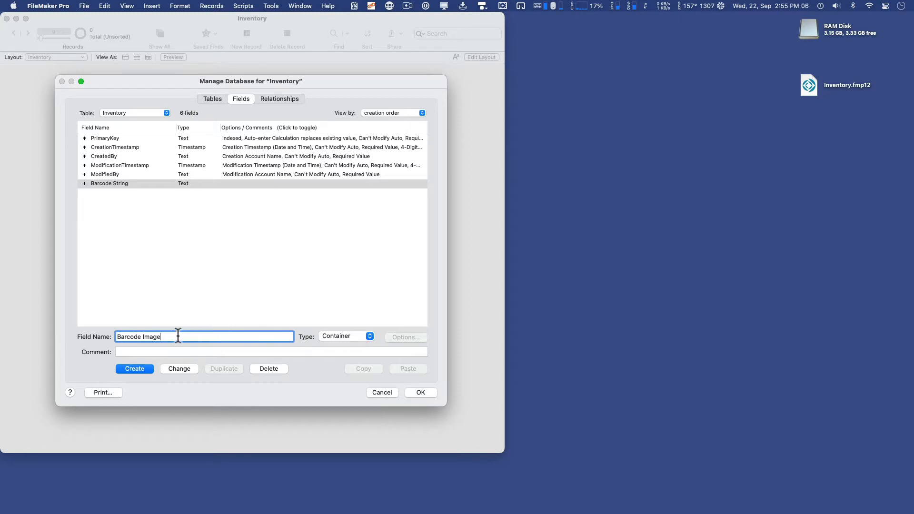
mouse_move(358, 344)
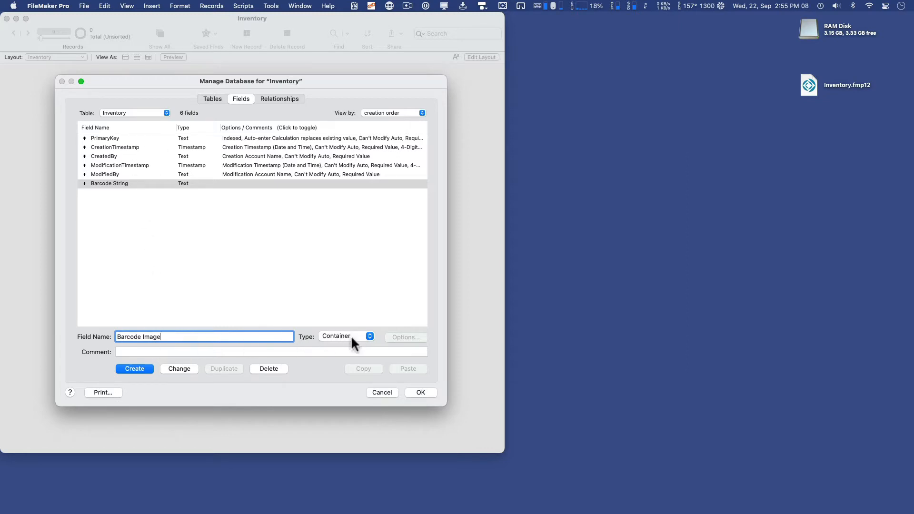
left_click(135, 369)
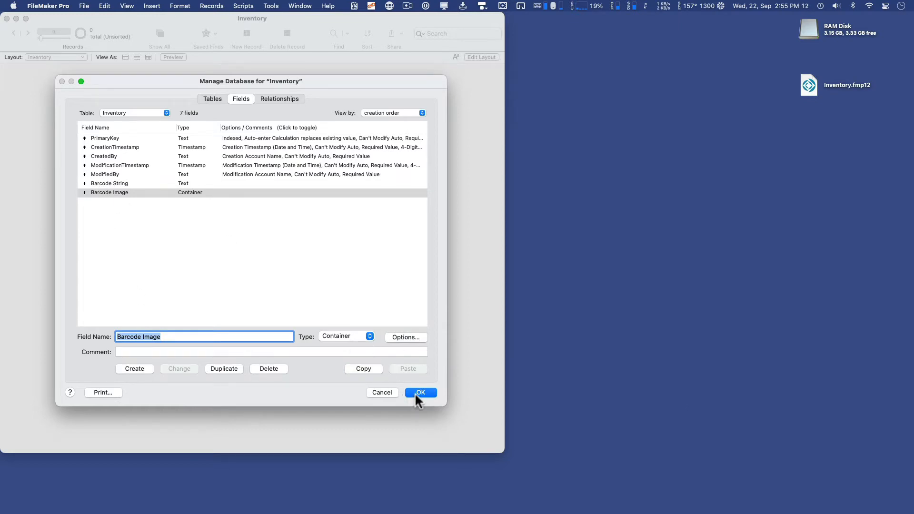
left_click(421, 392)
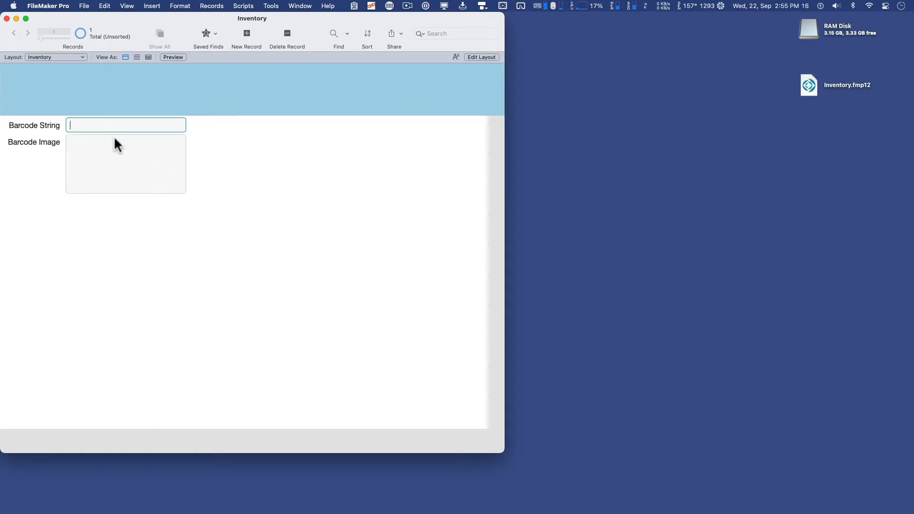
mouse_move(241, 132)
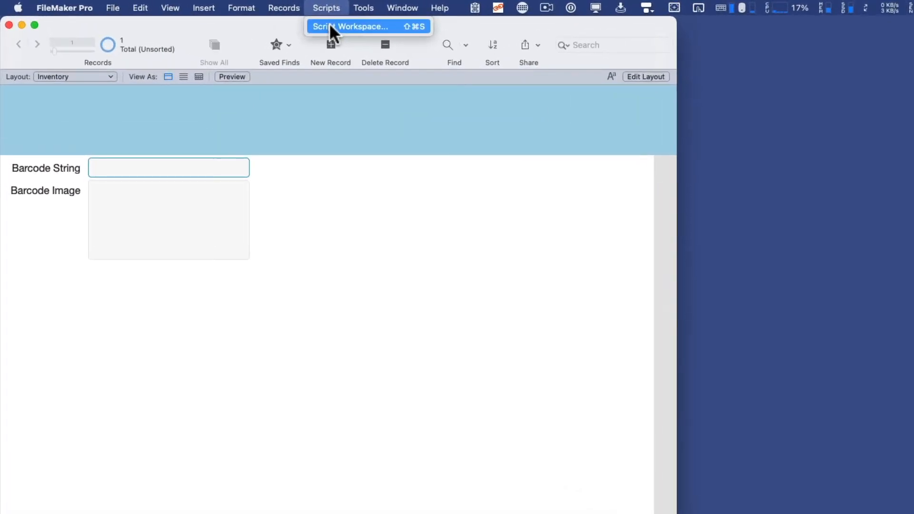
Write script 'Create 5K Records' with New Record/Request and Exit Loop If Get(FoundCount) = 5000
left_click(355, 26)
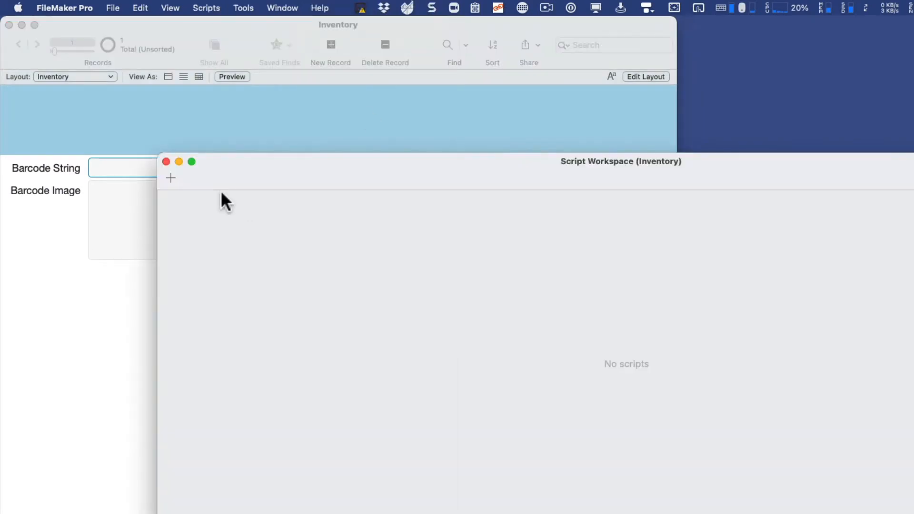
left_click(170, 178)
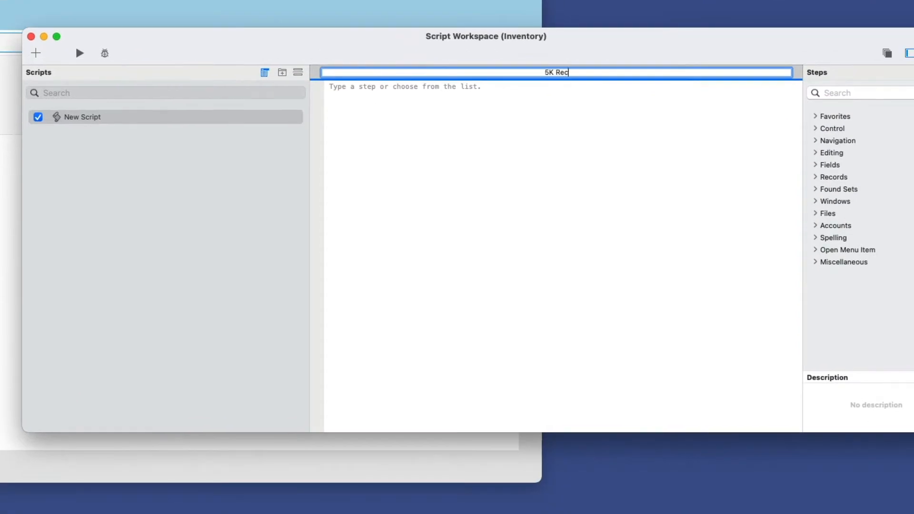
type("Create 5K Records")
left_click(563, 87)
type("Loop")
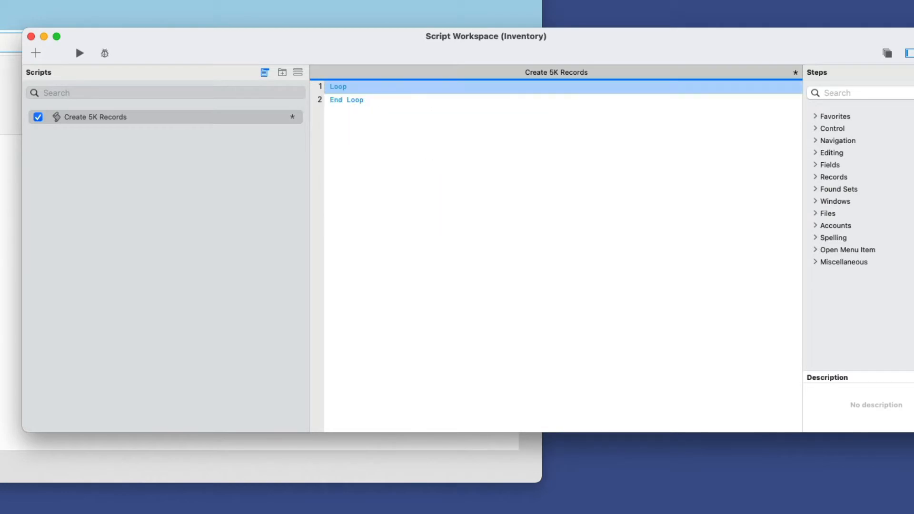
type("new")
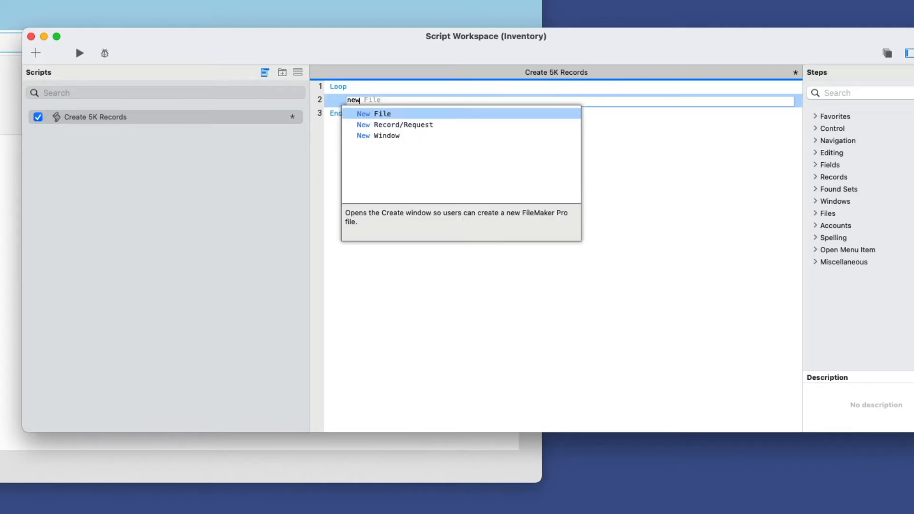
left_click(395, 124)
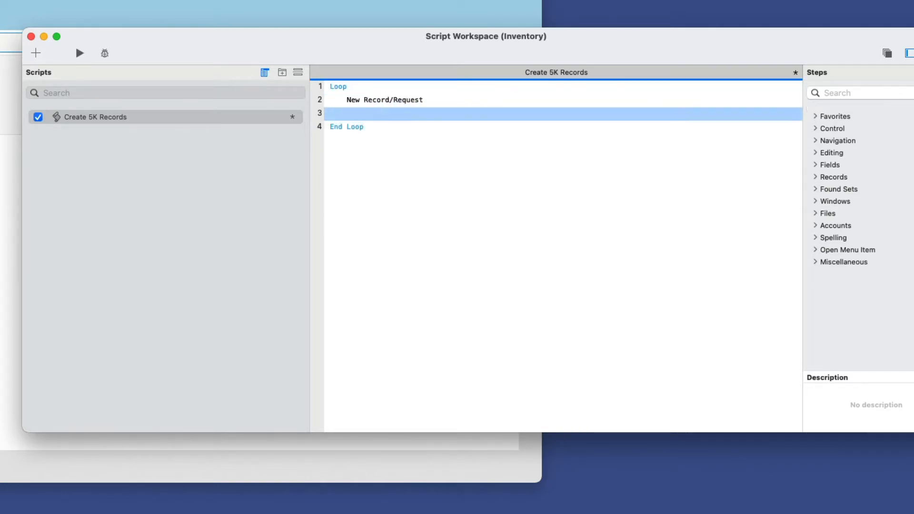
type("exit")
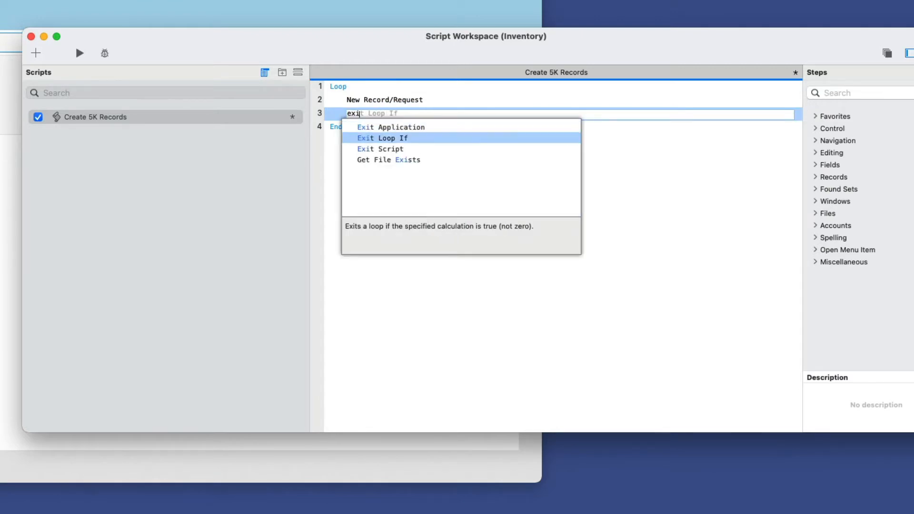
left_click(382, 138)
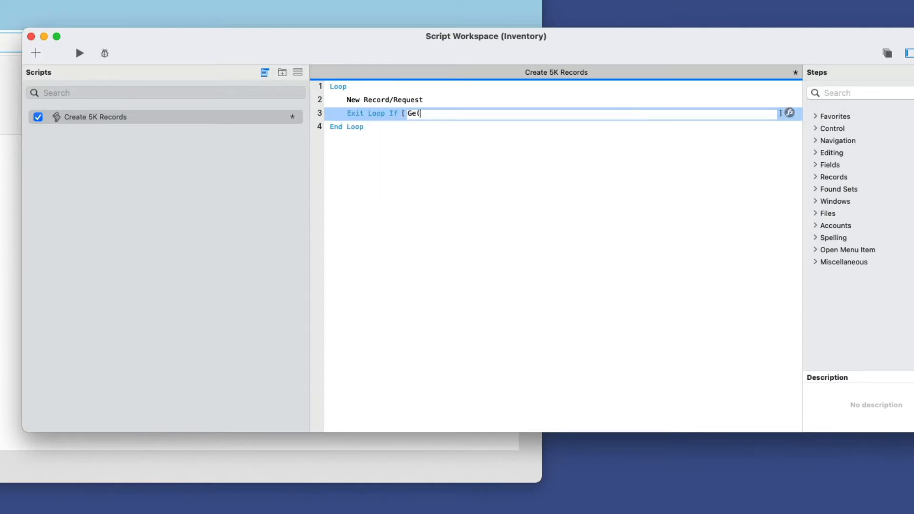
type("t(foundCount")
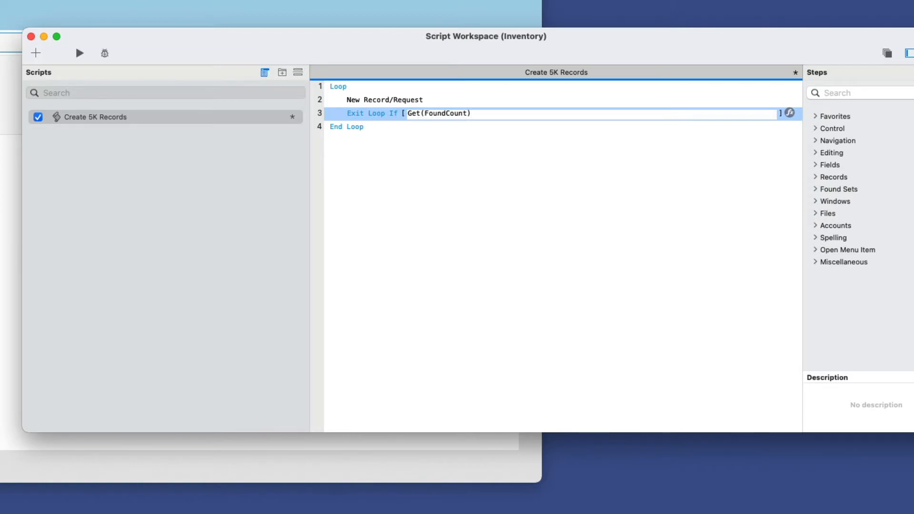
type("= 5000")
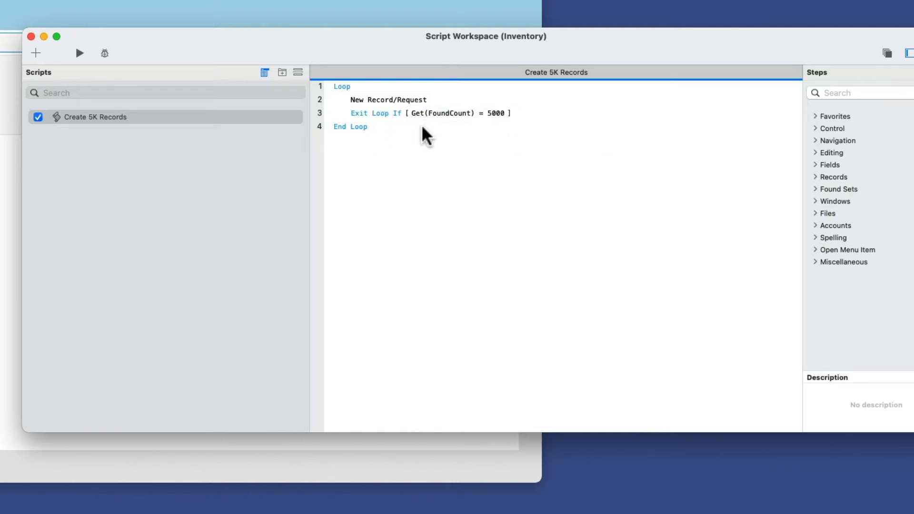
mouse_move(77, 57)
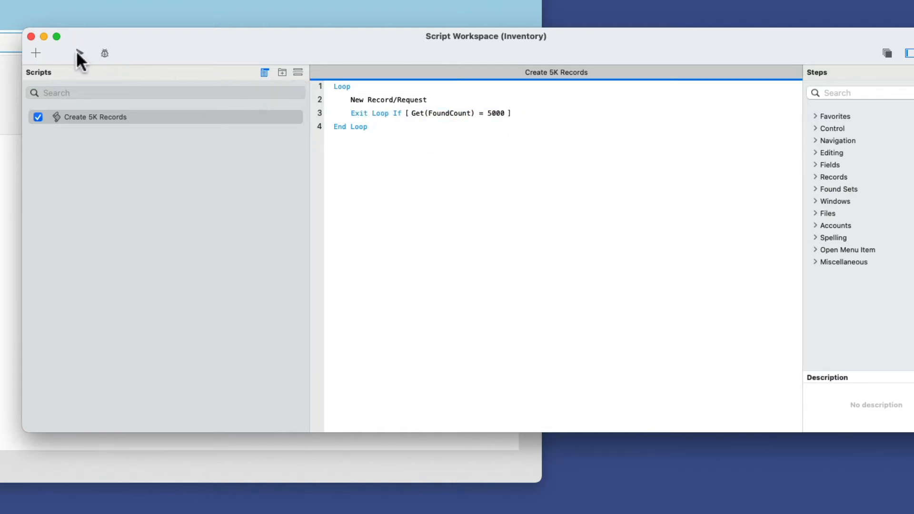
mouse_move(80, 53)
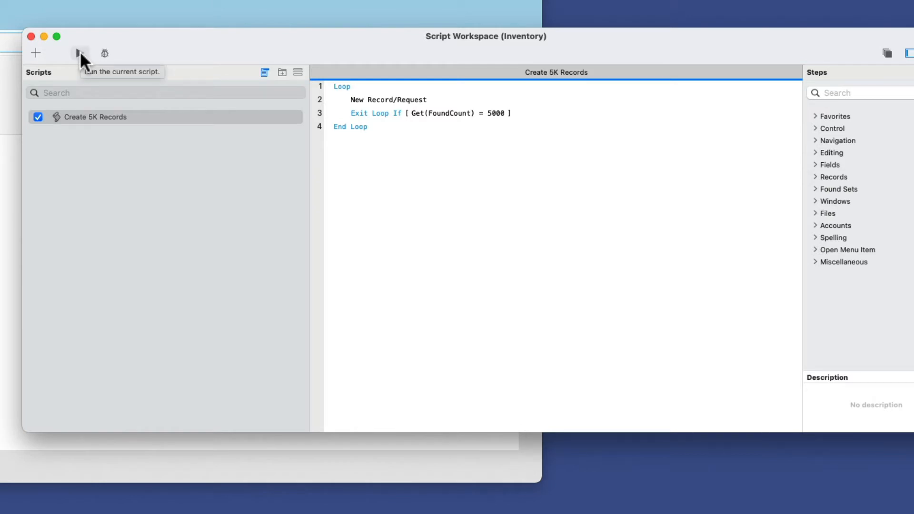
Run Create 5K Records, then fill Barcode String in all 5000 records with serial numbers
left_click(79, 52)
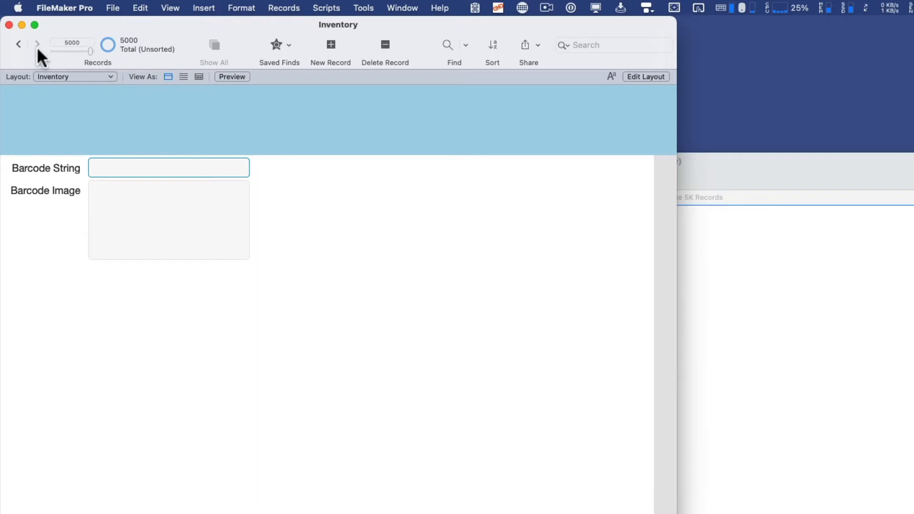
mouse_move(112, 57)
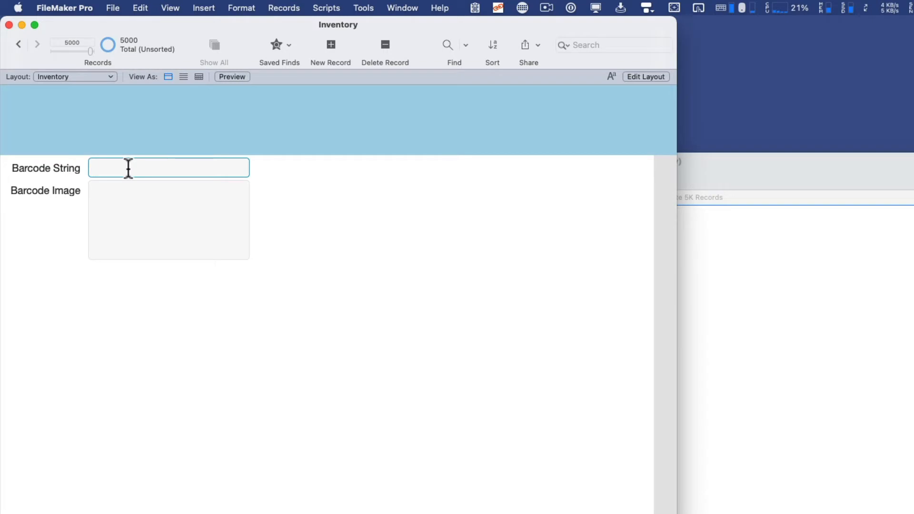
left_click(283, 8)
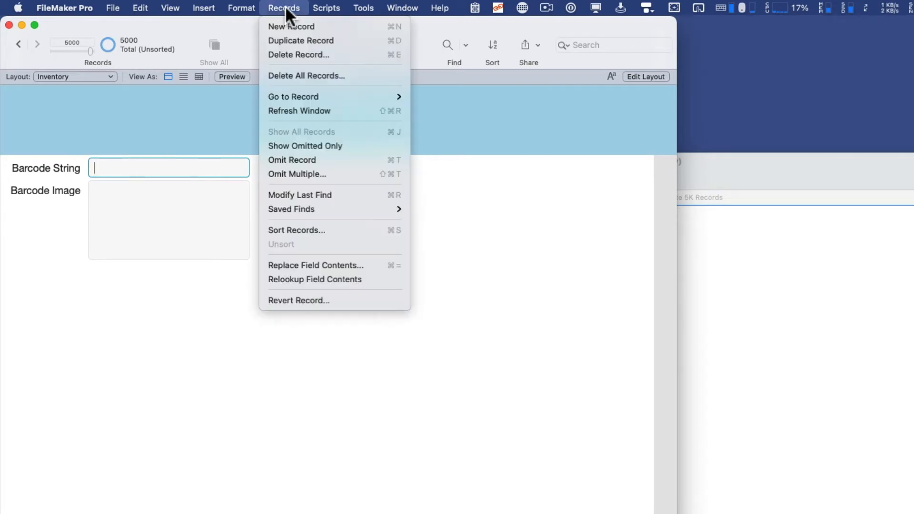
mouse_move(324, 286)
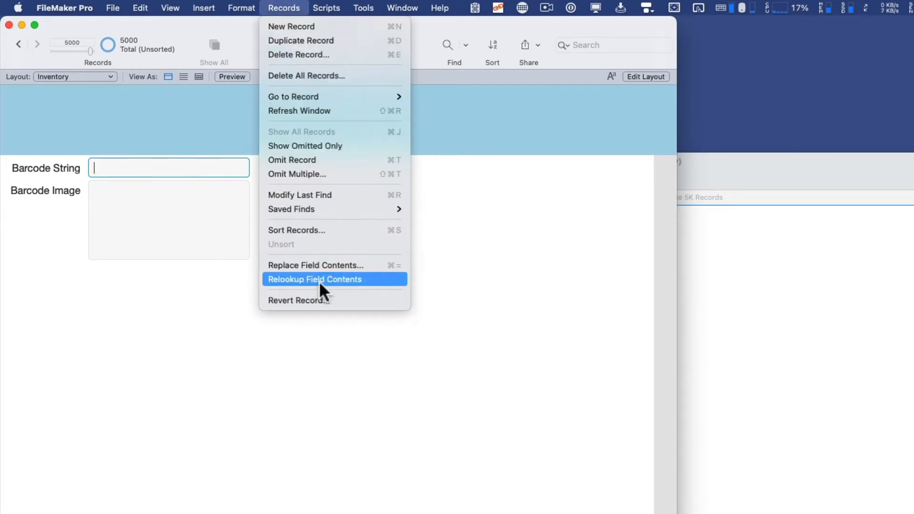
left_click(315, 265)
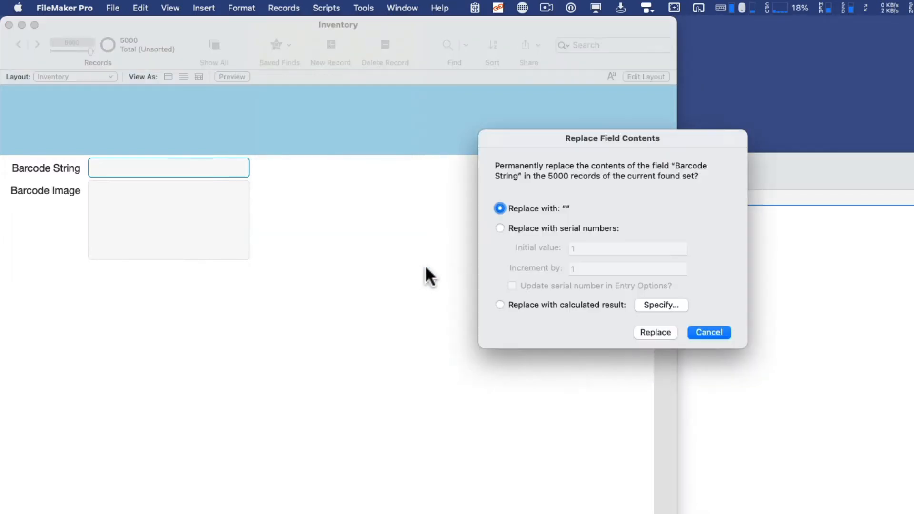
left_click(500, 228)
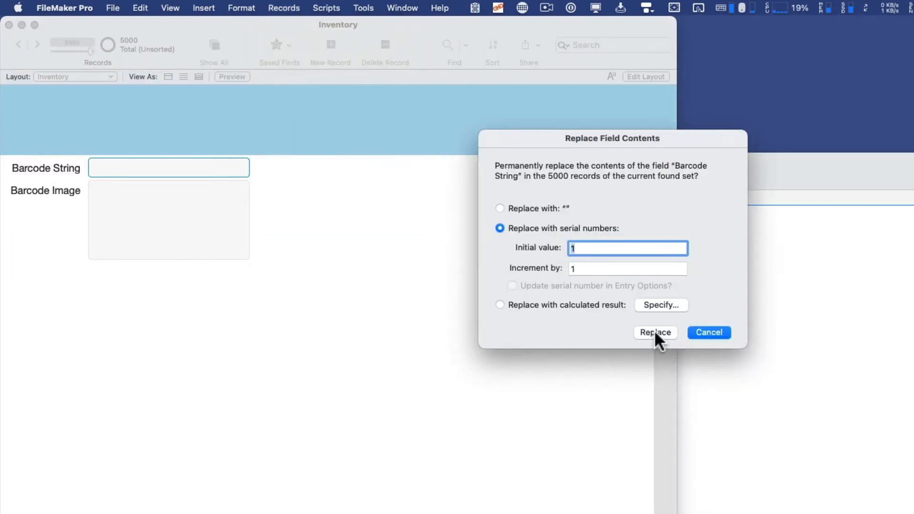
left_click(655, 332)
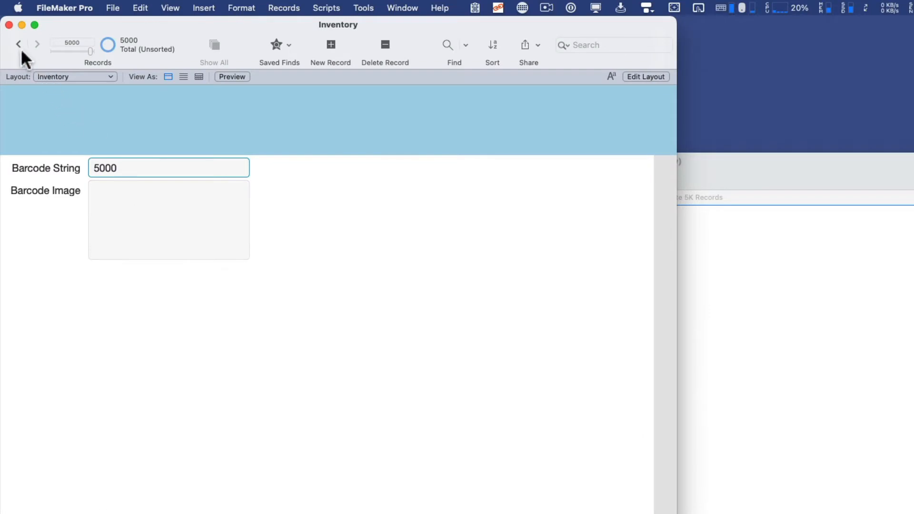
left_click(20, 45)
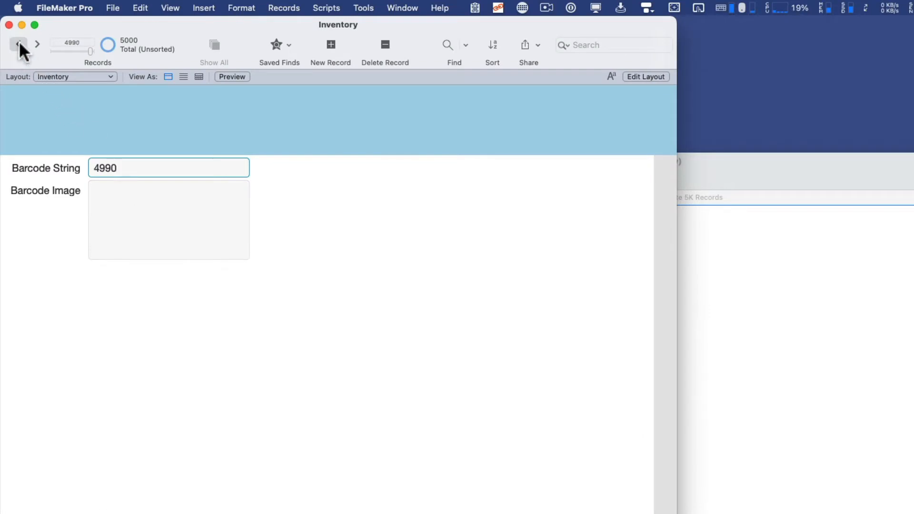
left_click(19, 45)
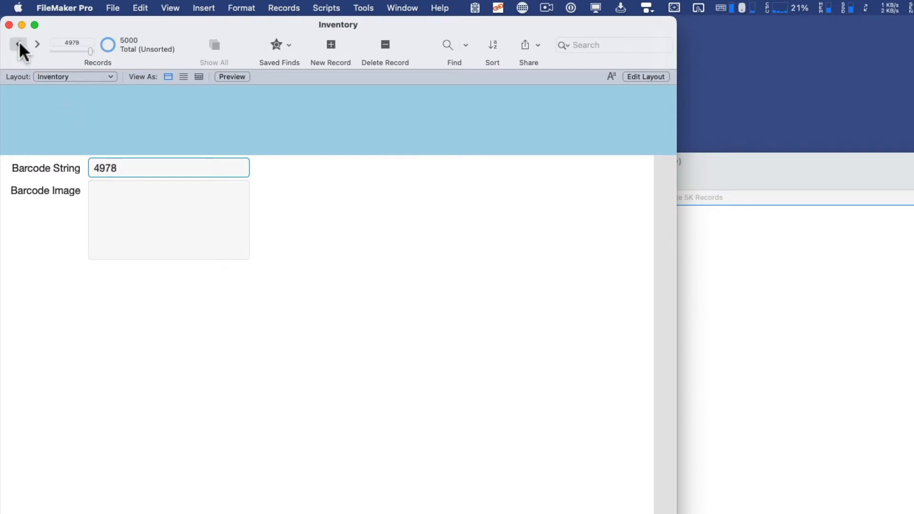
Focus the Barcode String field and reopen Records > Replace Field Contents for it
left_click(19, 44)
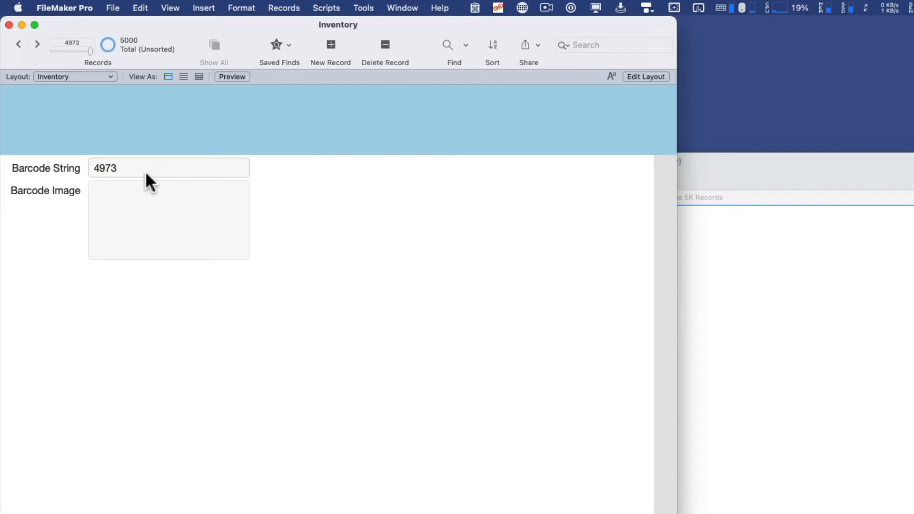
mouse_move(172, 177)
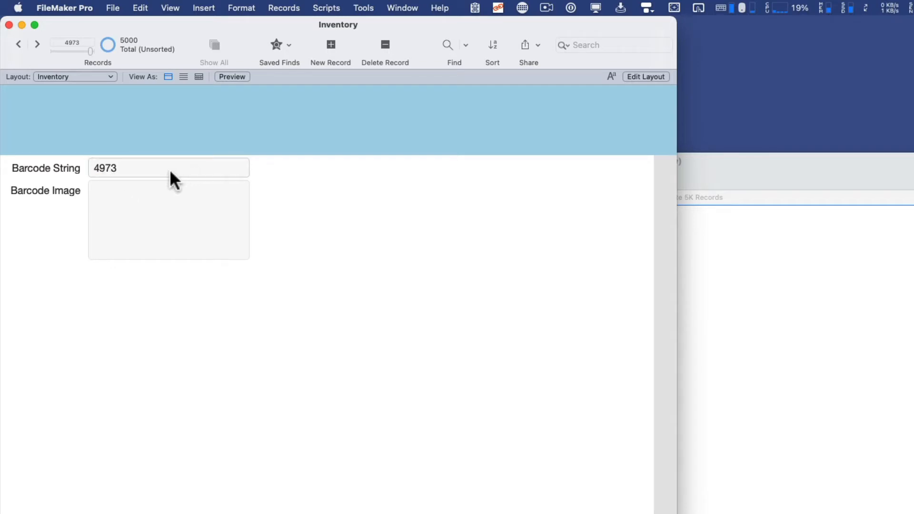
mouse_move(116, 180)
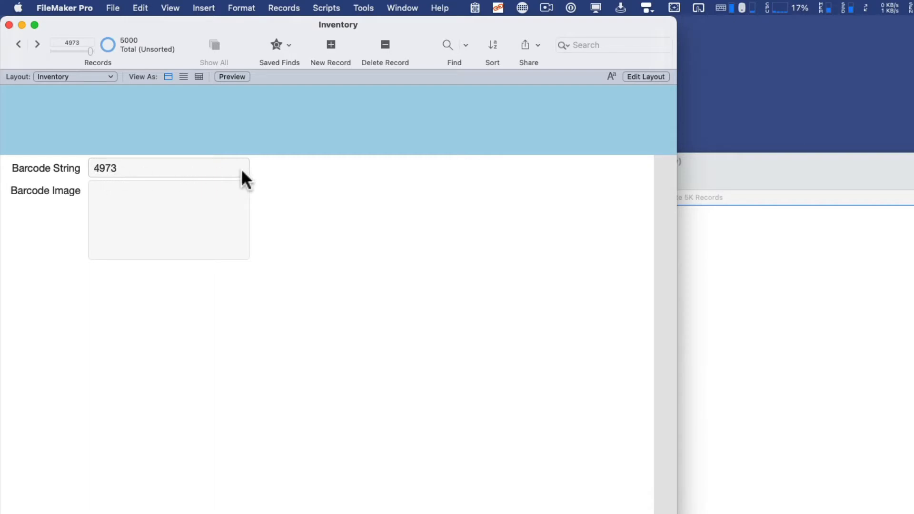
left_click(169, 168)
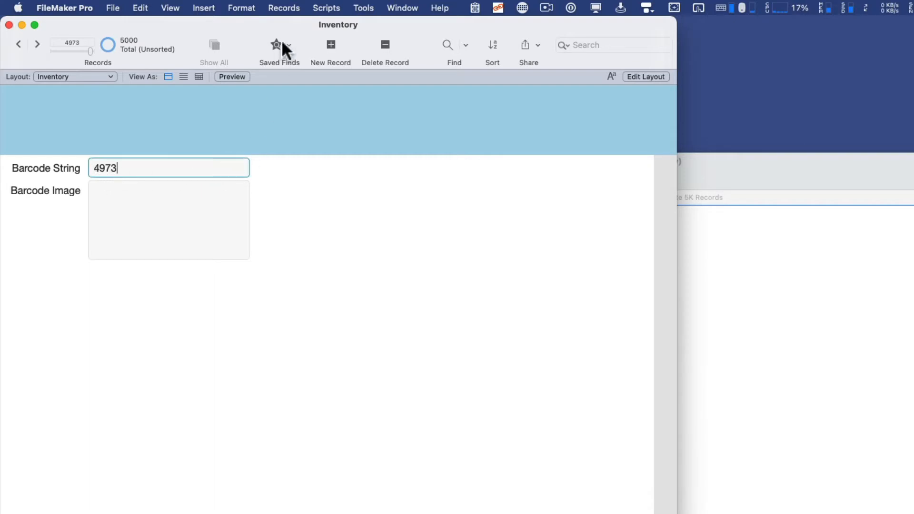
left_click(283, 8)
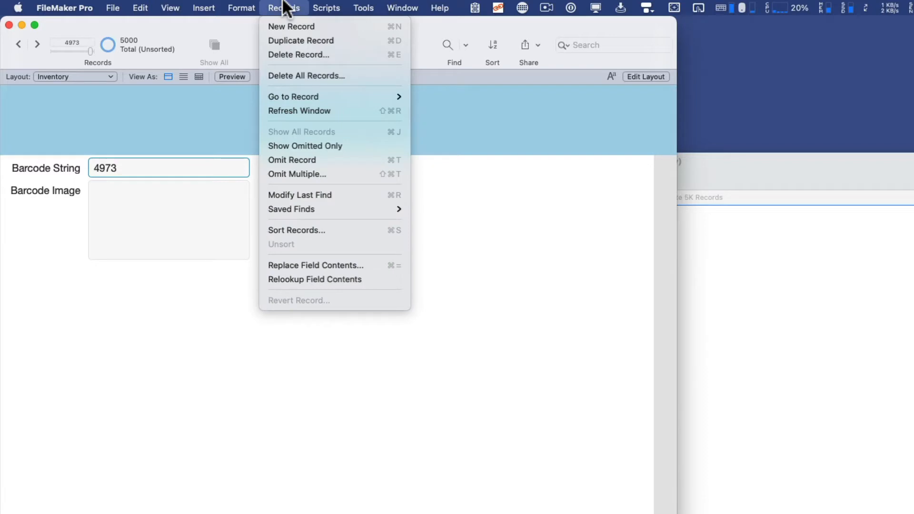
mouse_move(324, 273)
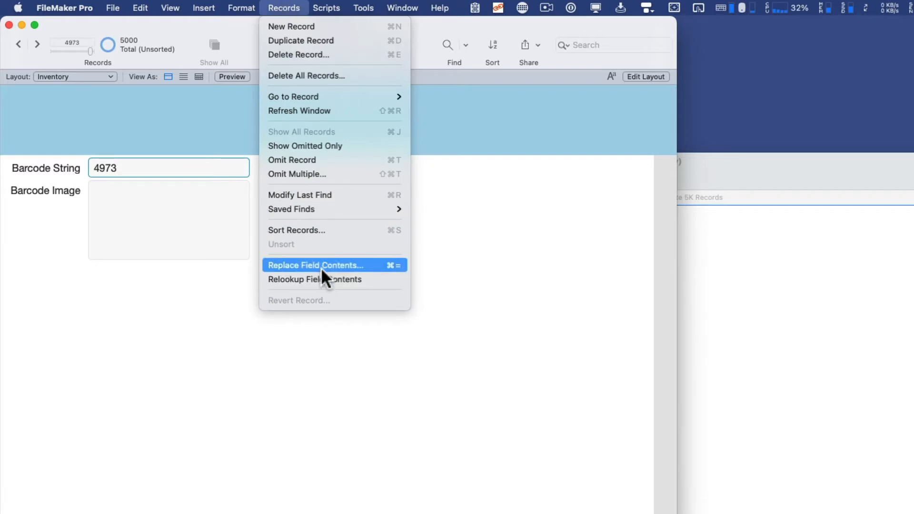
left_click(316, 265)
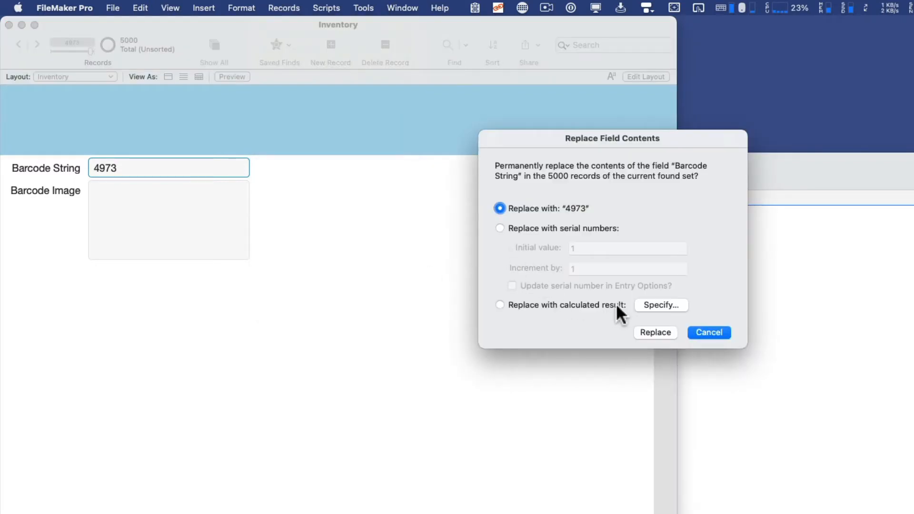
Enter the replacement calculation Substitute ( Random ; "." ; "" ) for Barcode String
left_click(661, 305)
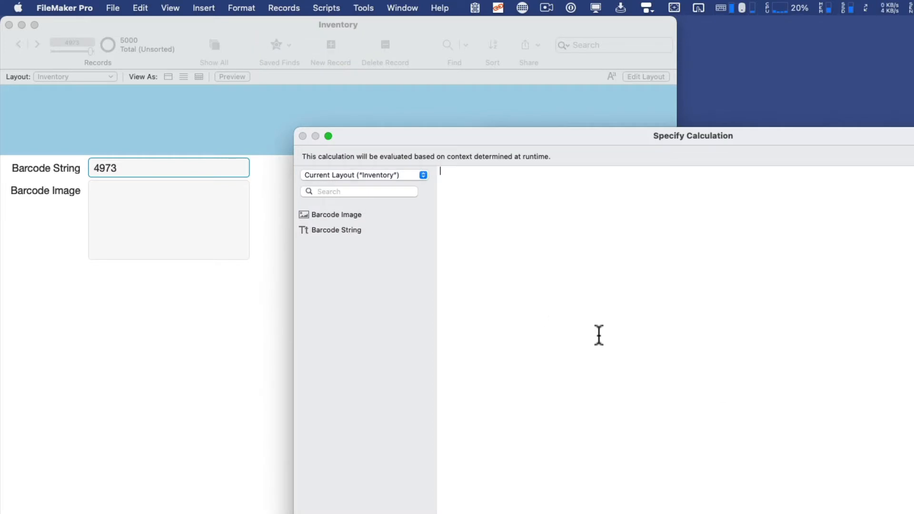
mouse_move(477, 221)
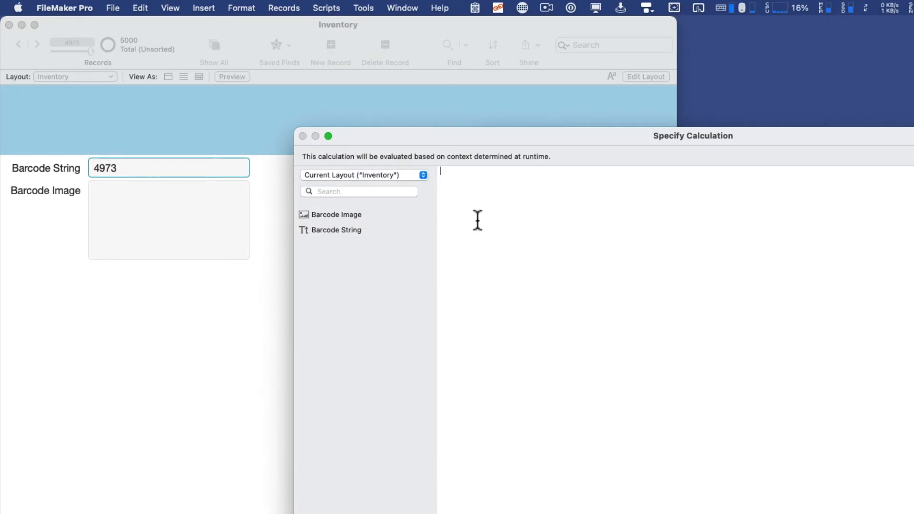
type("Substitute ( text ; searchString ; replaceString )")
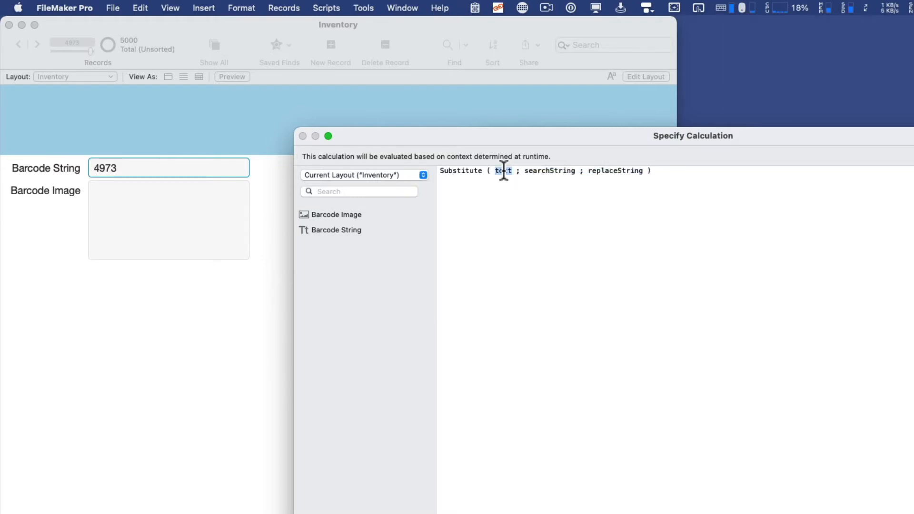
type("Random")
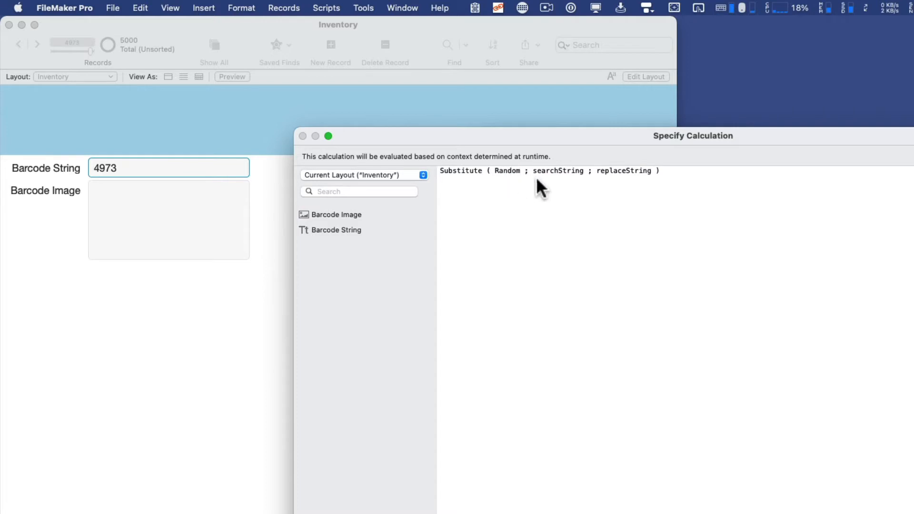
mouse_move(556, 186)
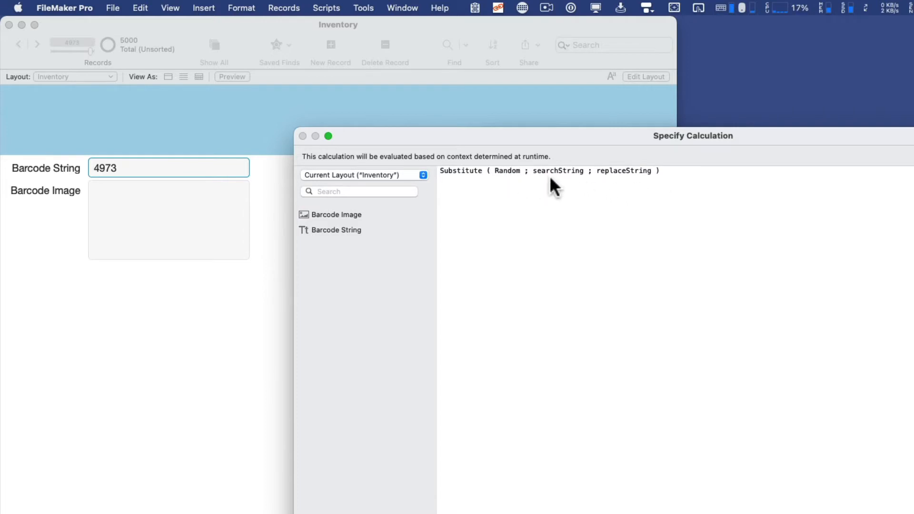
mouse_move(536, 180)
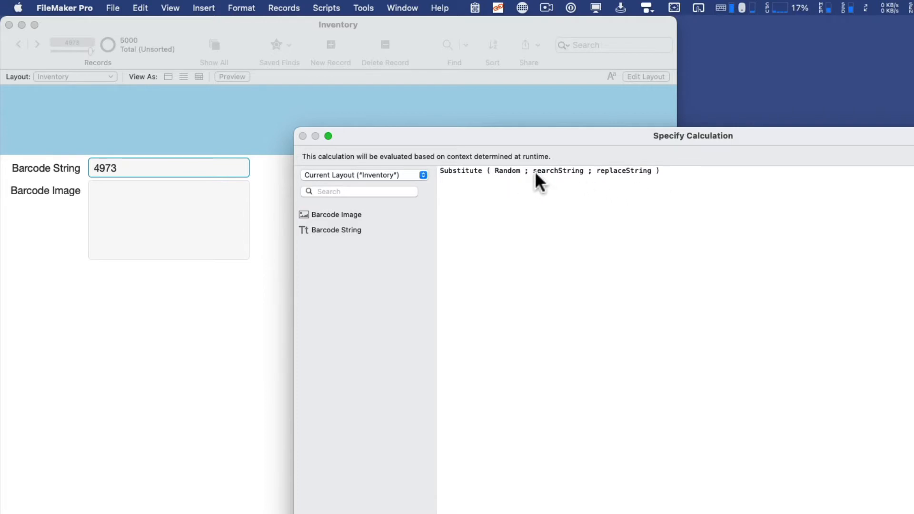
mouse_move(552, 179)
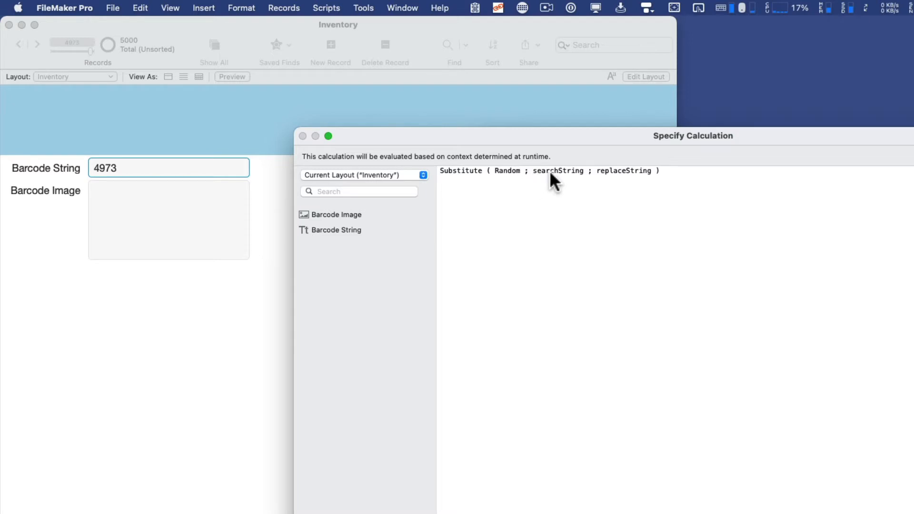
mouse_move(537, 183)
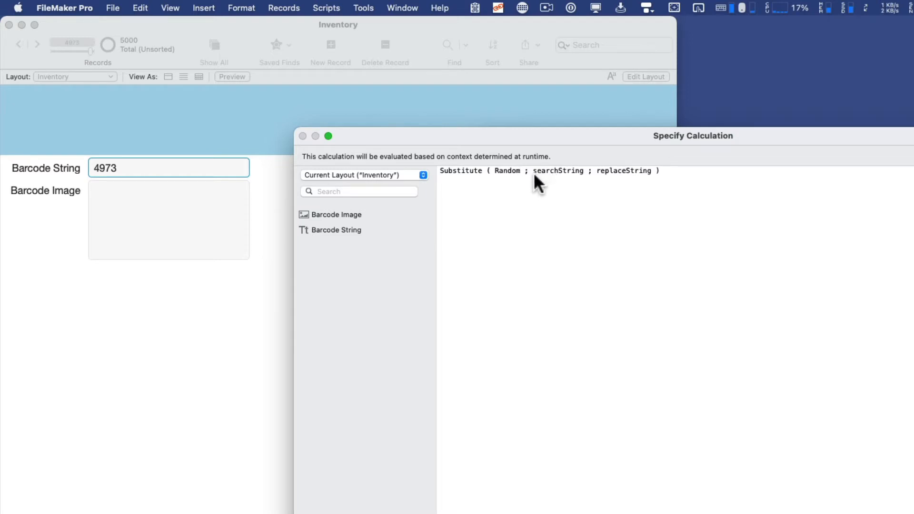
mouse_move(546, 189)
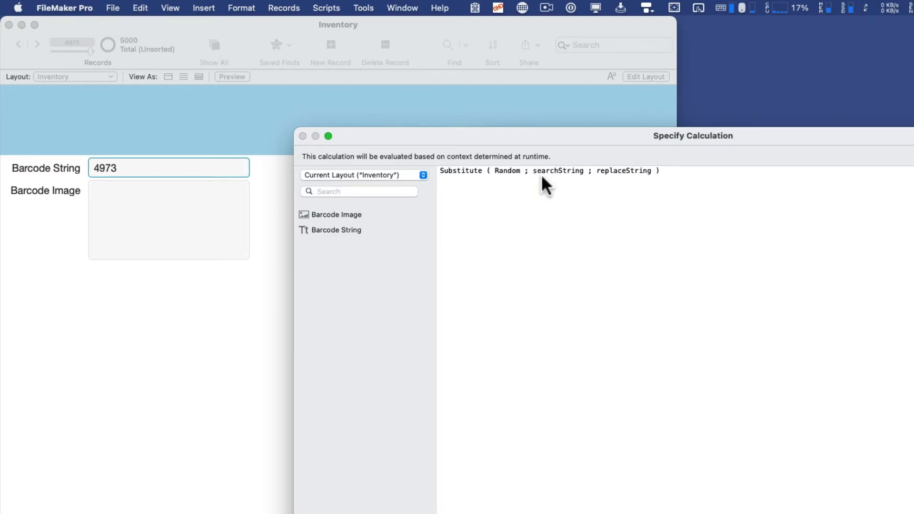
mouse_move(580, 188)
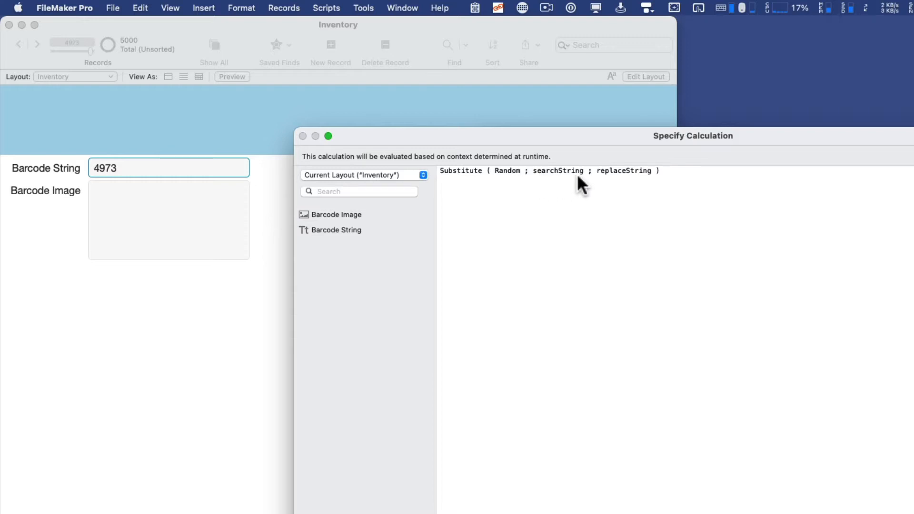
mouse_move(547, 190)
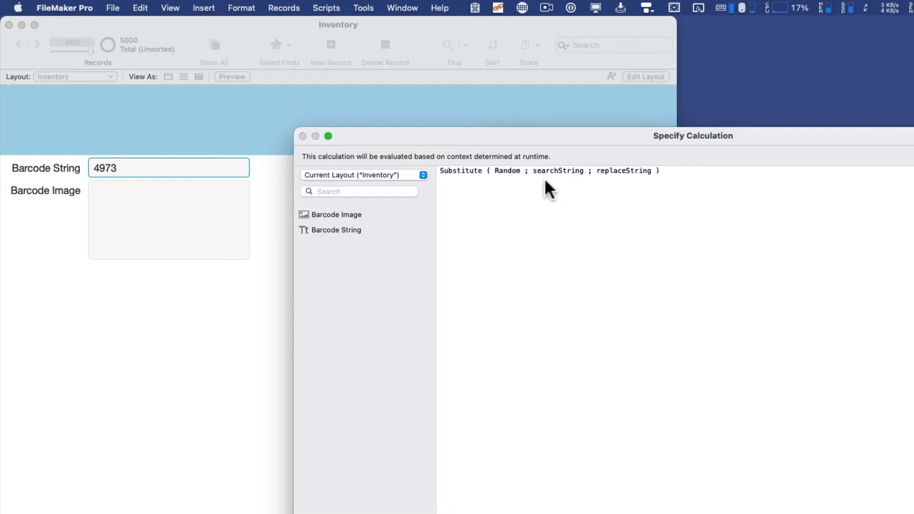
double_click(558, 170)
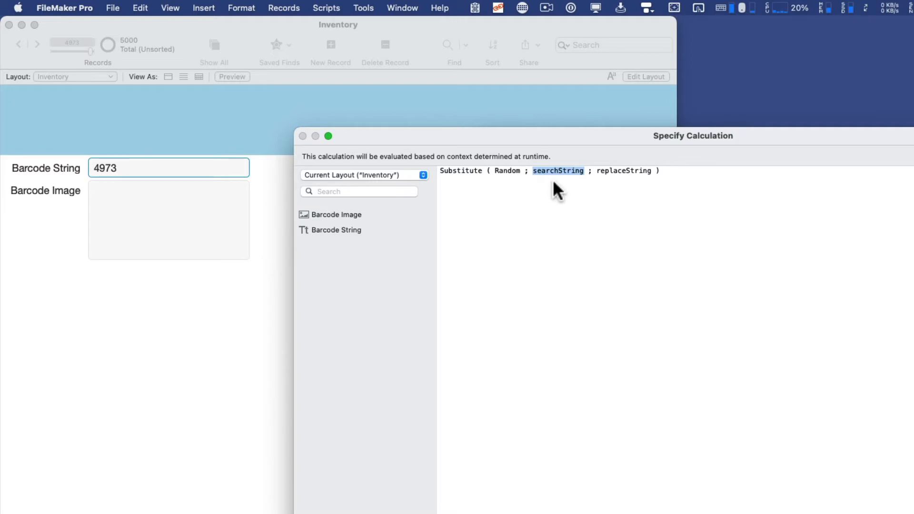
type("\".")
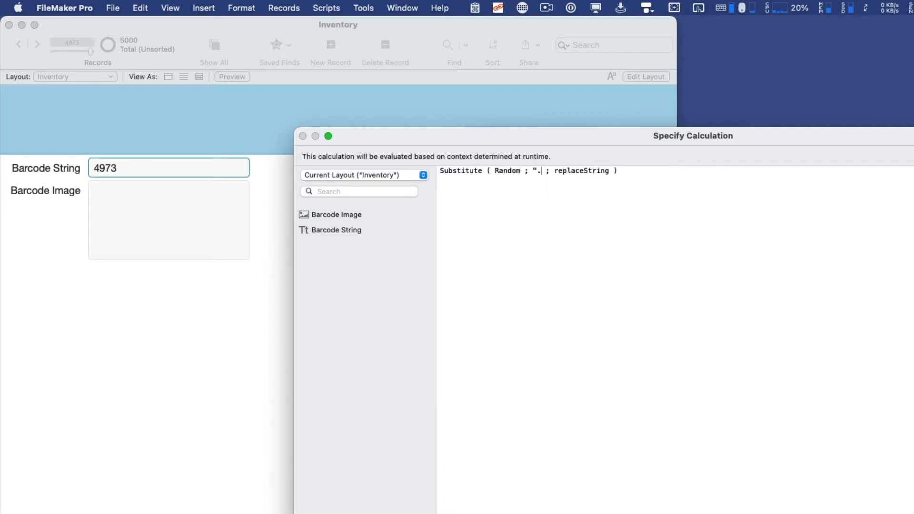
double_click(586, 171)
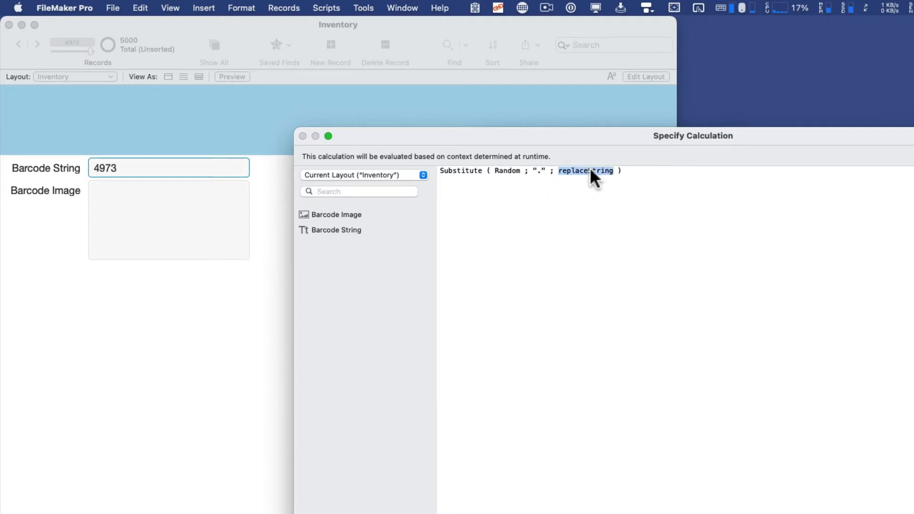
type("\"\"")
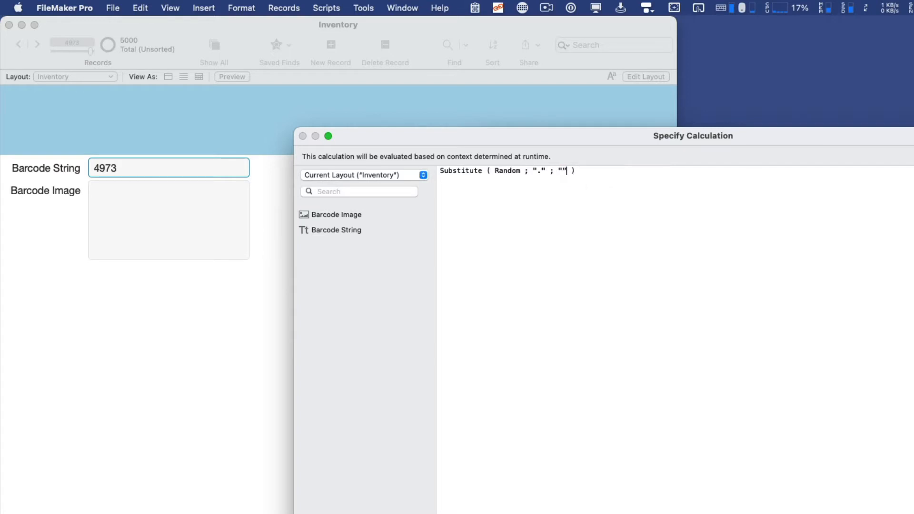
mouse_move(520, 186)
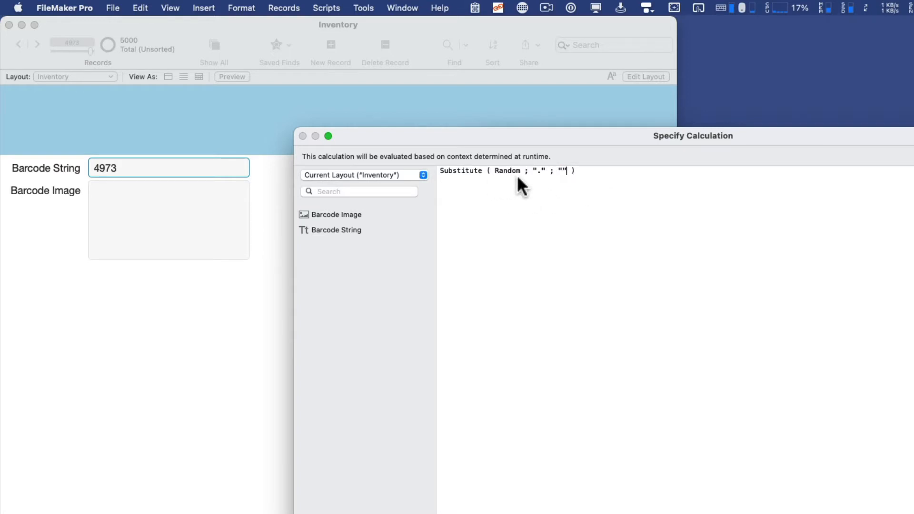
mouse_move(573, 180)
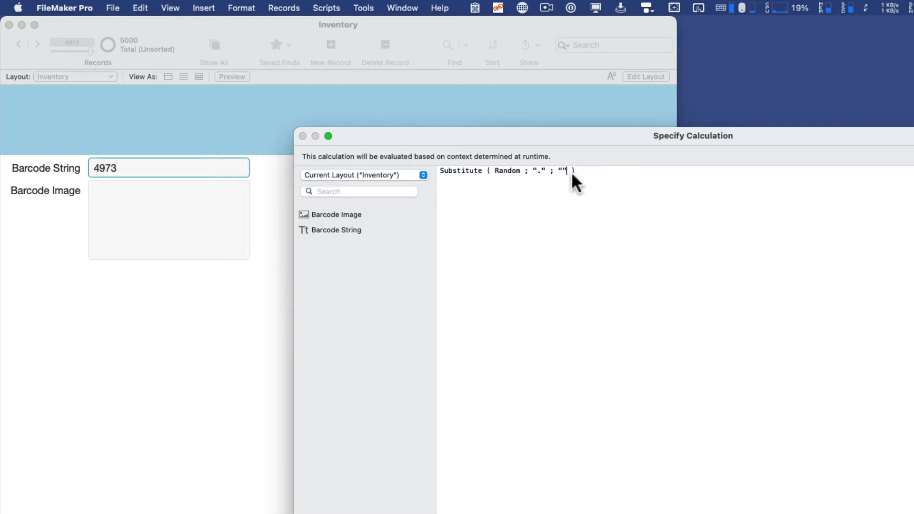
mouse_move(545, 180)
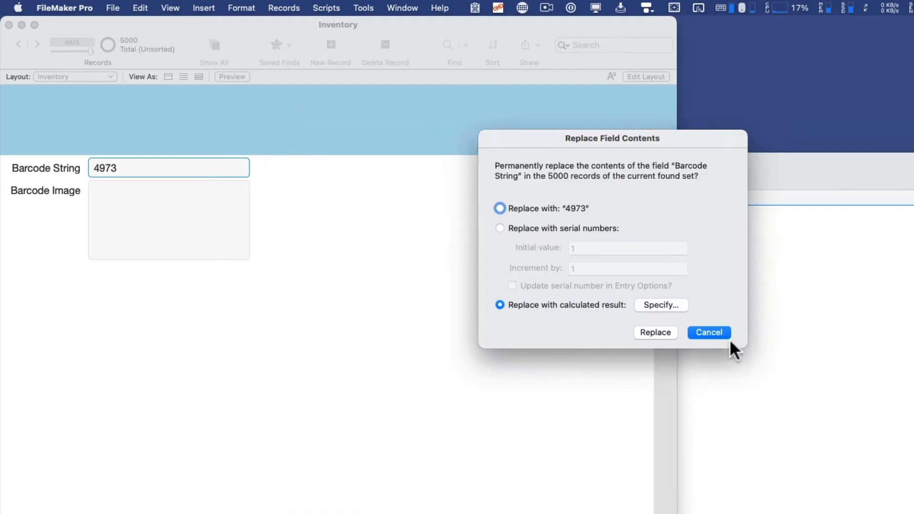
mouse_move(641, 344)
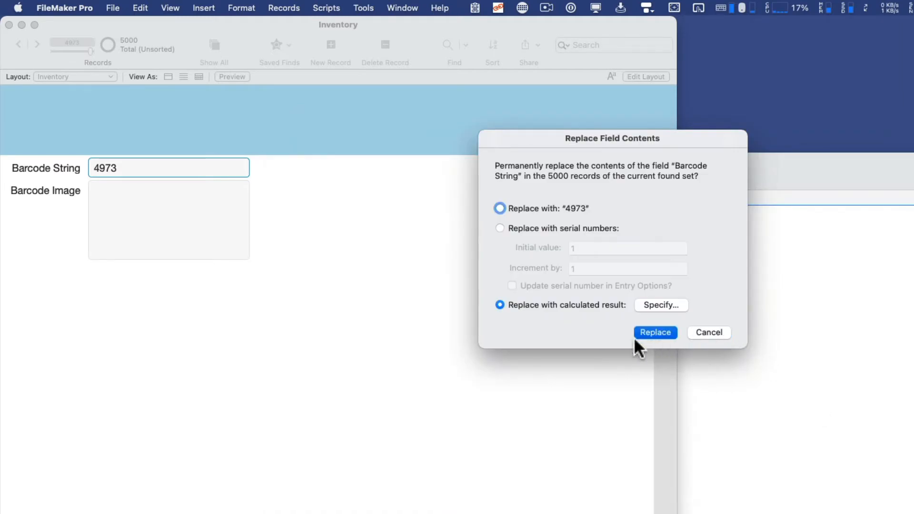
Apply the Substitute ( Random ; "." ; "" ) replacement to all 5000 records
left_click(656, 333)
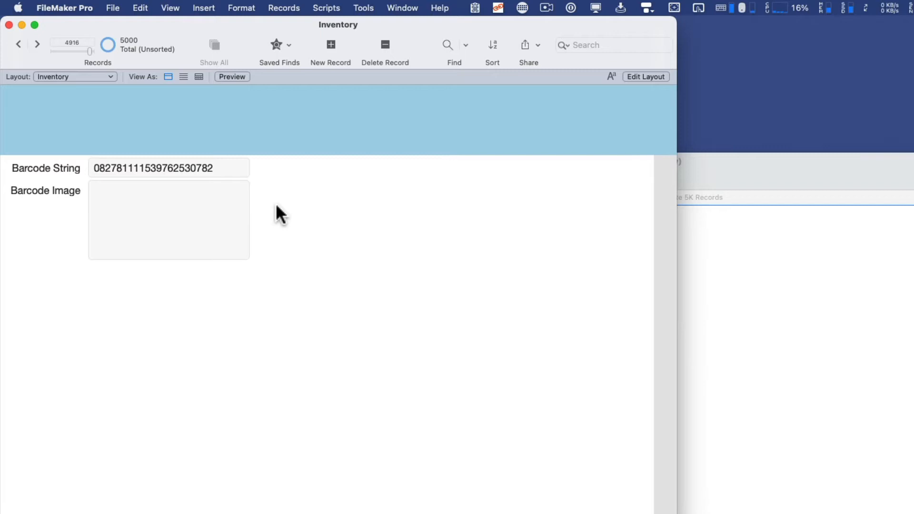
In Layout mode, install the Barcode Generator add-on and drag it beside the barcode fields
left_click(646, 76)
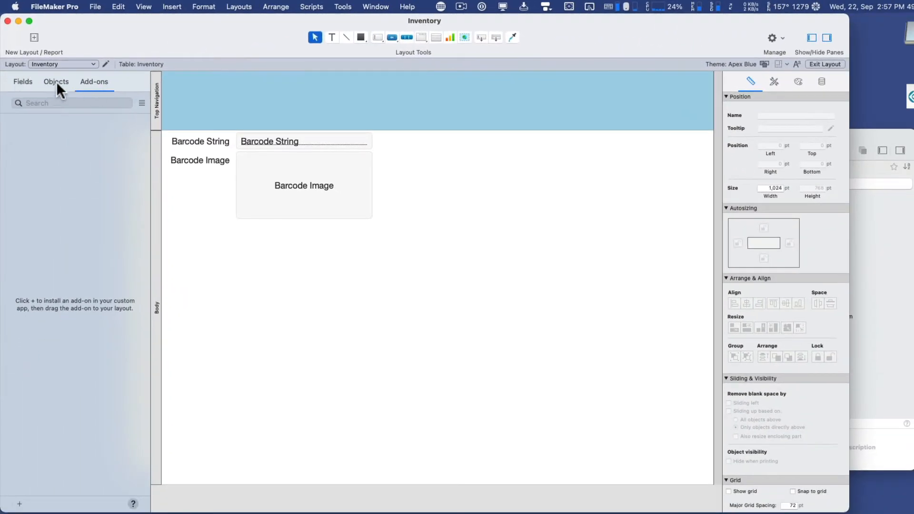
left_click(22, 81)
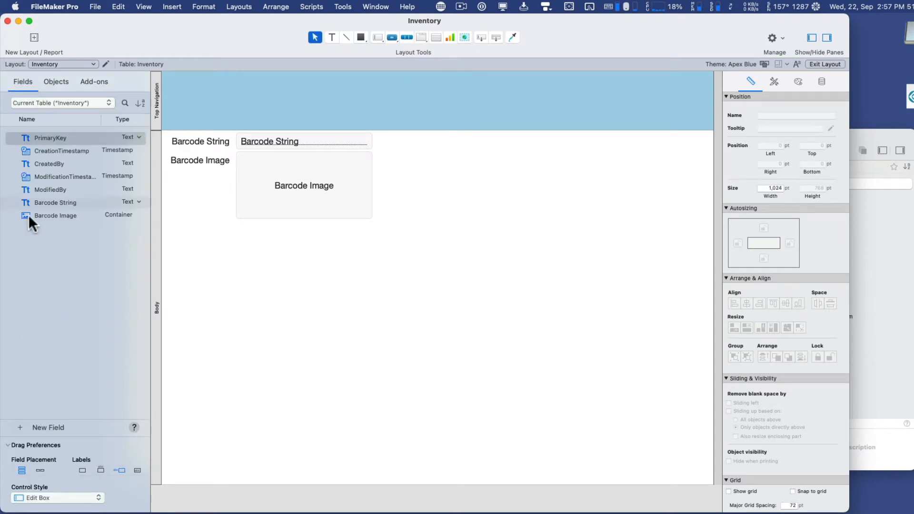
left_click(95, 82)
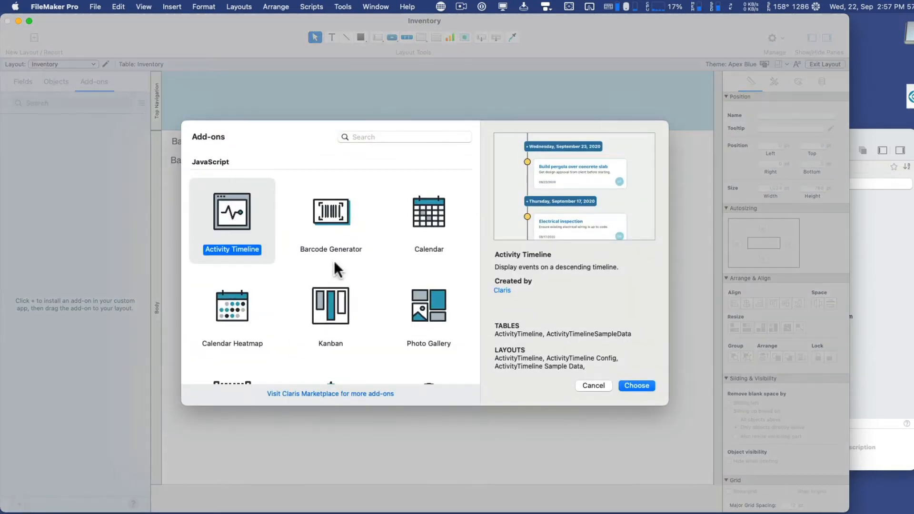
left_click(330, 212)
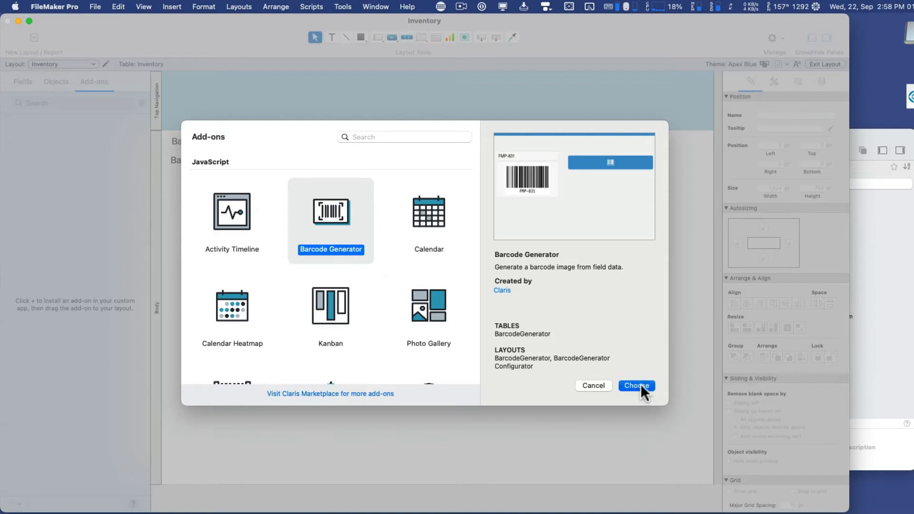
left_click(637, 386)
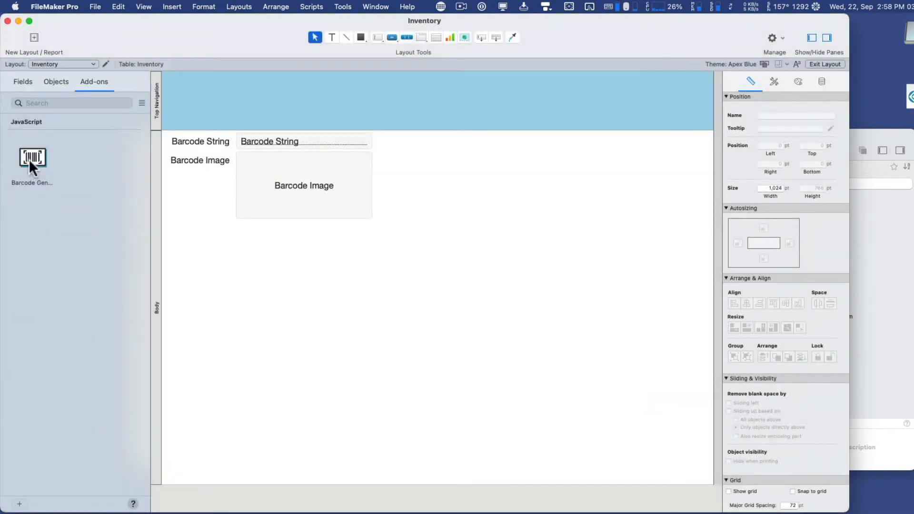
left_click_drag(32, 158, 481, 161)
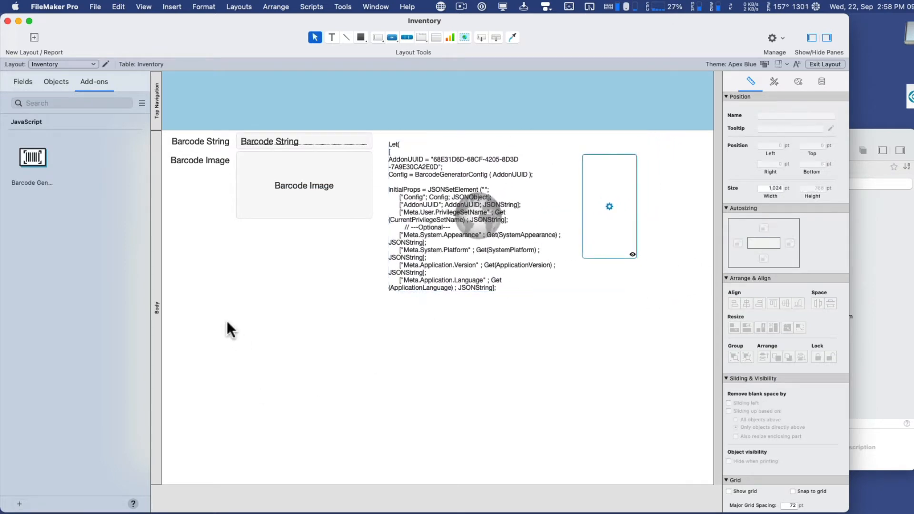
Set Barcode Source to Inventory::Barcode String and Image Field to Inventory::Barcode Image, then save
left_click(826, 63)
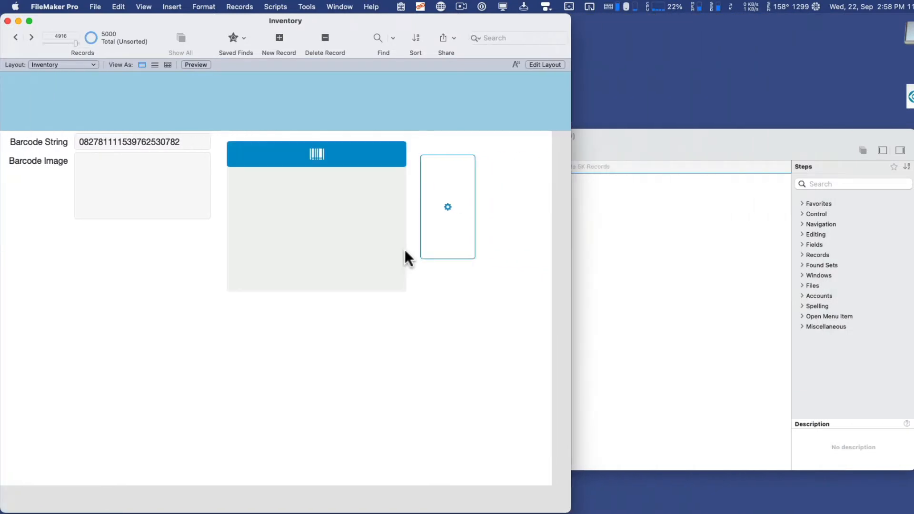
mouse_move(452, 209)
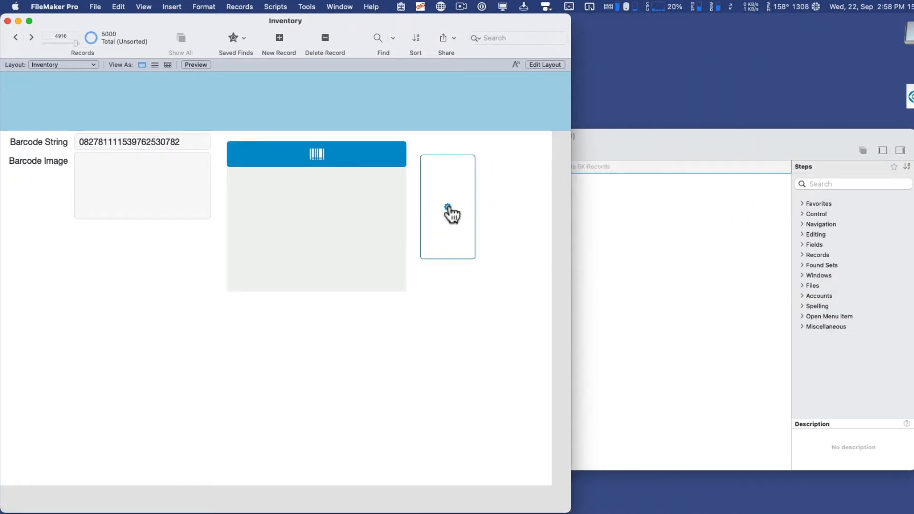
left_click(448, 207)
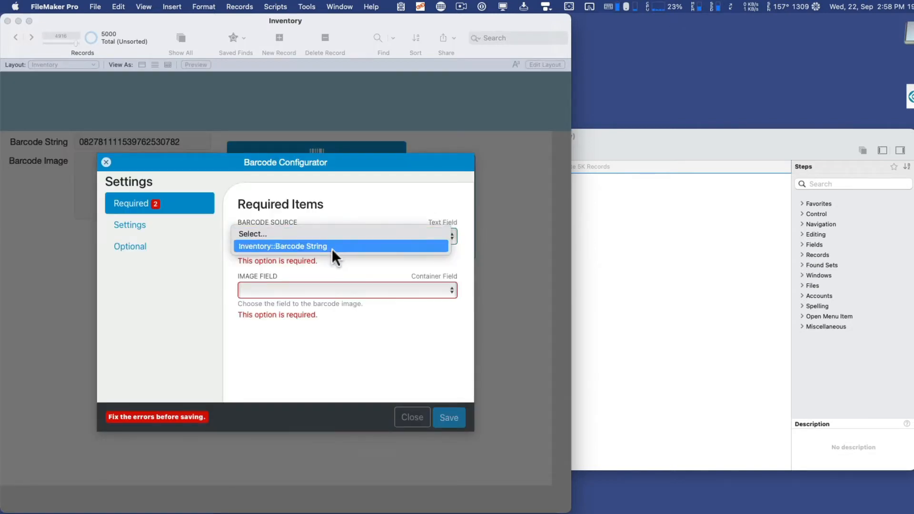
left_click(282, 246)
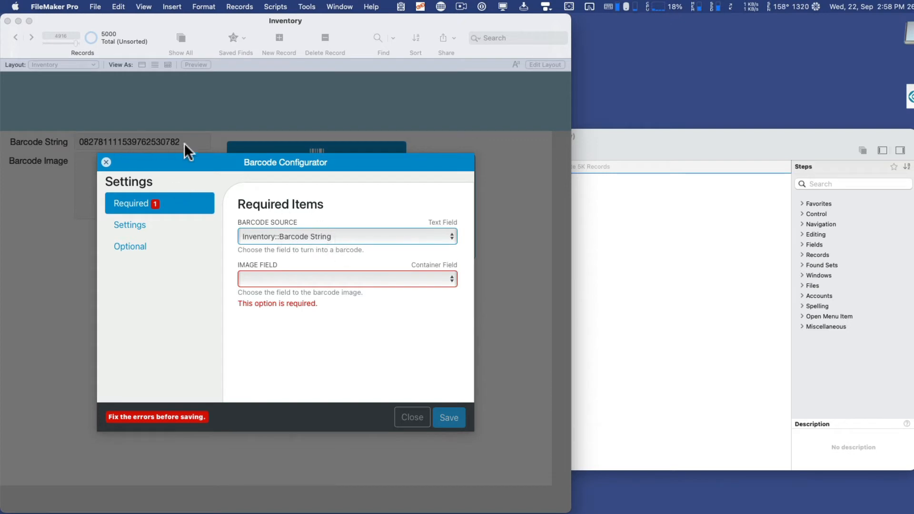
left_click(347, 278)
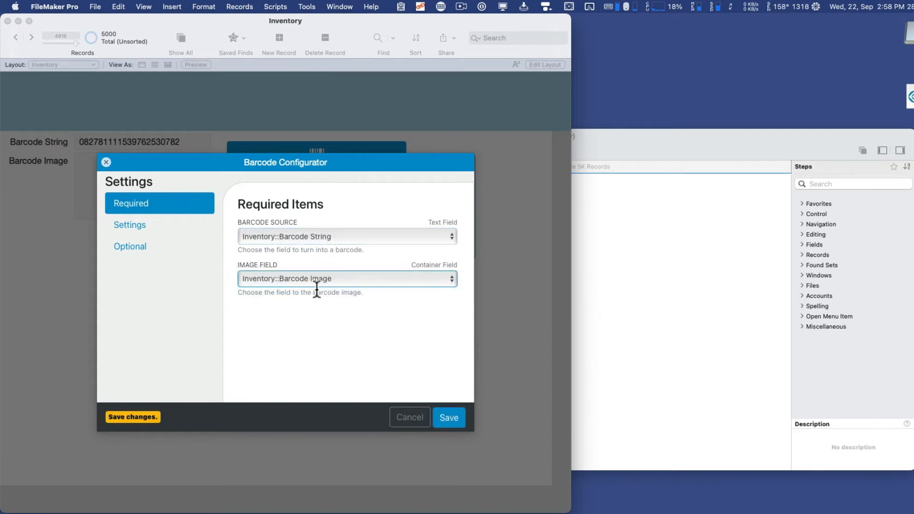
mouse_move(478, 409)
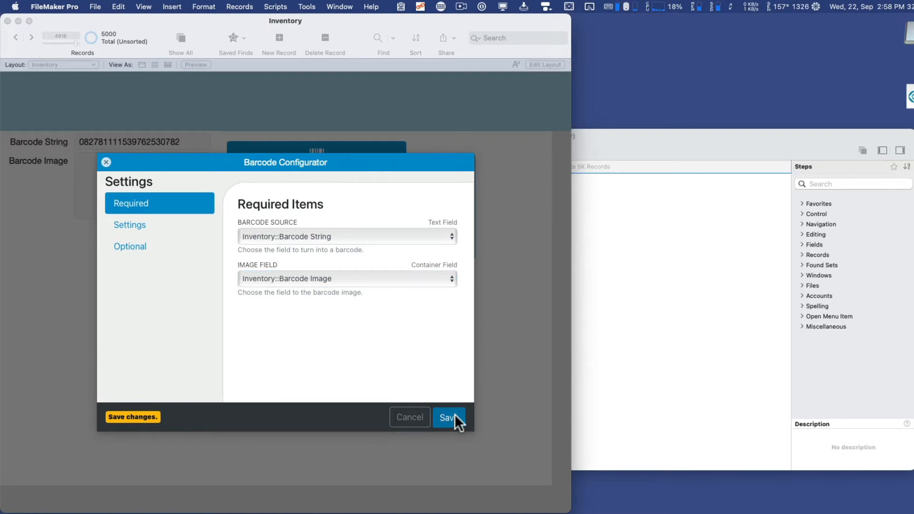
left_click(449, 418)
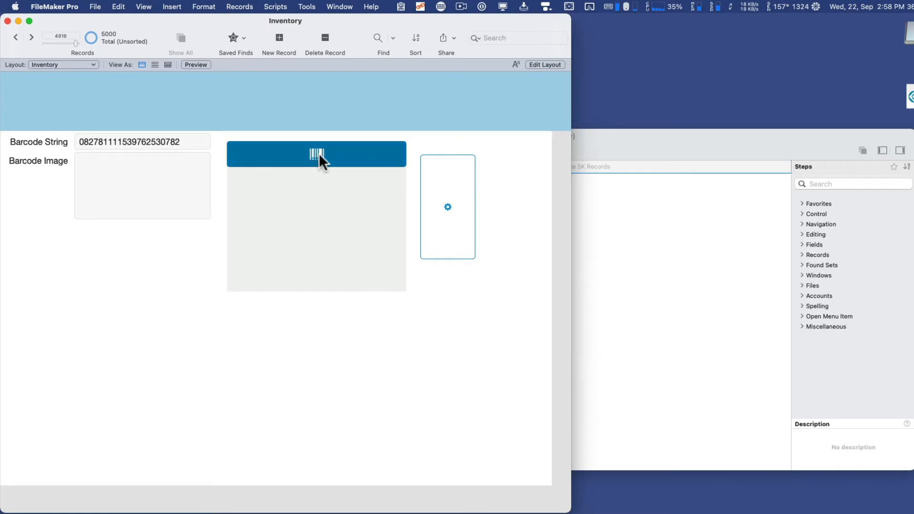
Generate a barcode image for the current record, then browse forward two records
left_click(317, 154)
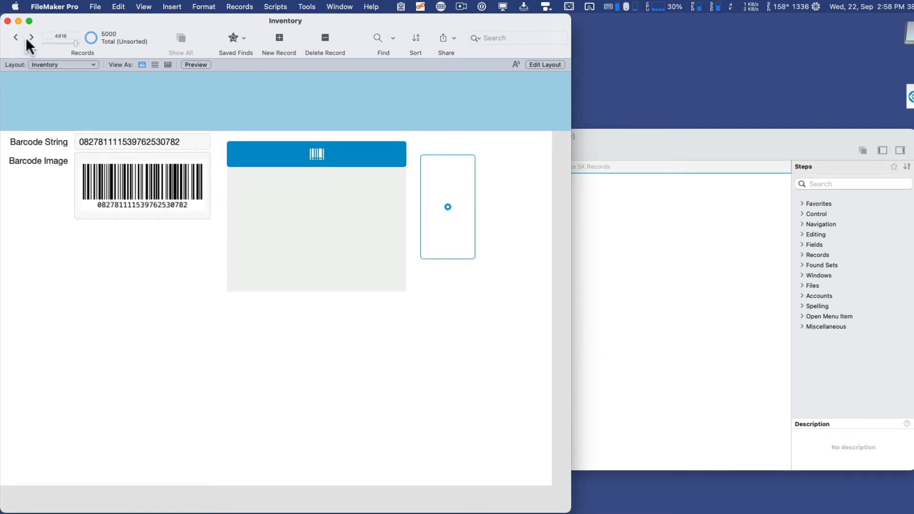
left_click(30, 37)
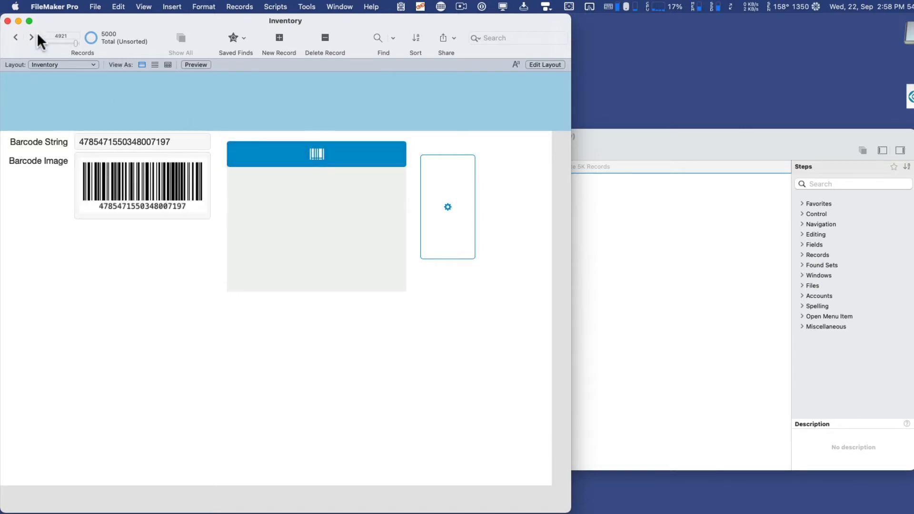
left_click(32, 37)
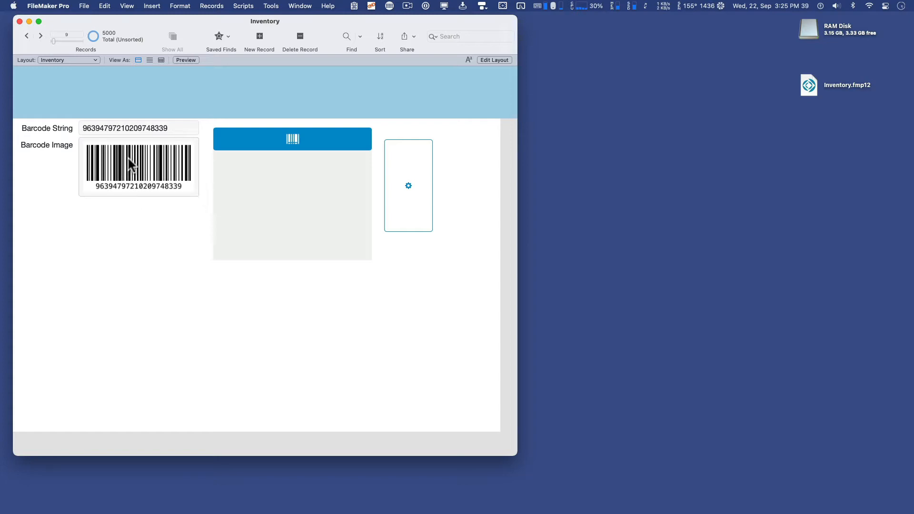
Advance to record 10 and open the barcode web viewer's settings in Layout mode
left_click(42, 36)
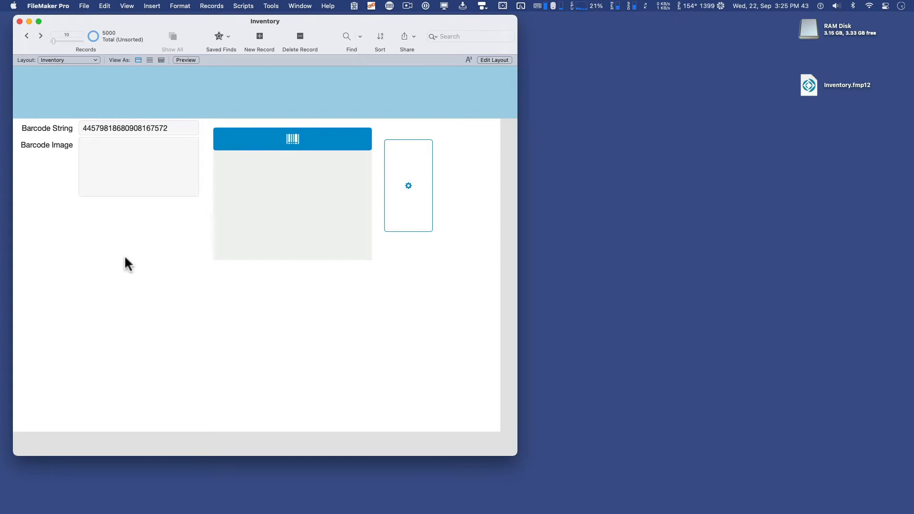
left_click(495, 59)
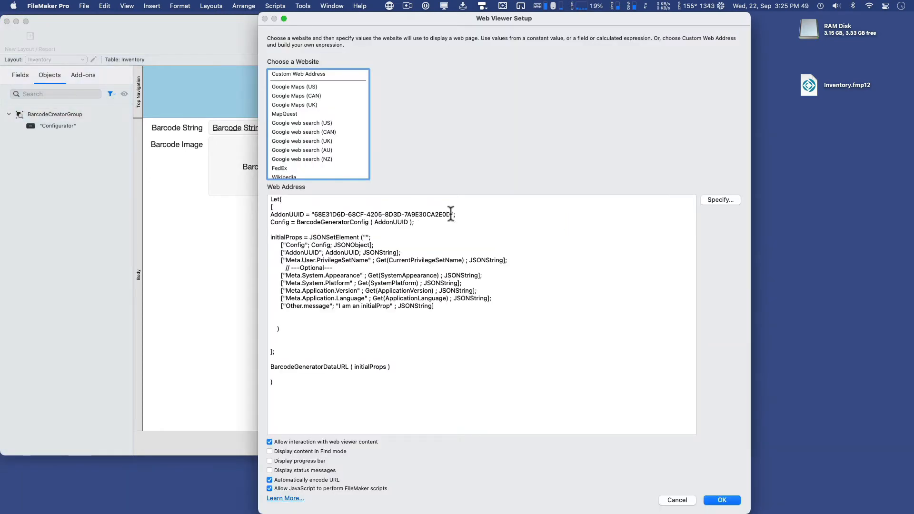
Copy the AddonUUID value from the web viewer calculation, close the setup, and exit Layout mode
double_click(380, 214)
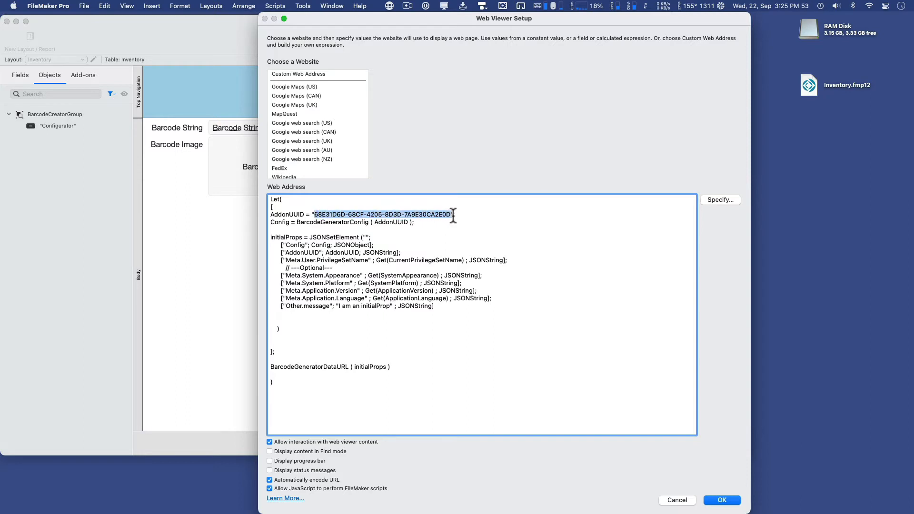
left_click(722, 500)
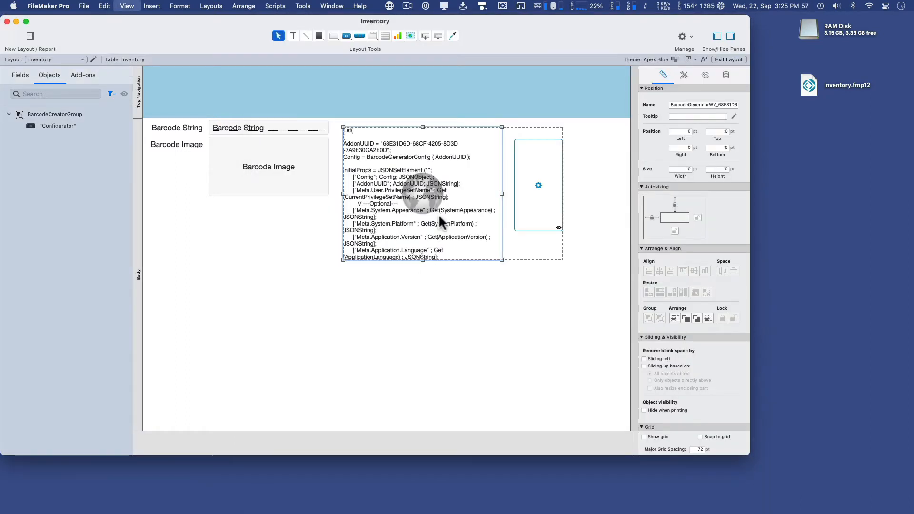
left_click(243, 6)
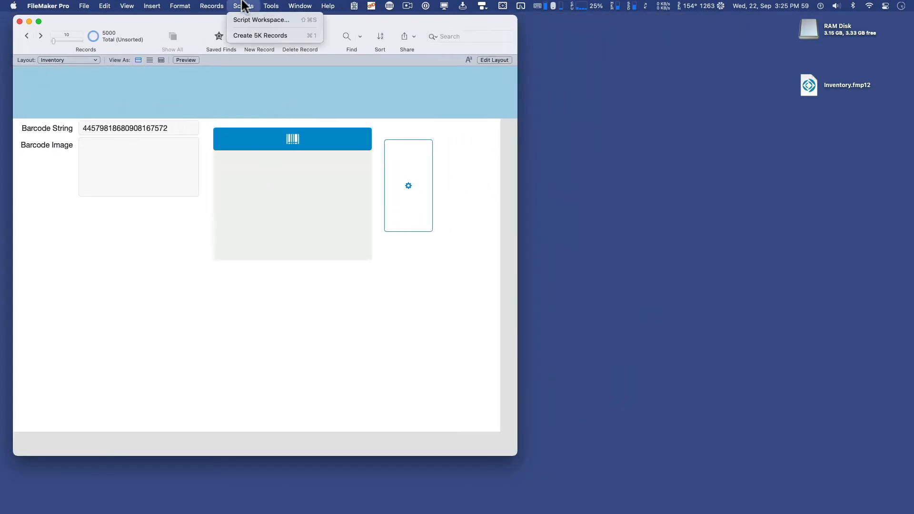
Create a new script named Populate containing a Perform Script step
left_click(261, 20)
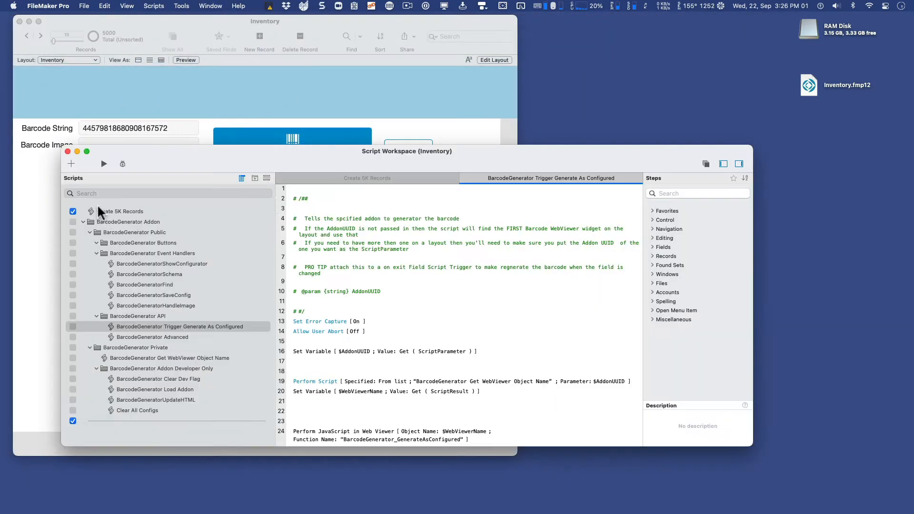
left_click(71, 164)
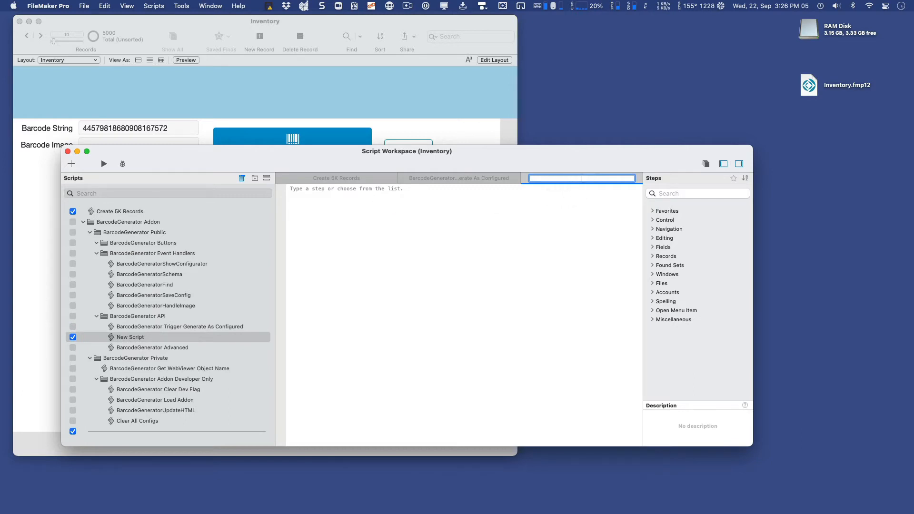
type("Populate")
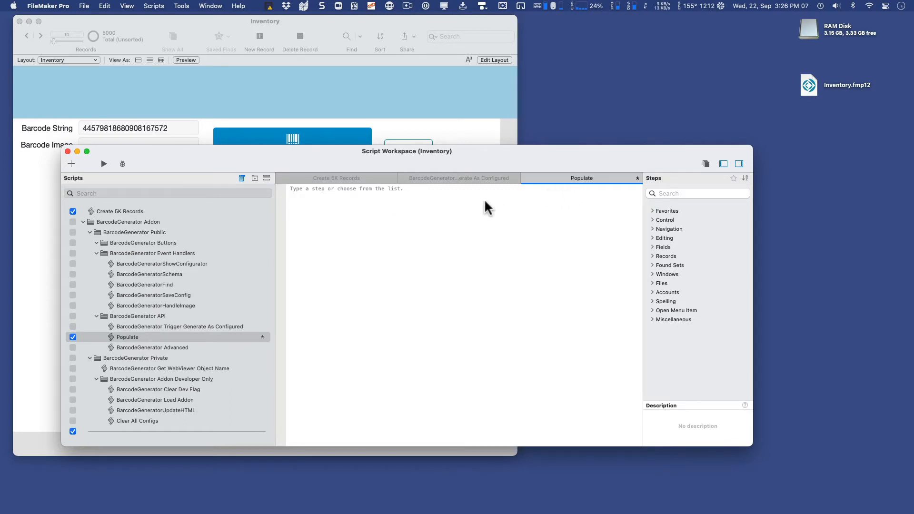
type("perform")
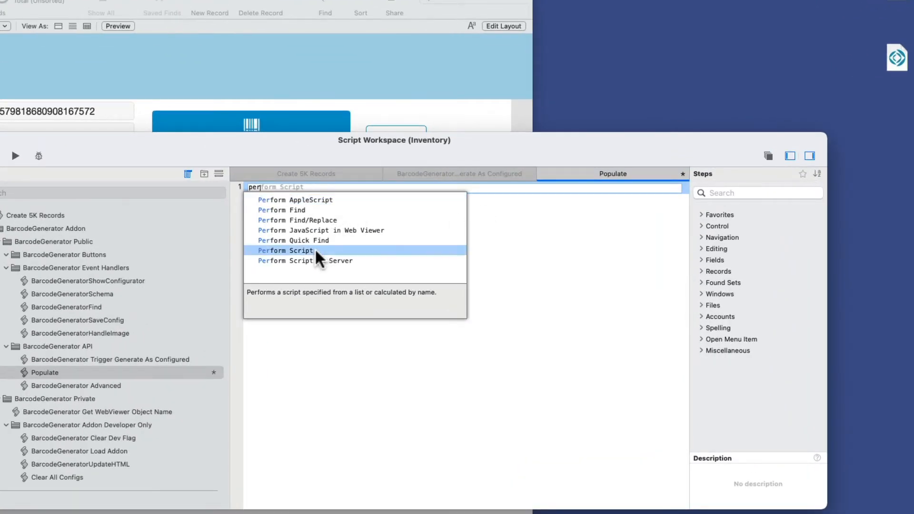
left_click(285, 251)
type("barcode")
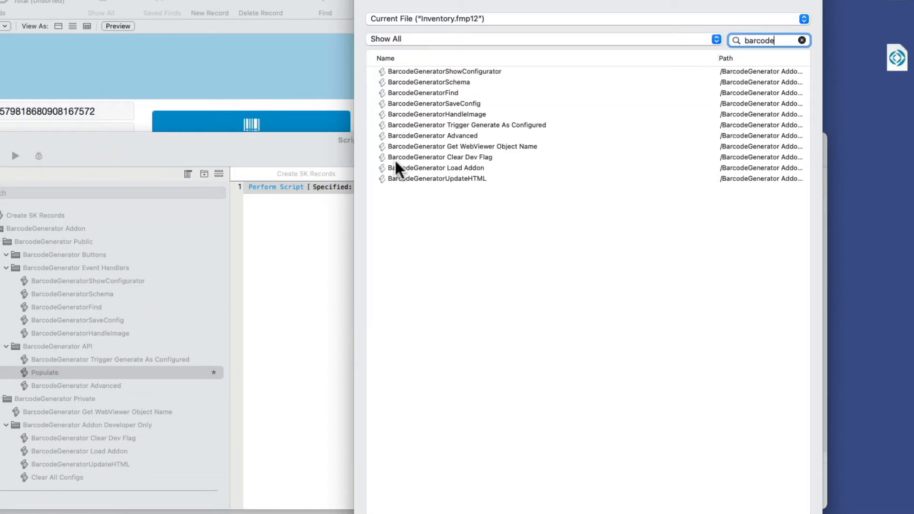
Point Perform Script at API > Trigger Generate As Configured with parameter 68E31D6D-68CF-4205-8D3D-7A9E30CA2E0D
left_click(466, 124)
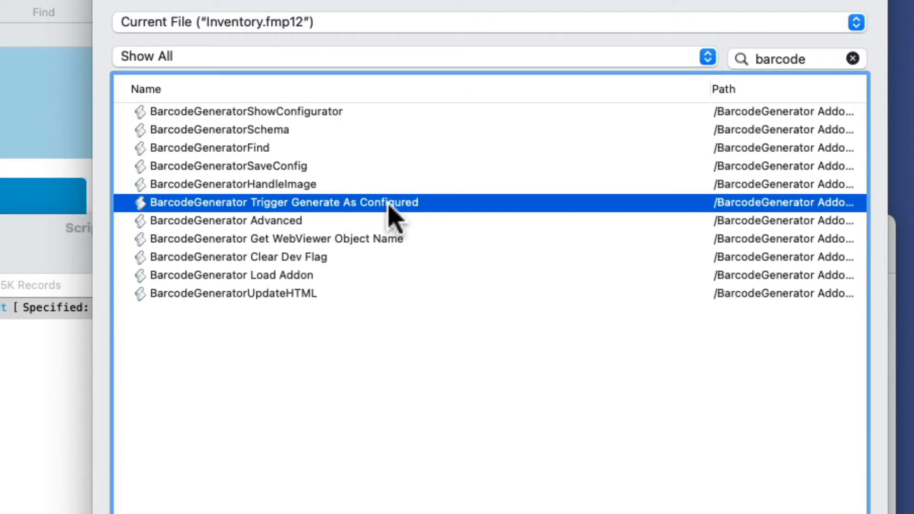
mouse_move(598, 152)
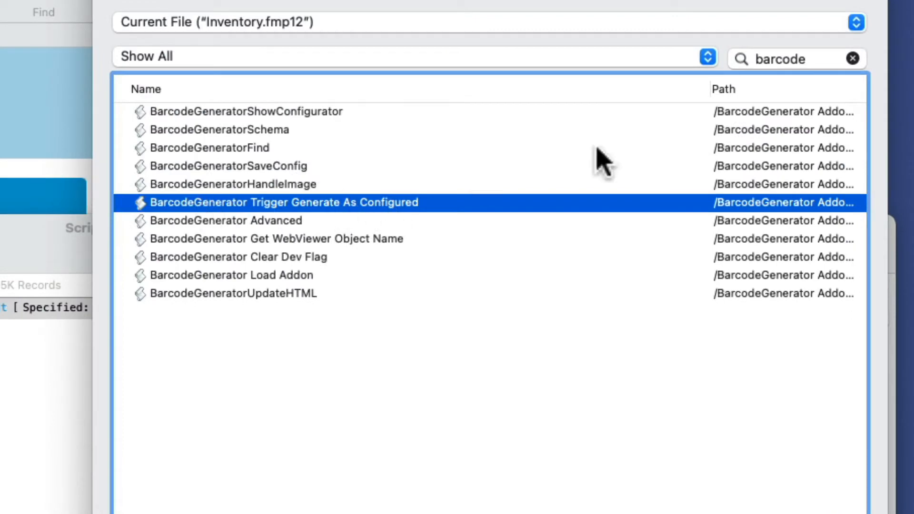
left_click(851, 59)
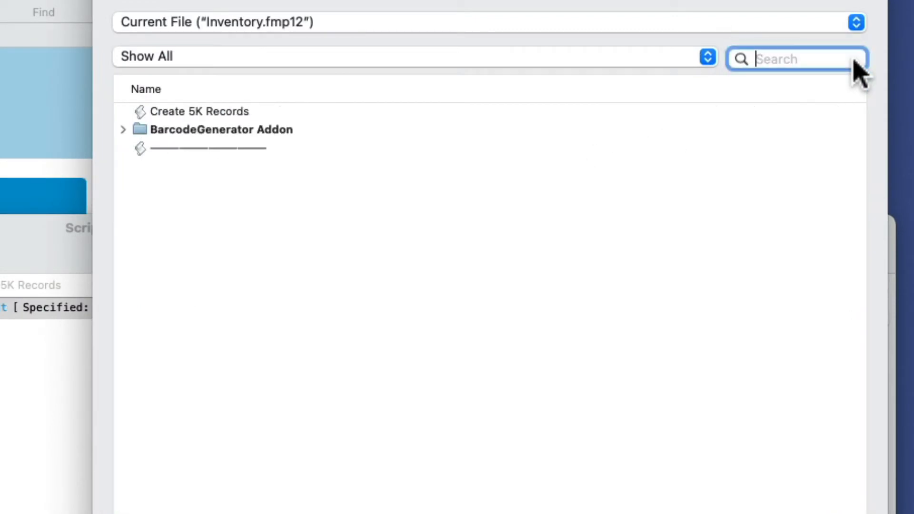
left_click(123, 129)
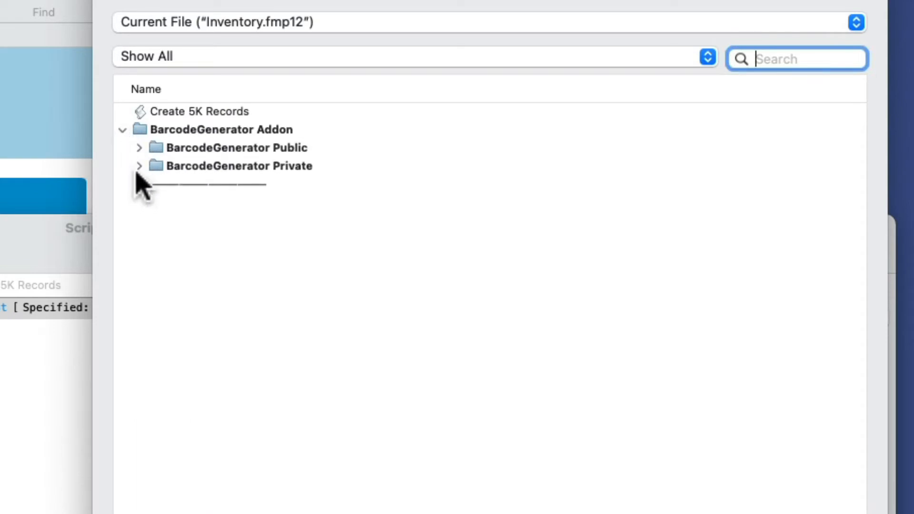
left_click(139, 147)
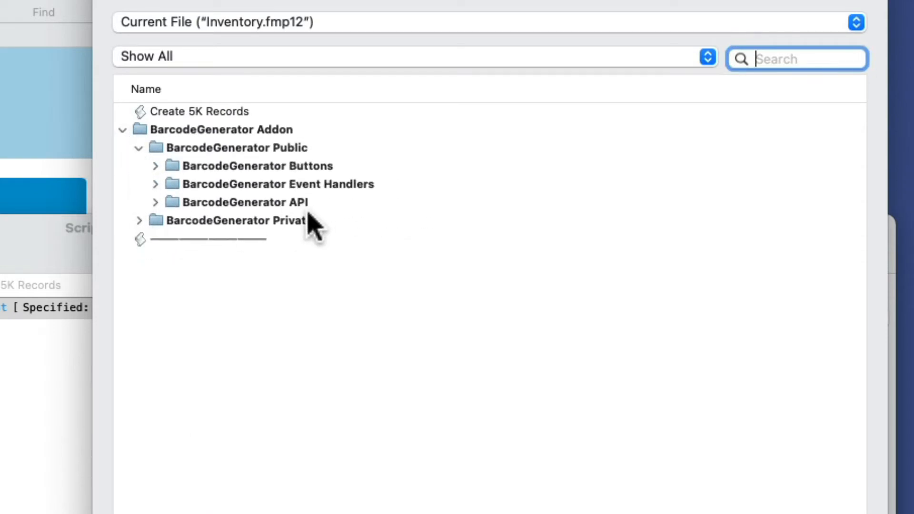
left_click(155, 202)
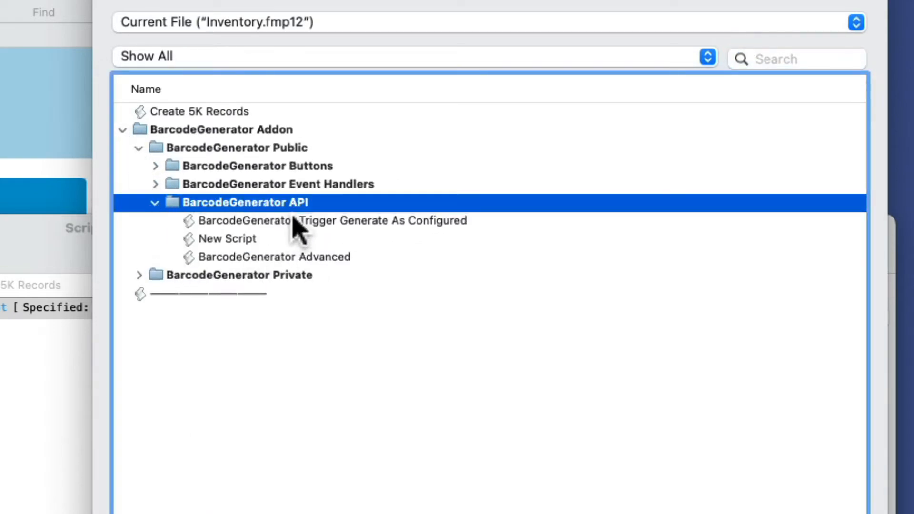
left_click(326, 221)
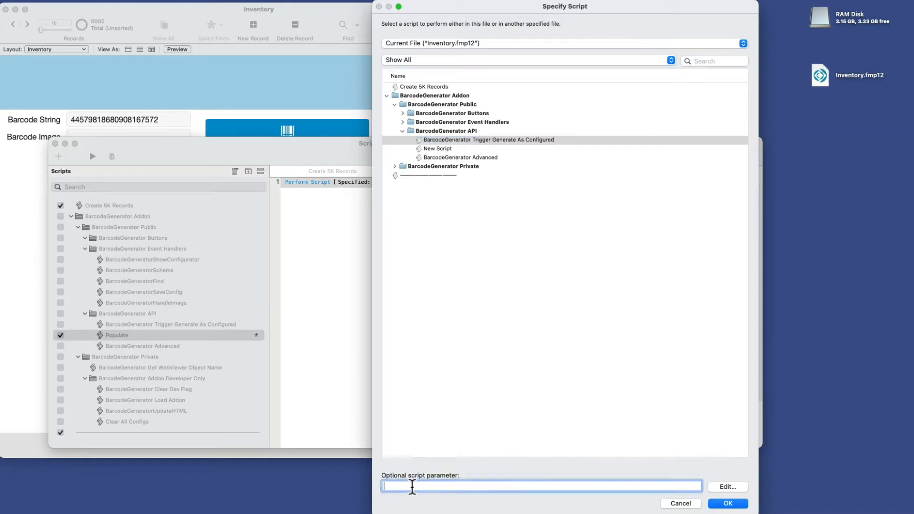
type("\"68E31D6D-68CF-4205-8D3D-7A9E30CA2E0D\"")
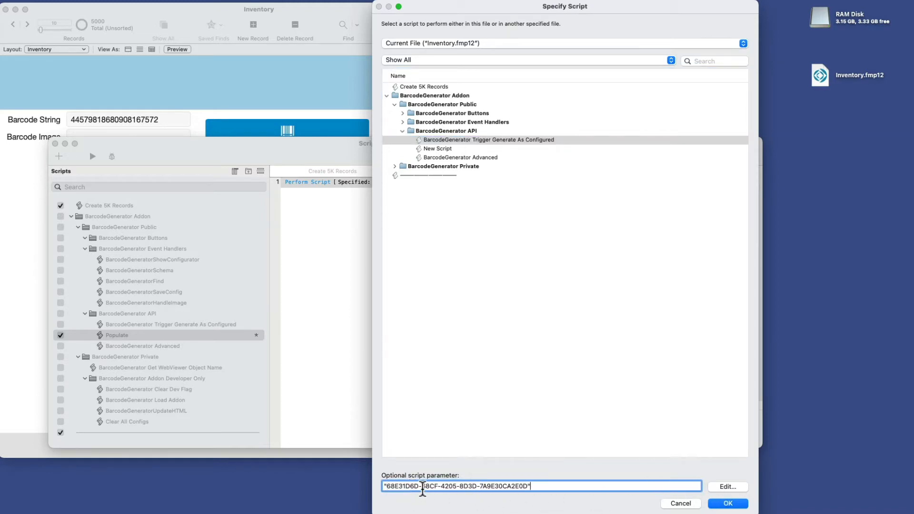
left_click(728, 504)
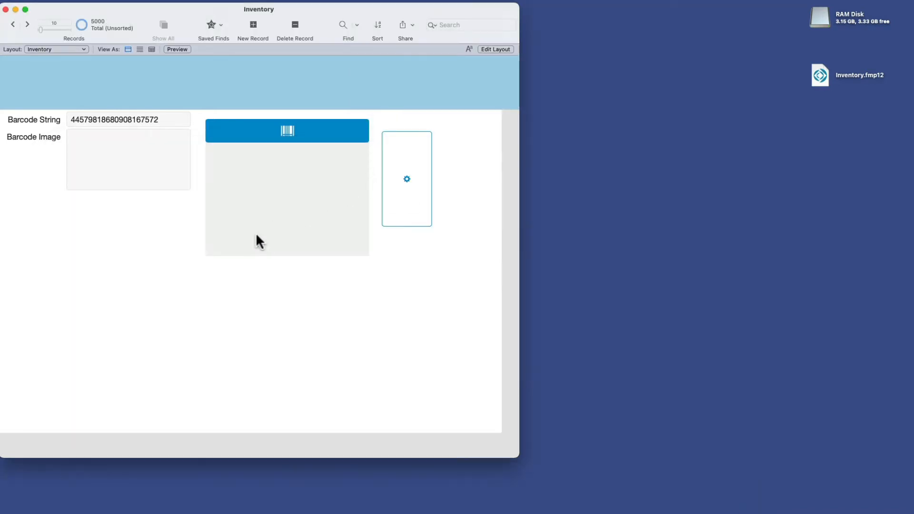
Draw a button below Barcode Image that performs the Populate script, labelled Populate
left_click(496, 49)
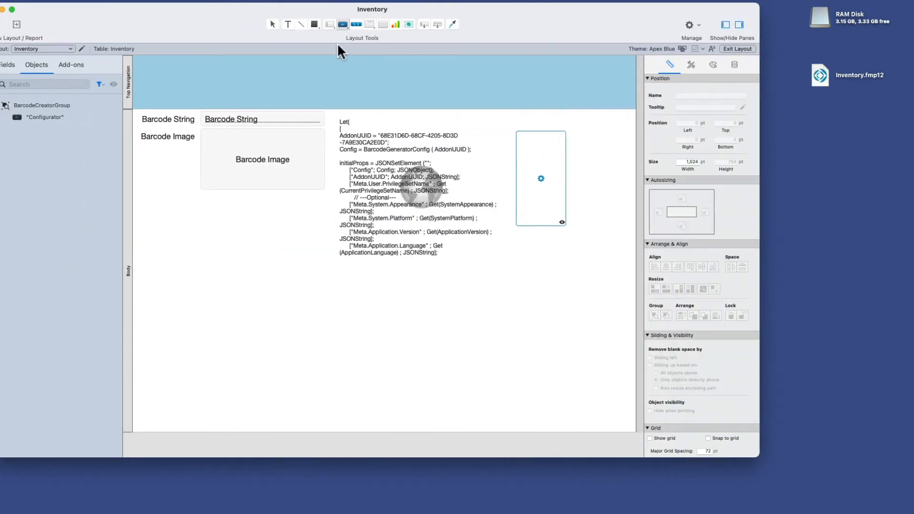
left_click_drag(220, 222, 304, 250)
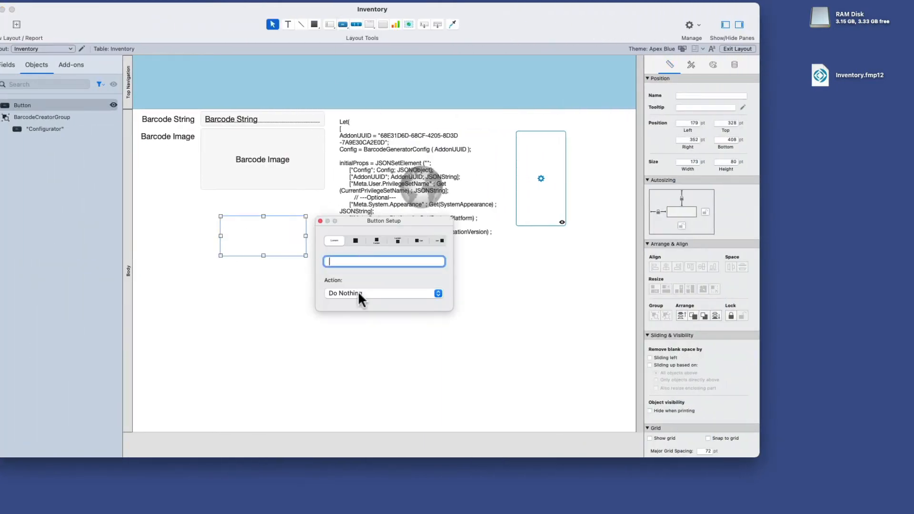
left_click(383, 294)
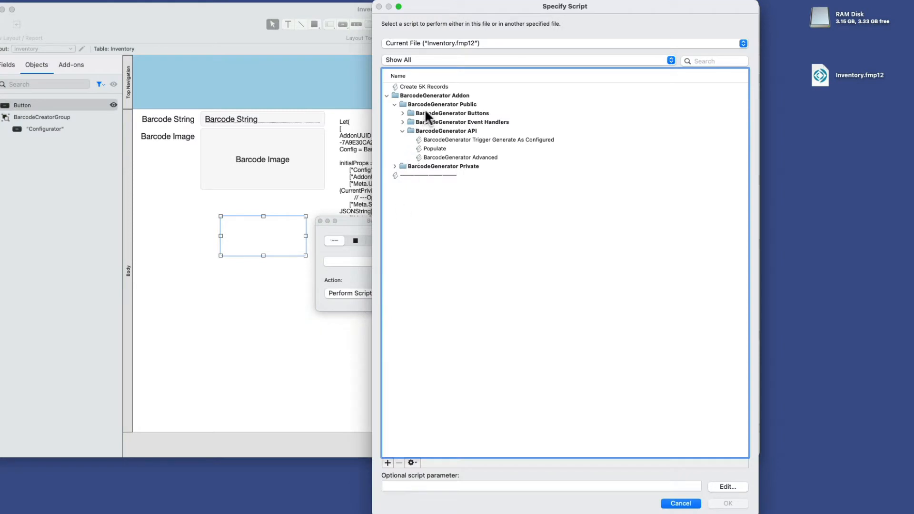
left_click(434, 149)
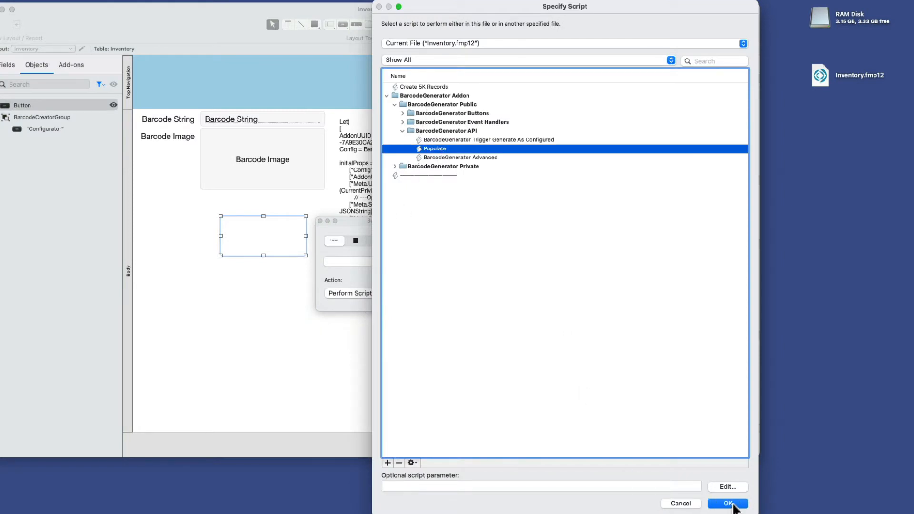
left_click(729, 503)
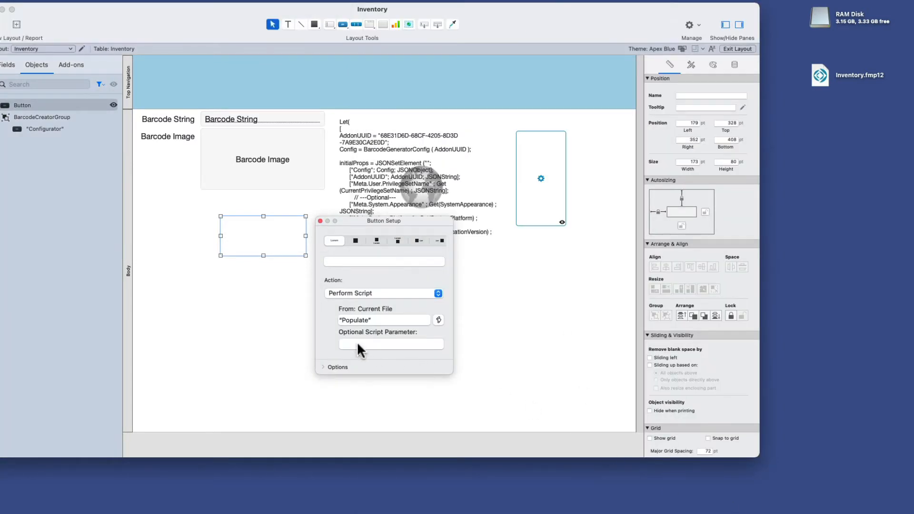
type("Populate")
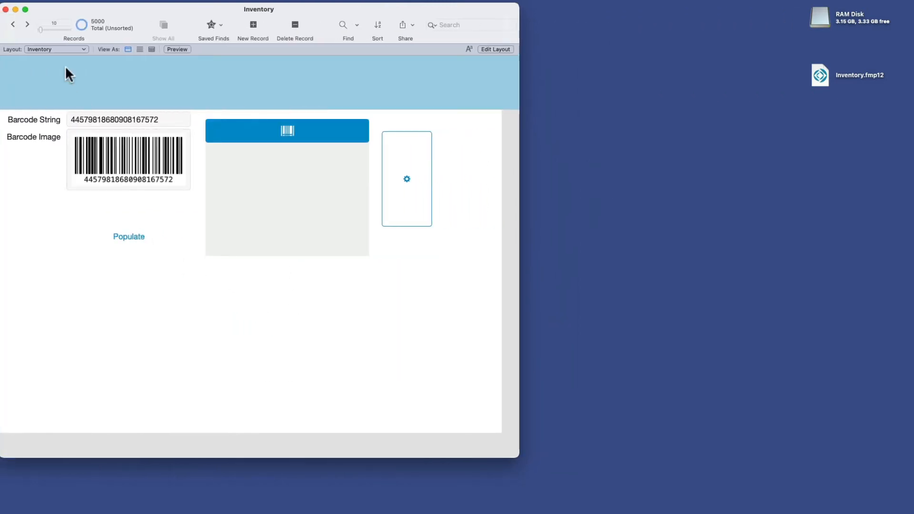
Exit Layout mode and press the Populate button three times, reaching record 14
left_click(39, 25)
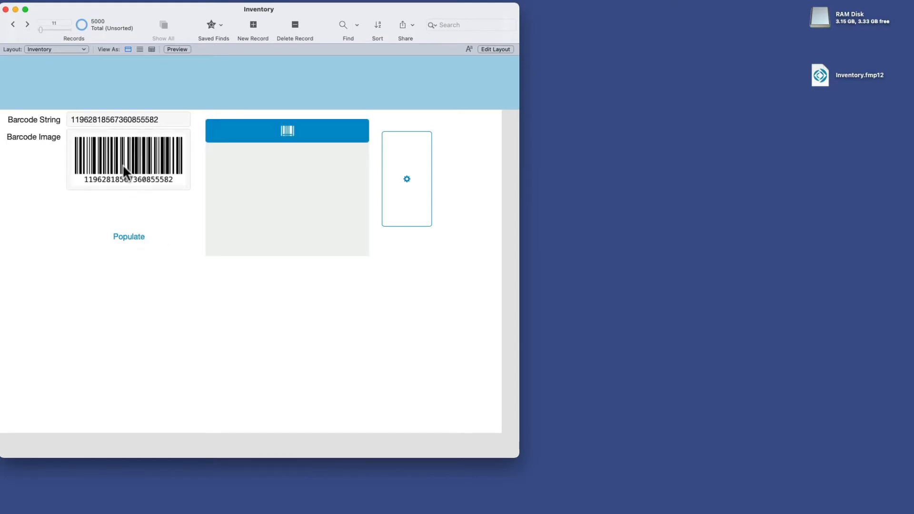
left_click(128, 237)
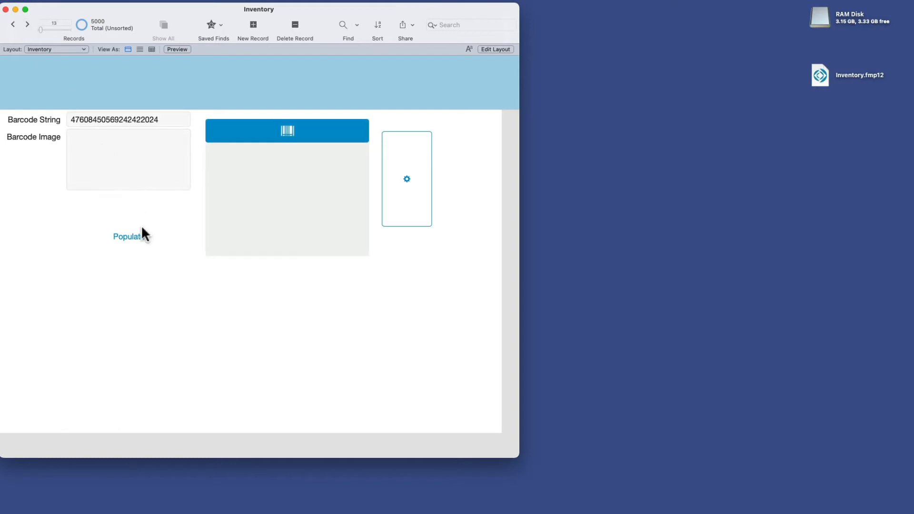
left_click(128, 236)
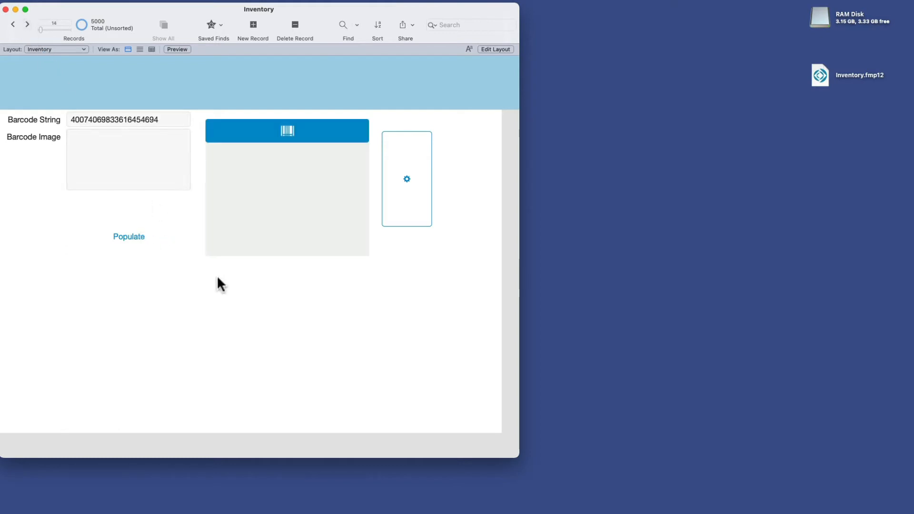
mouse_move(158, 220)
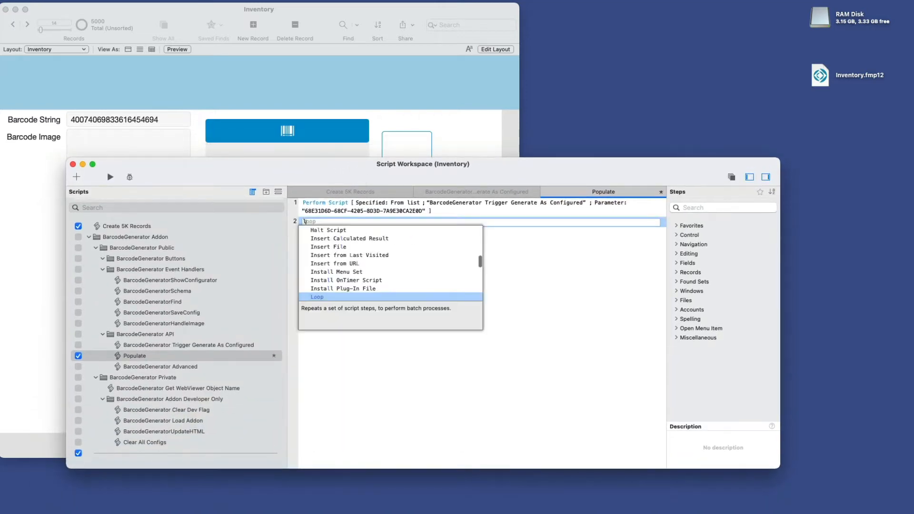
Wrap Perform Script in Loop/End Loop with Go to Record [Next] and an empty line
left_click(317, 296)
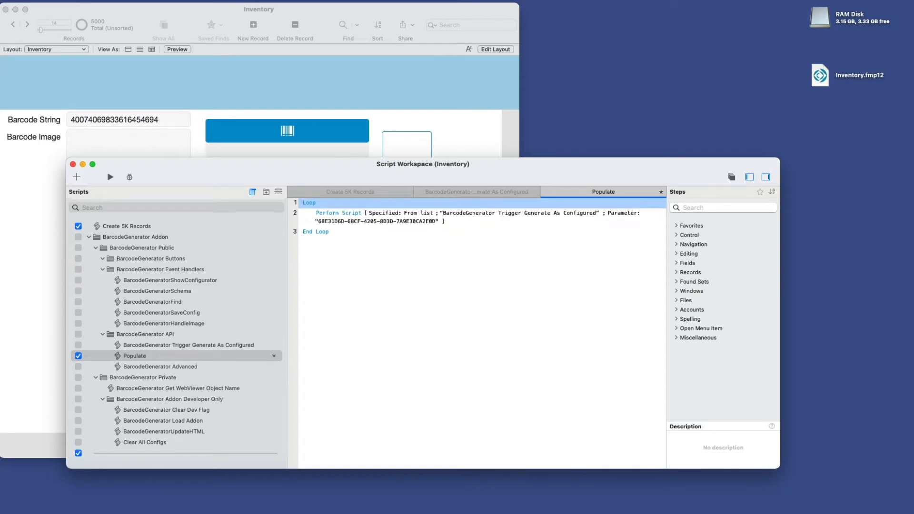
mouse_move(349, 236)
type("go")
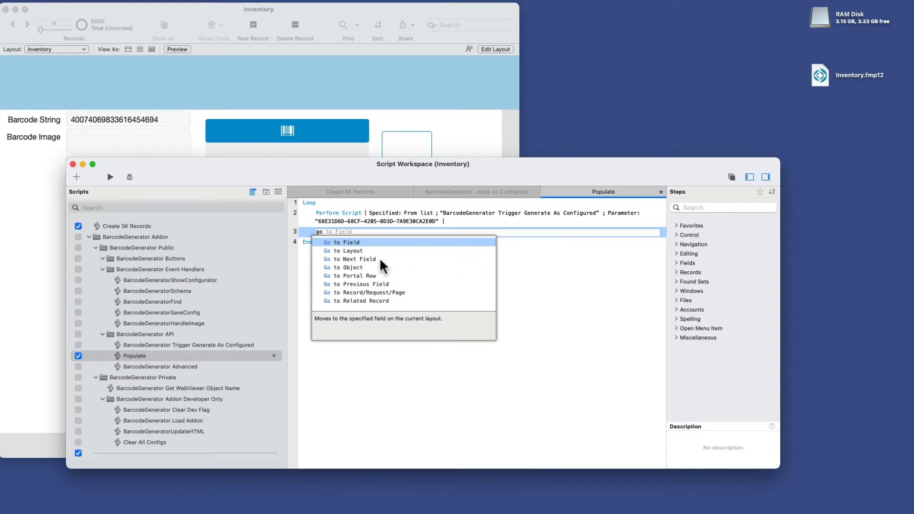
mouse_move(376, 264)
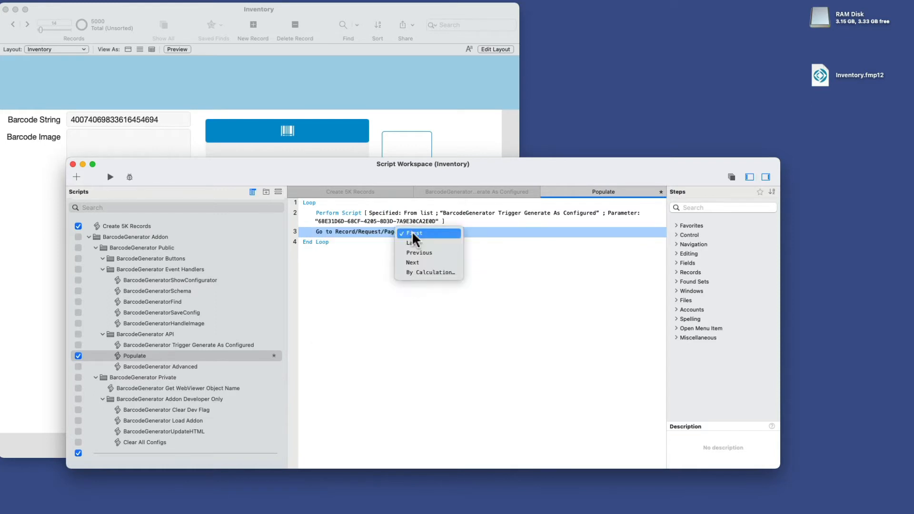
left_click(412, 262)
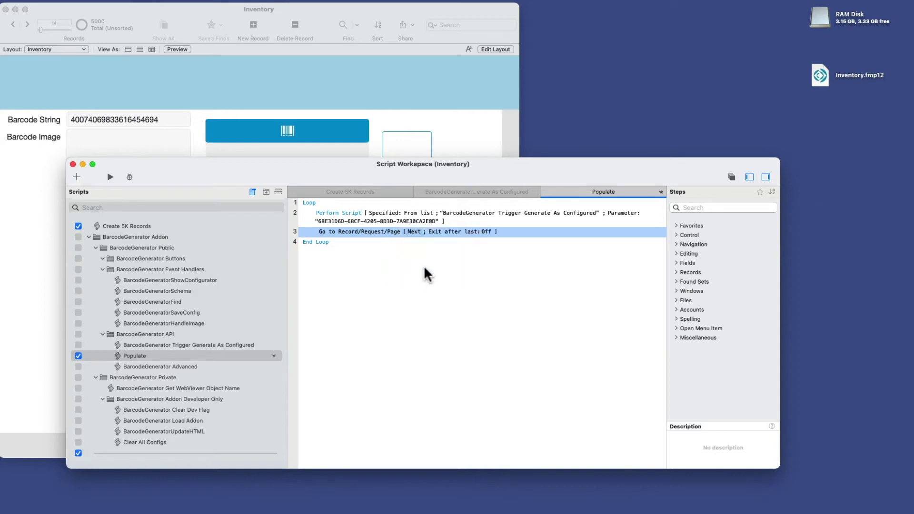
mouse_move(441, 237)
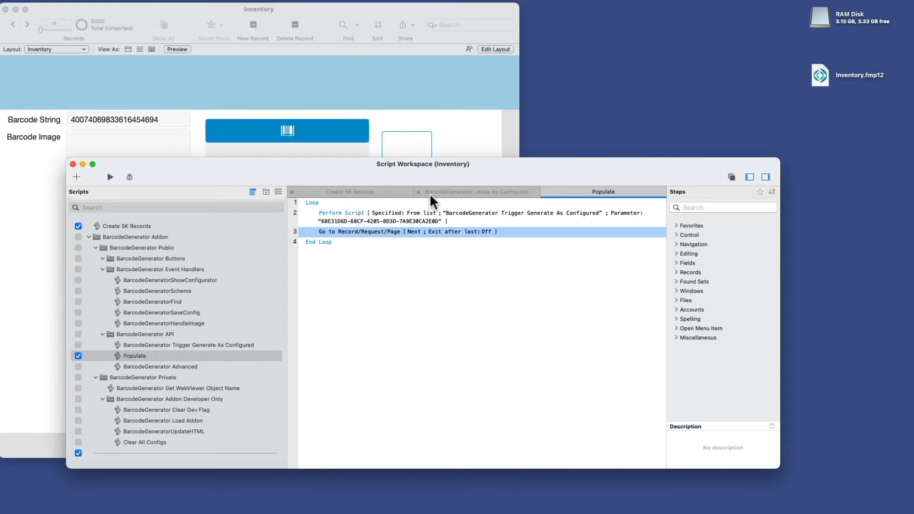
mouse_move(534, 239)
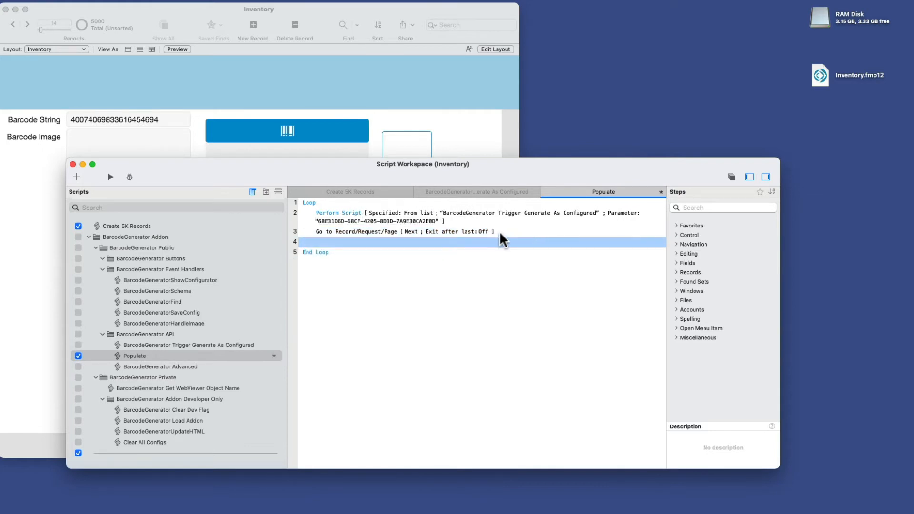
left_click(482, 232)
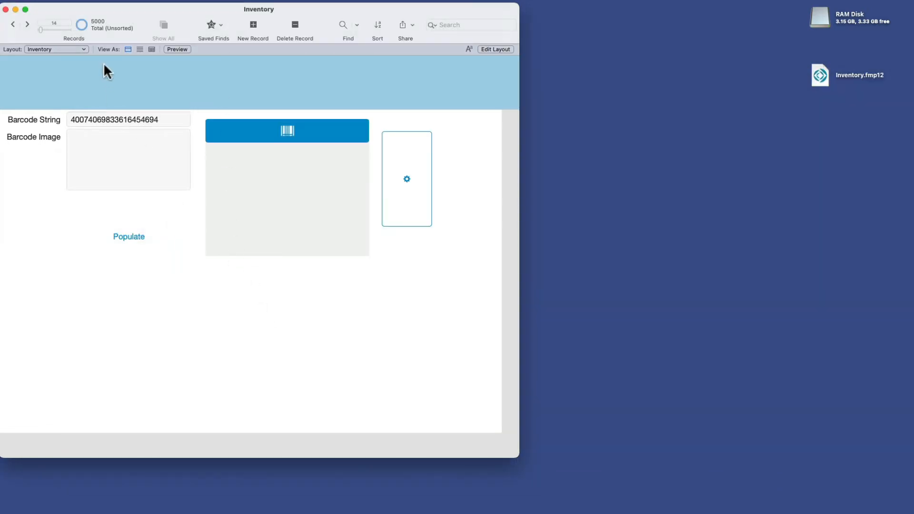
mouse_move(95, 153)
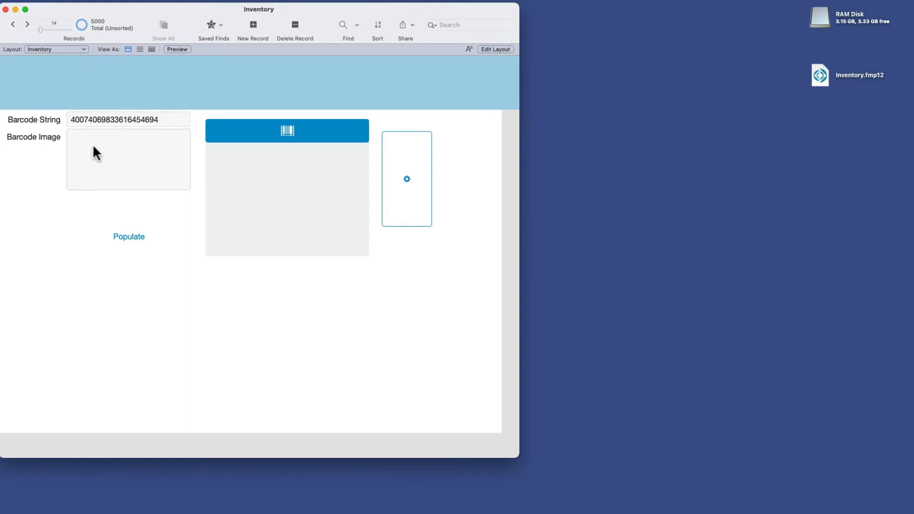
mouse_move(83, 149)
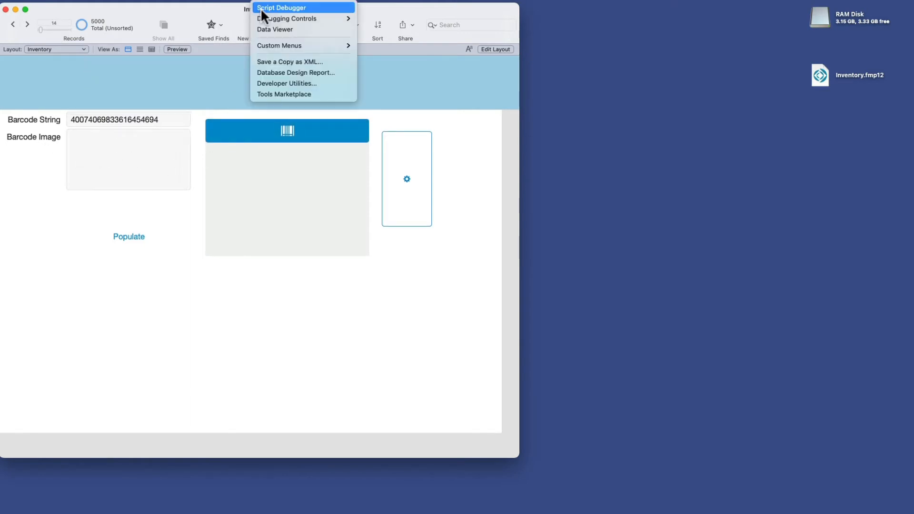
Step over Populate's Loop lines in the Script Debugger until record 15
left_click(282, 8)
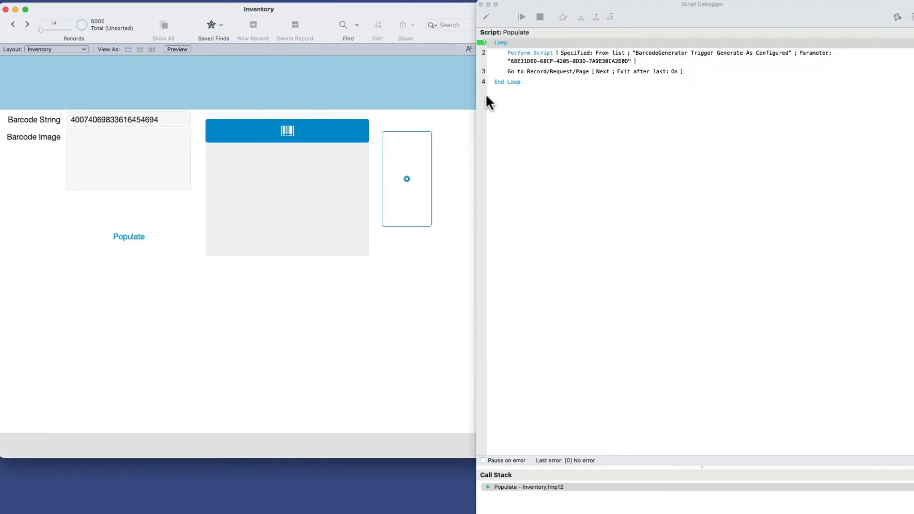
mouse_move(570, 78)
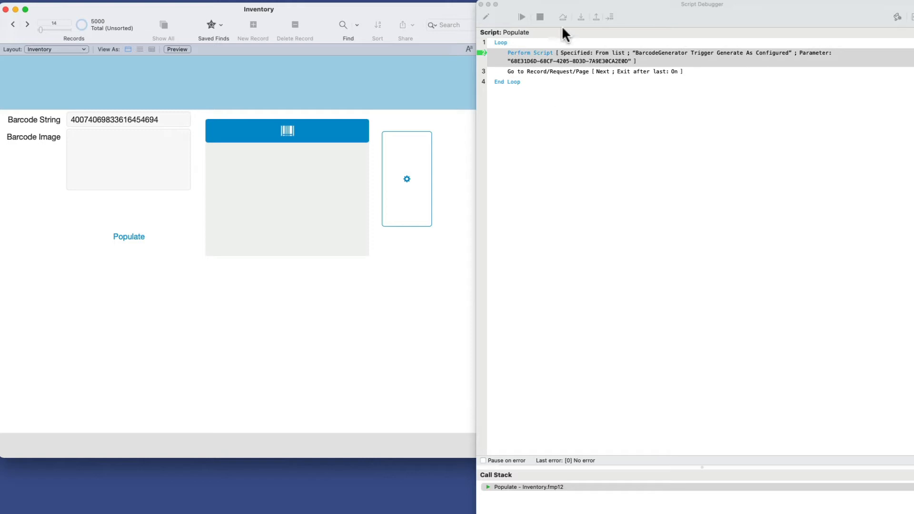
mouse_move(580, 16)
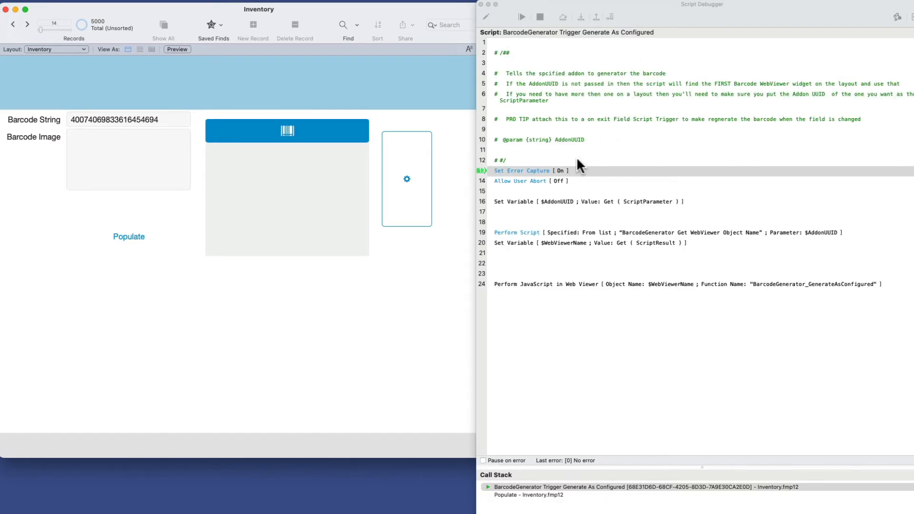
left_click(523, 16)
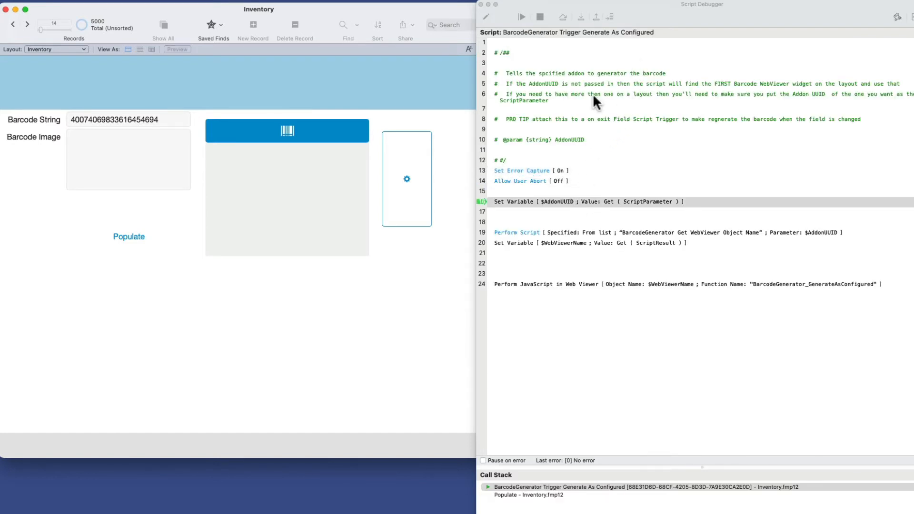
left_click(524, 15)
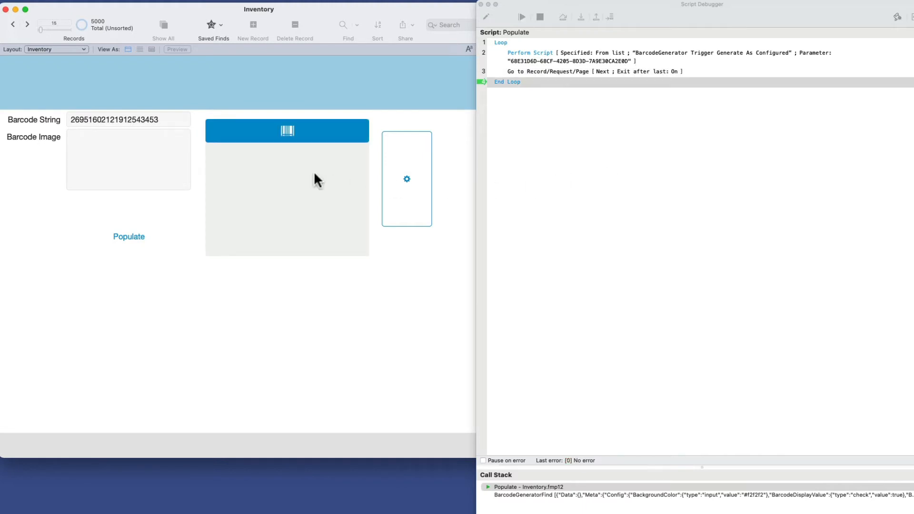
mouse_move(259, 160)
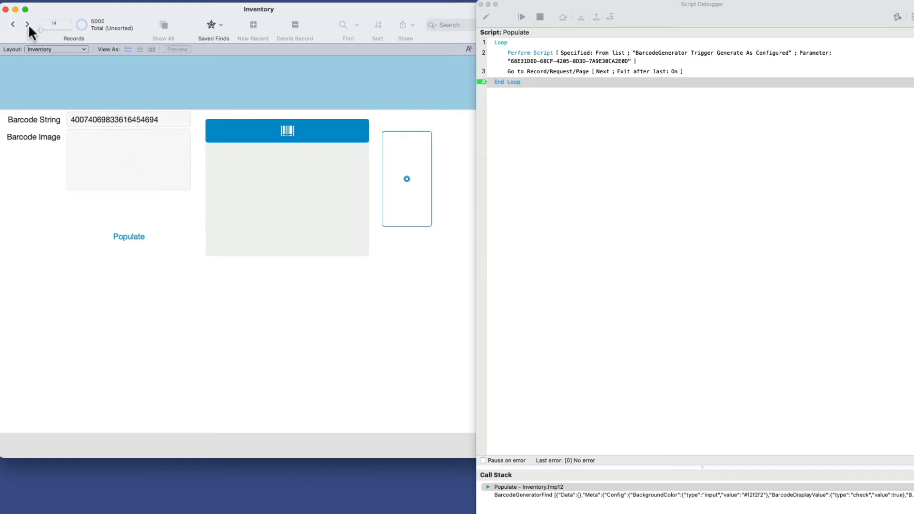
mouse_move(28, 26)
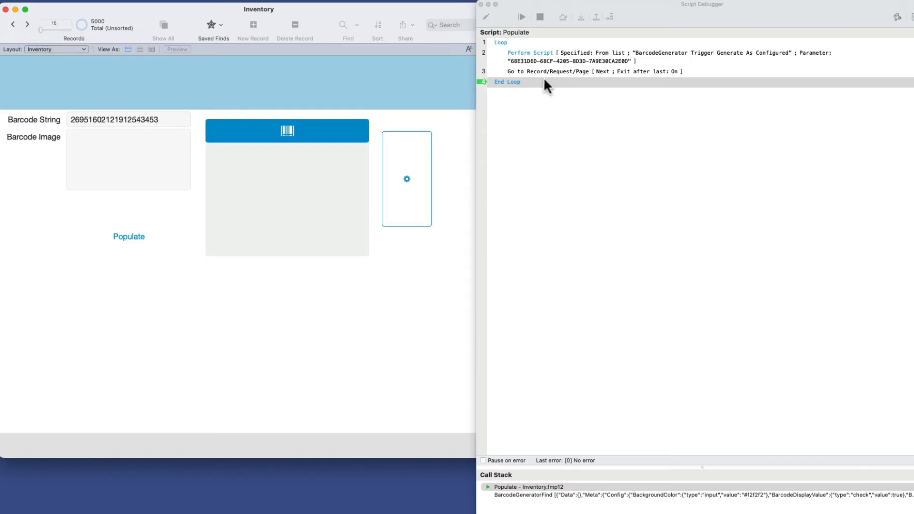
mouse_move(587, 75)
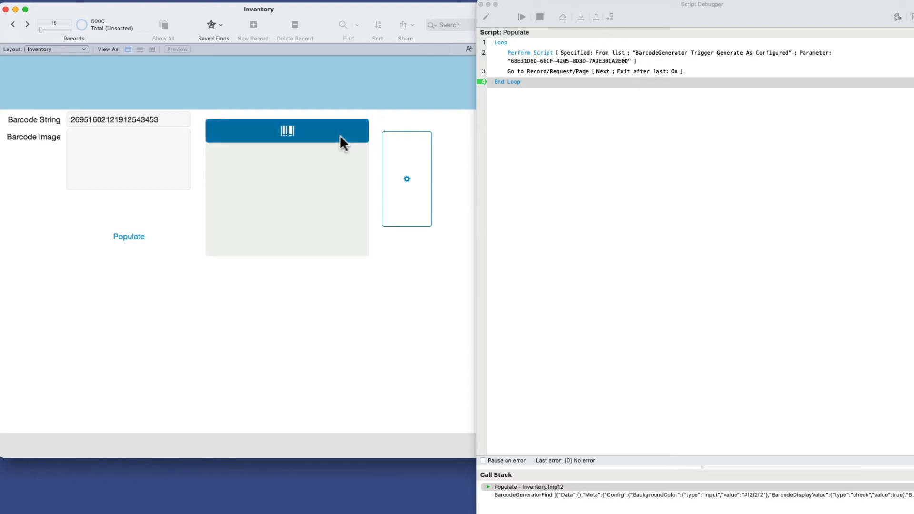
mouse_move(541, 106)
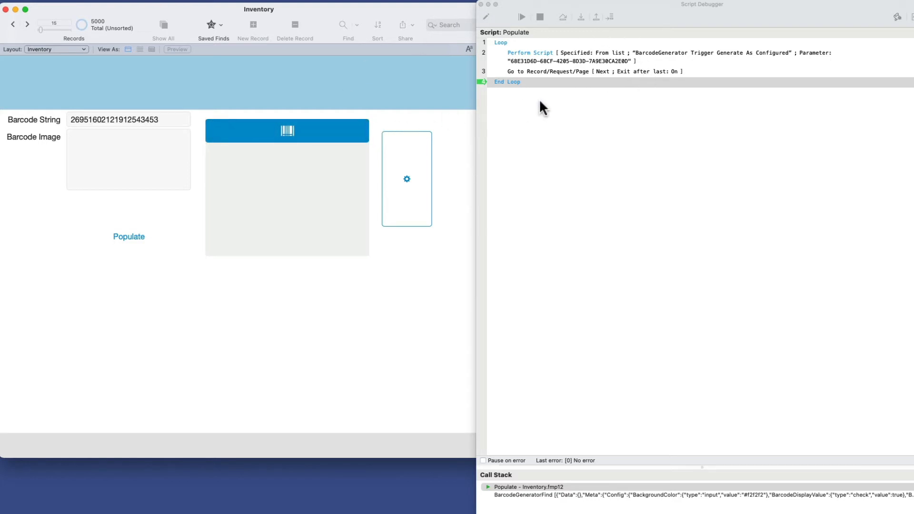
mouse_move(537, 100)
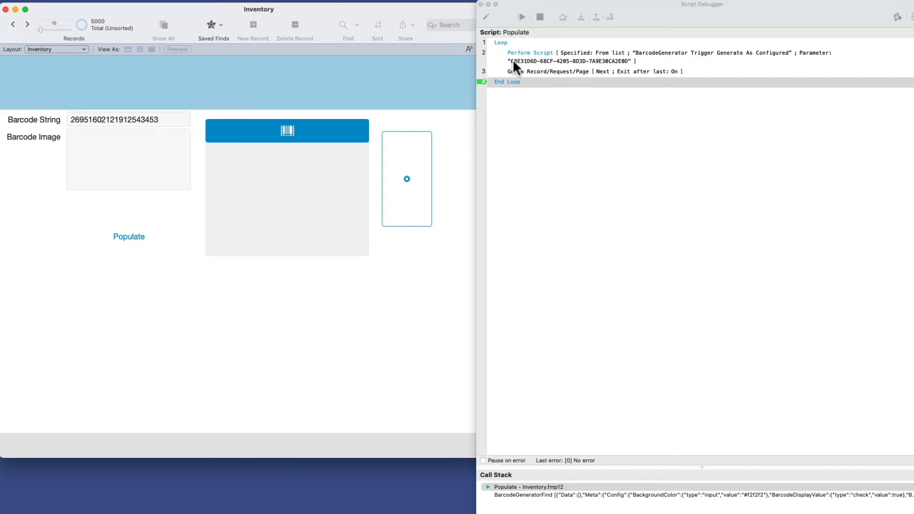
mouse_move(532, 87)
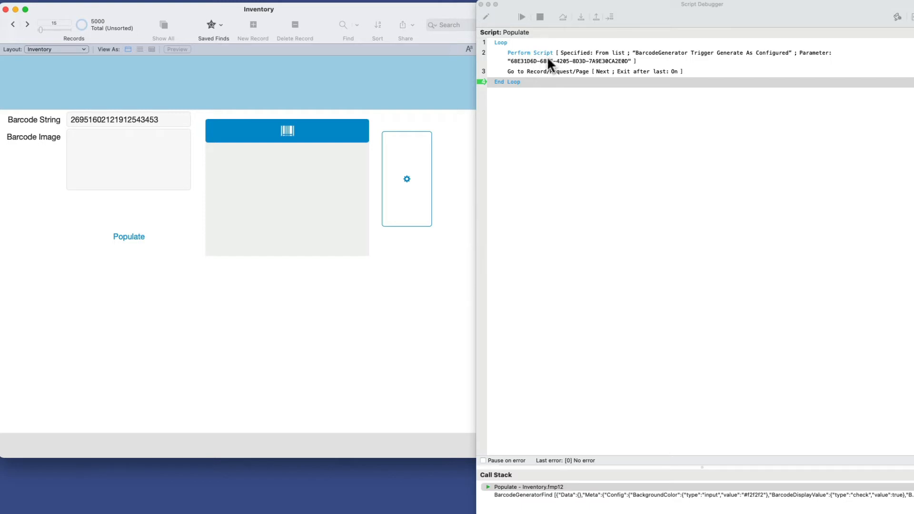
mouse_move(540, 89)
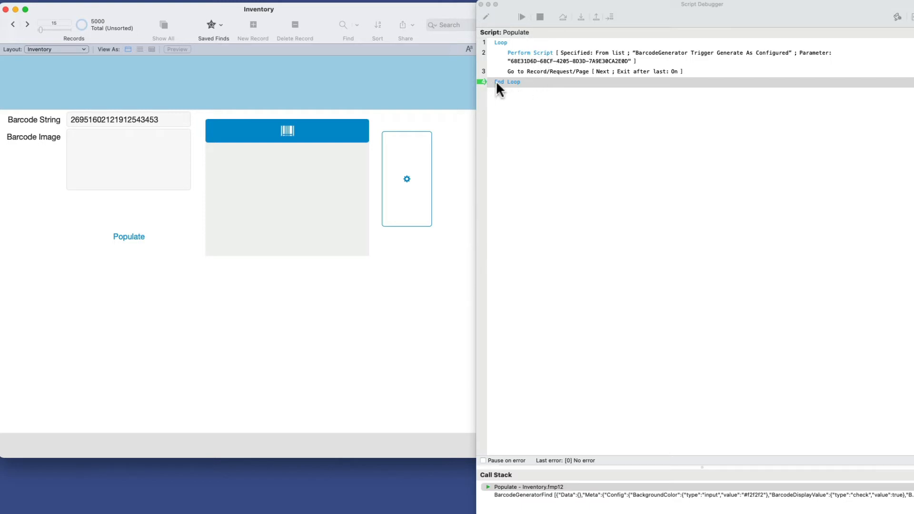
left_click(522, 16)
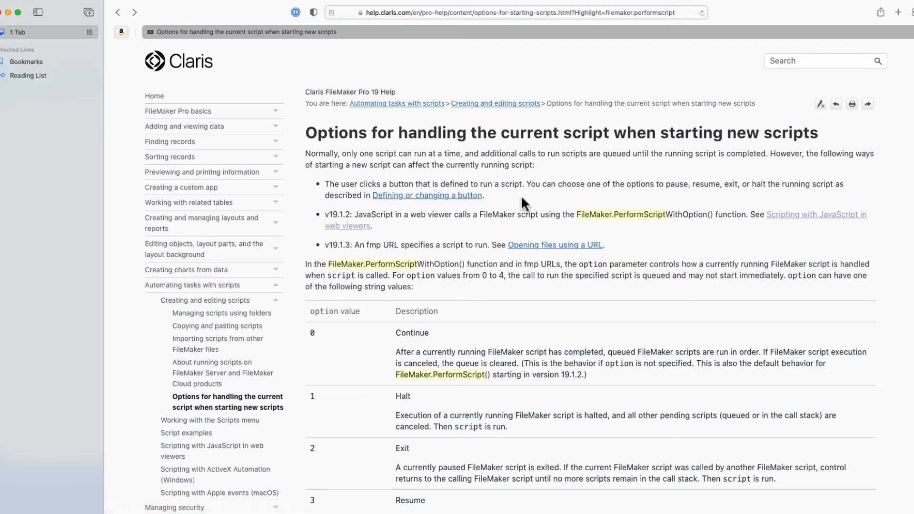
Scroll the help page to the option values 0–5 table through Suspend and Resume
scroll("down", 3)
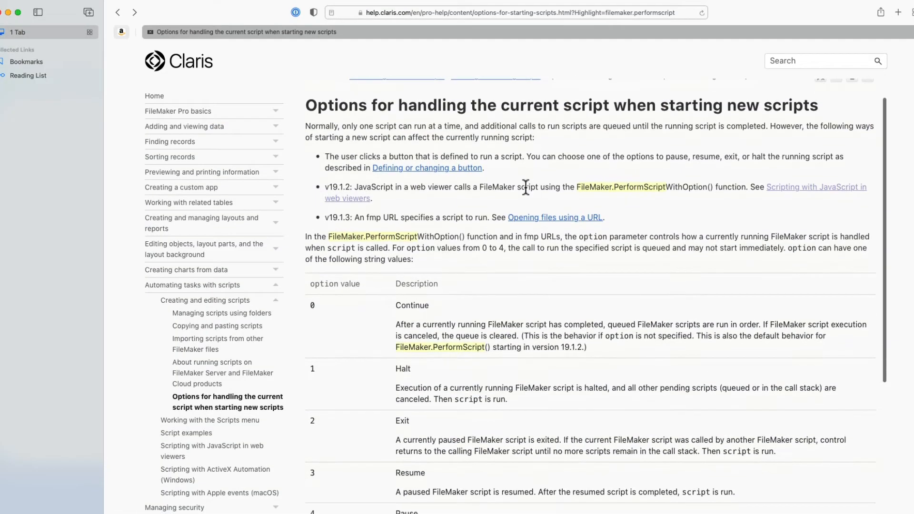
scroll("down", 3)
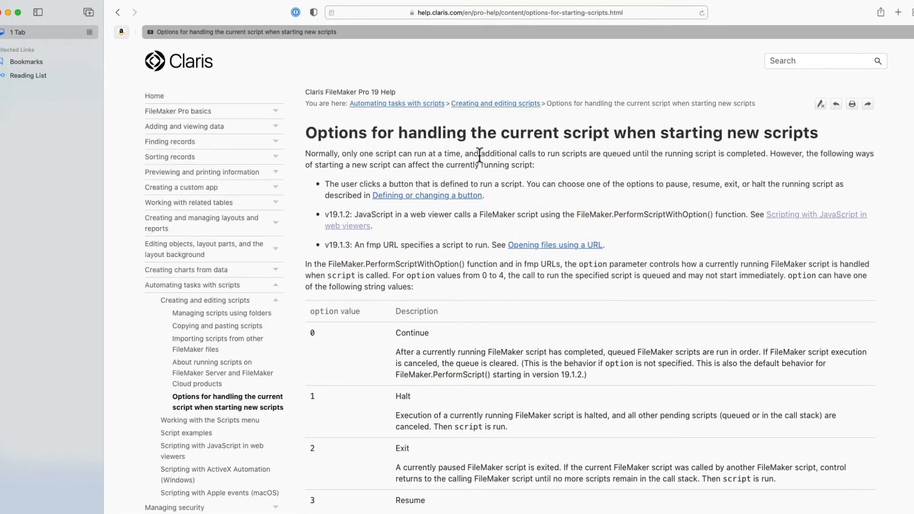
mouse_move(694, 150)
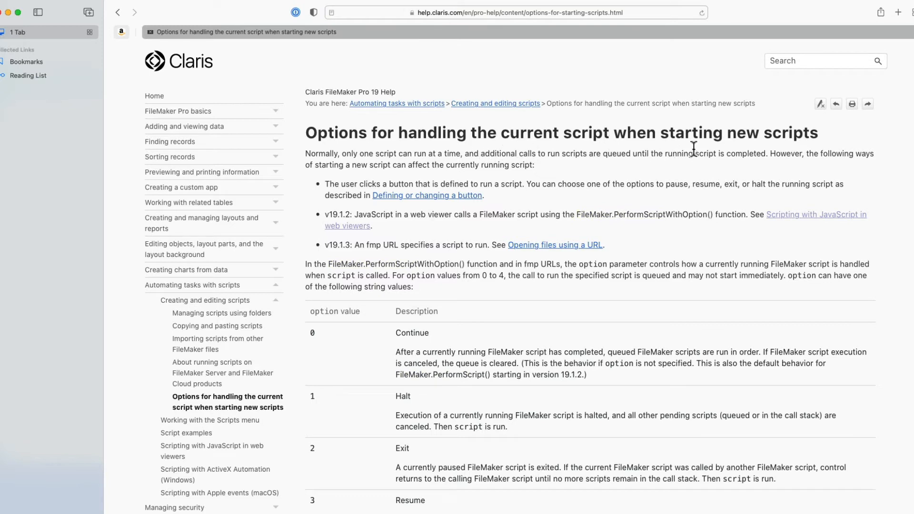
mouse_move(760, 154)
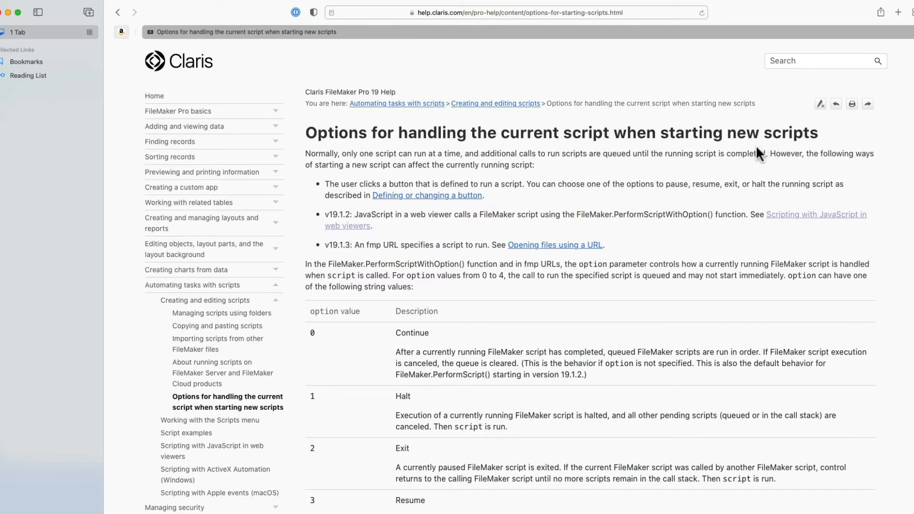
scroll("down", 3)
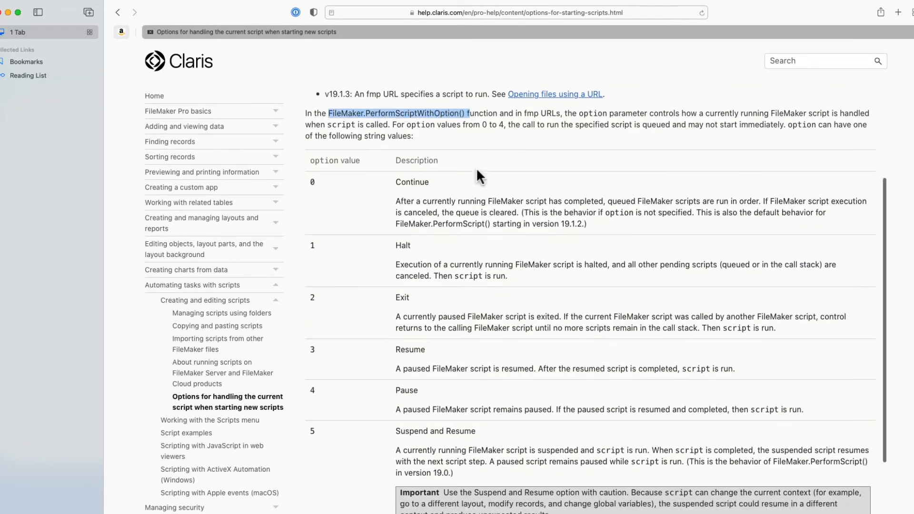
scroll("down", 3)
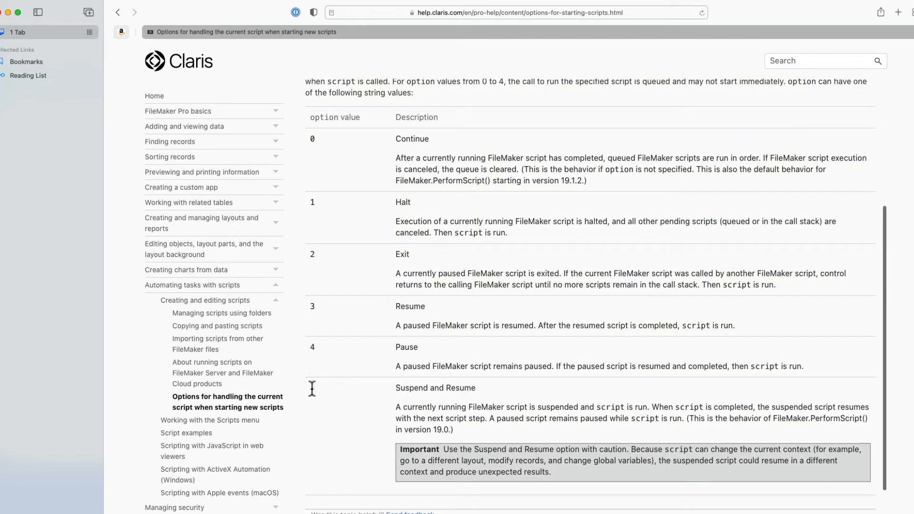
scroll("down", 3)
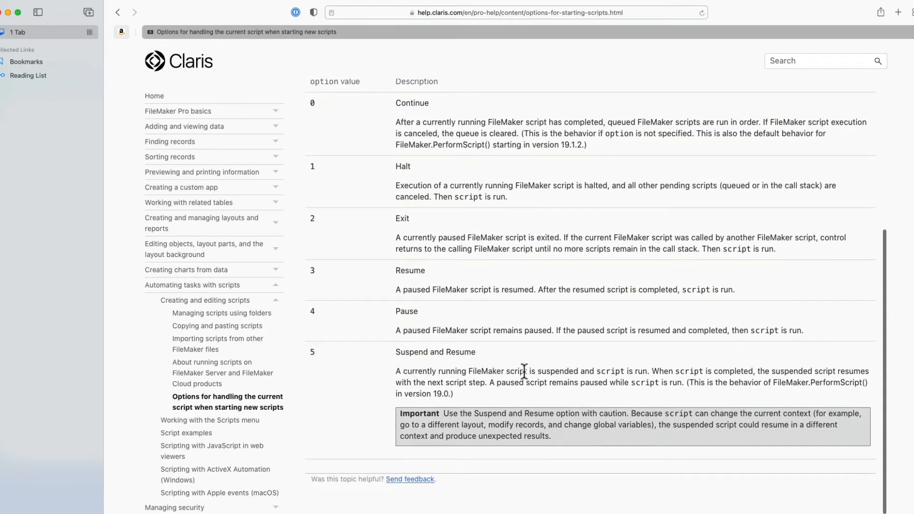
mouse_move(486, 353)
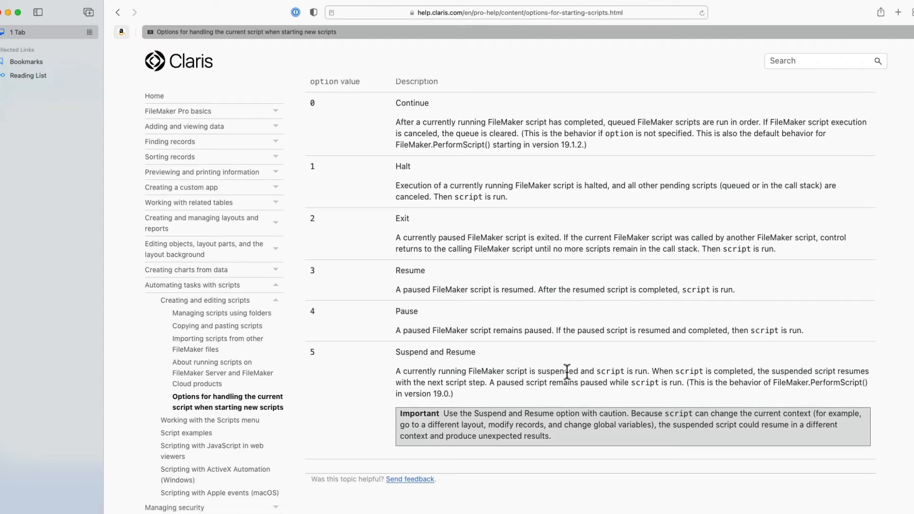
mouse_move(596, 371)
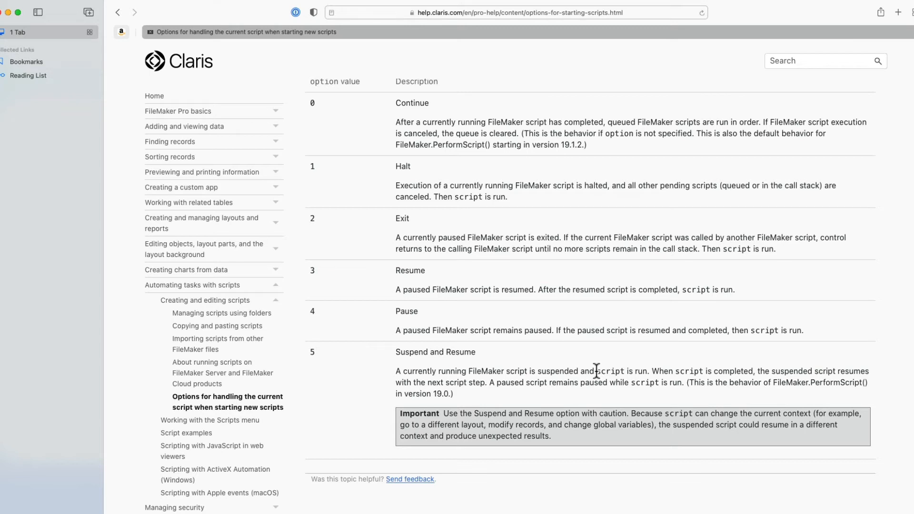
left_click_drag(597, 371, 647, 371)
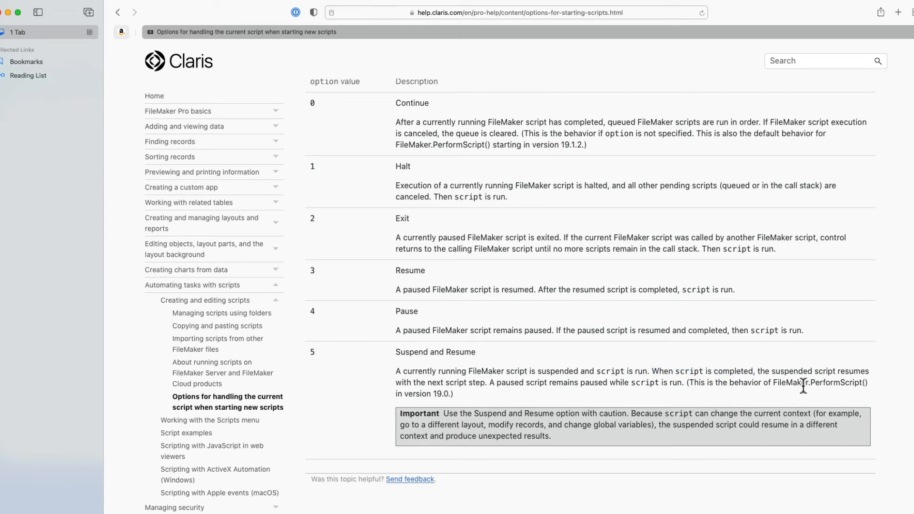
mouse_move(434, 395)
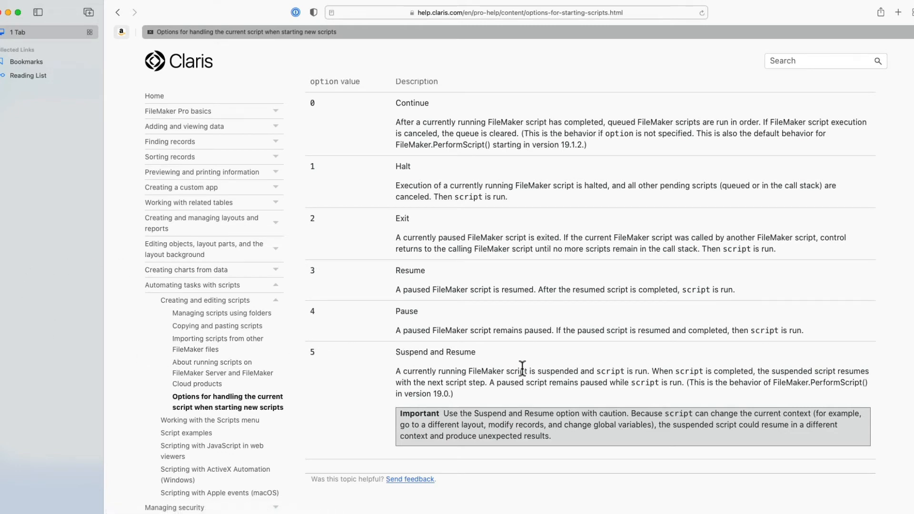
mouse_move(513, 370)
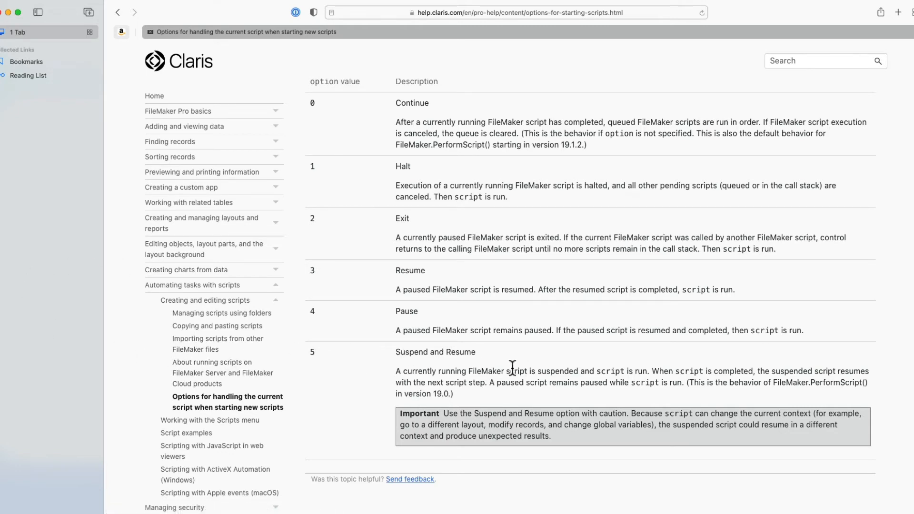
mouse_move(460, 400)
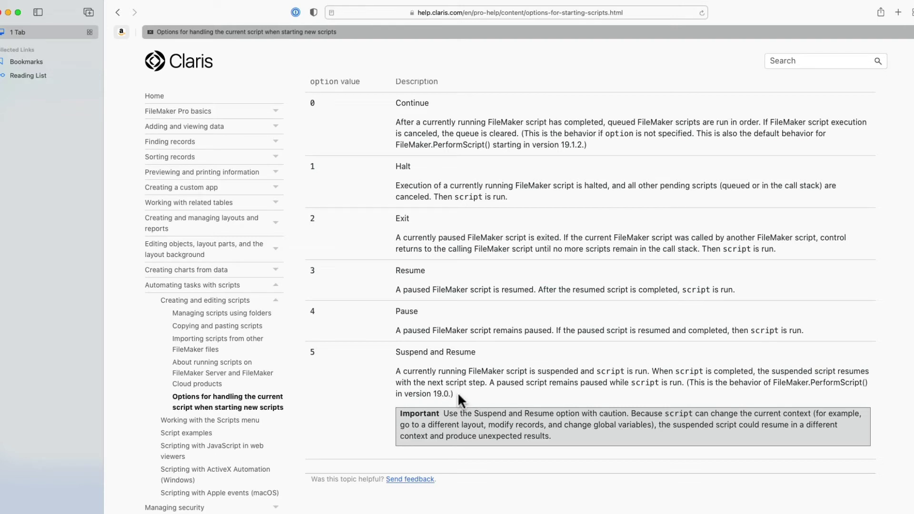
mouse_move(360, 369)
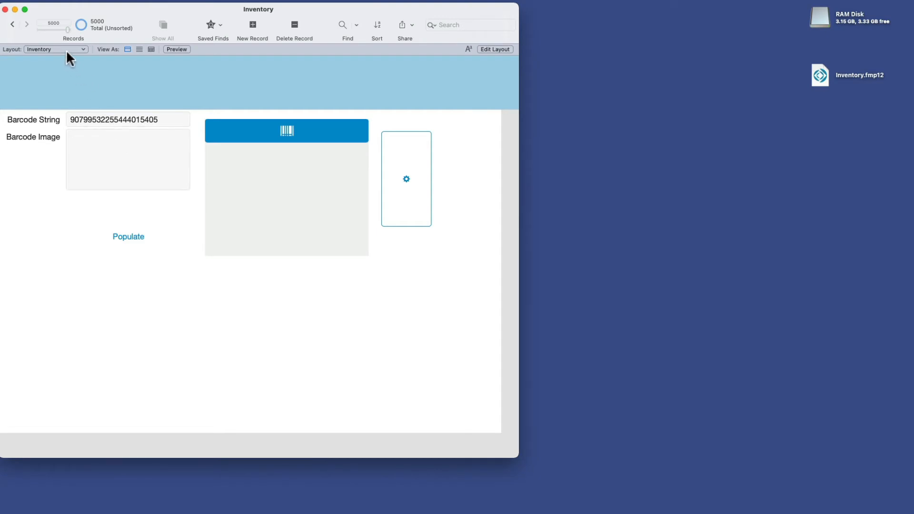
mouse_move(143, 79)
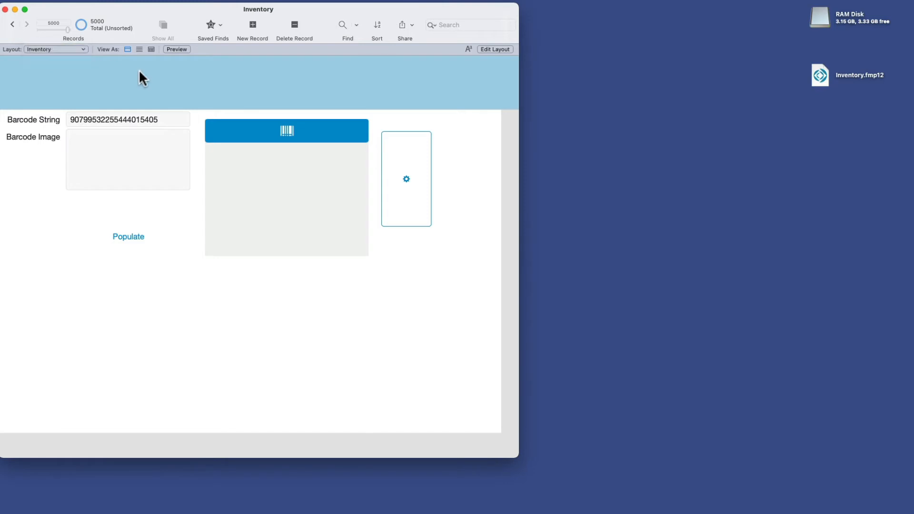
Create a form-style layout named TEMP showing records from the BarcodeGenerator table
left_click(495, 49)
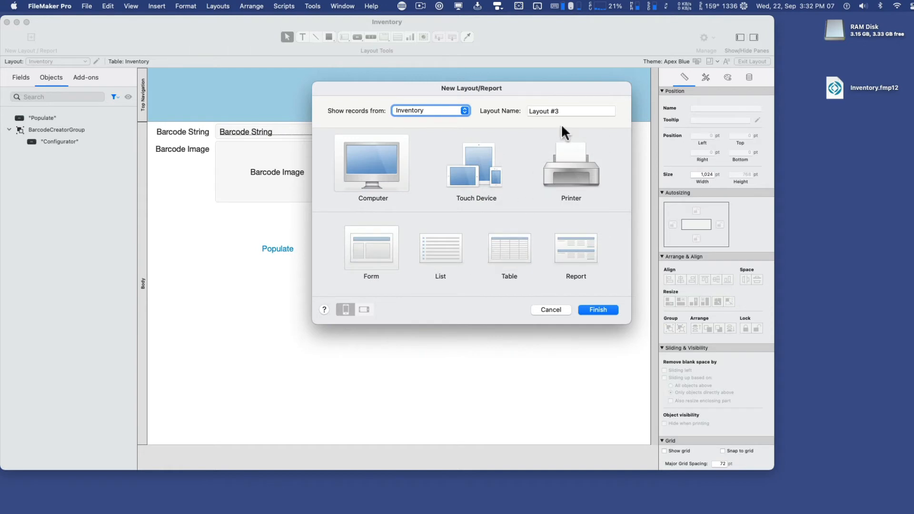
type("TEMP")
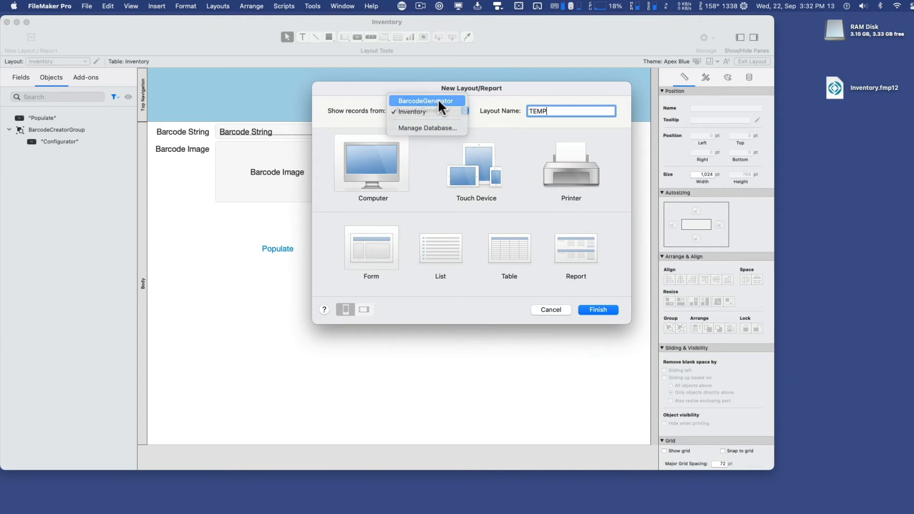
left_click(427, 100)
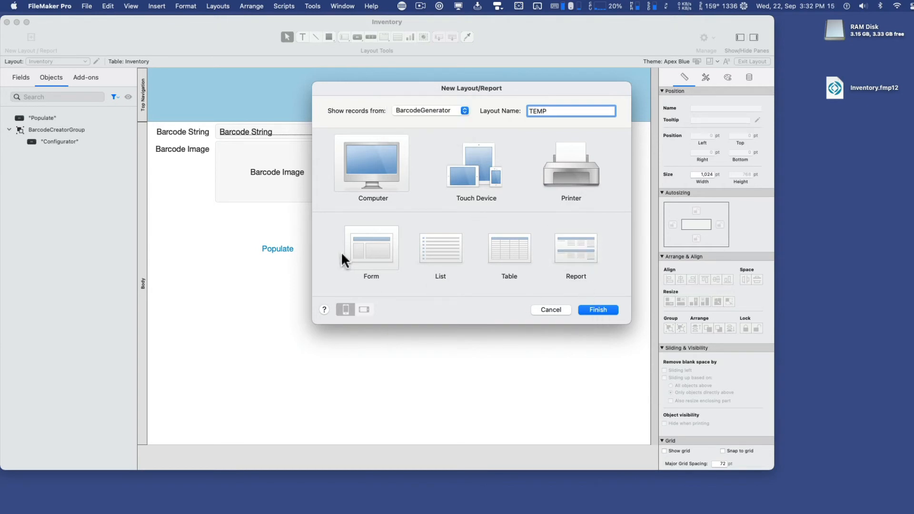
left_click(598, 310)
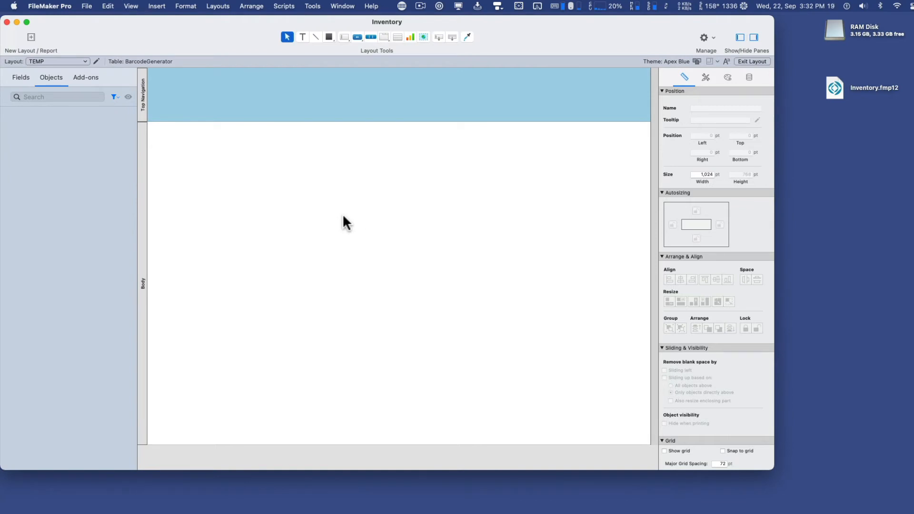
Drag the BarcodeGenerator HTML field onto the body, enlarge it, and enable Show vertical scroll bar
left_click(21, 77)
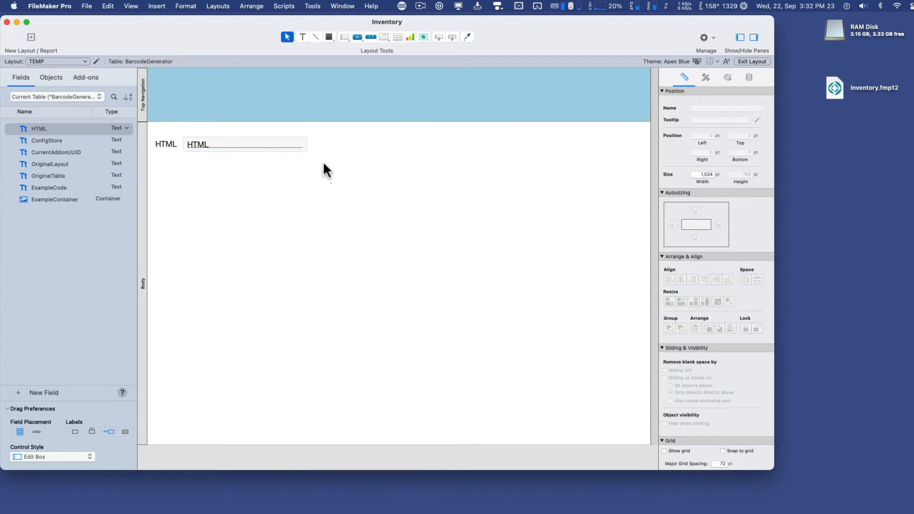
left_click_drag(306, 151, 637, 430)
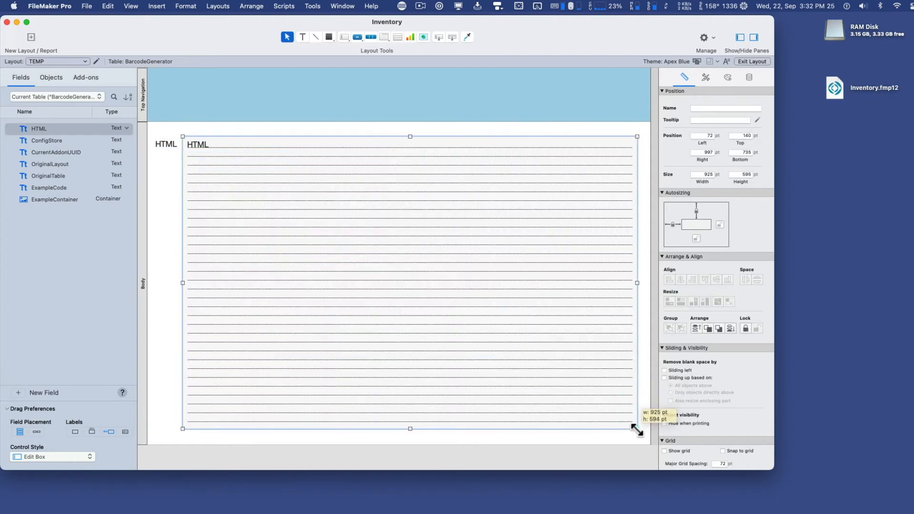
left_click_drag(636, 428, 640, 431)
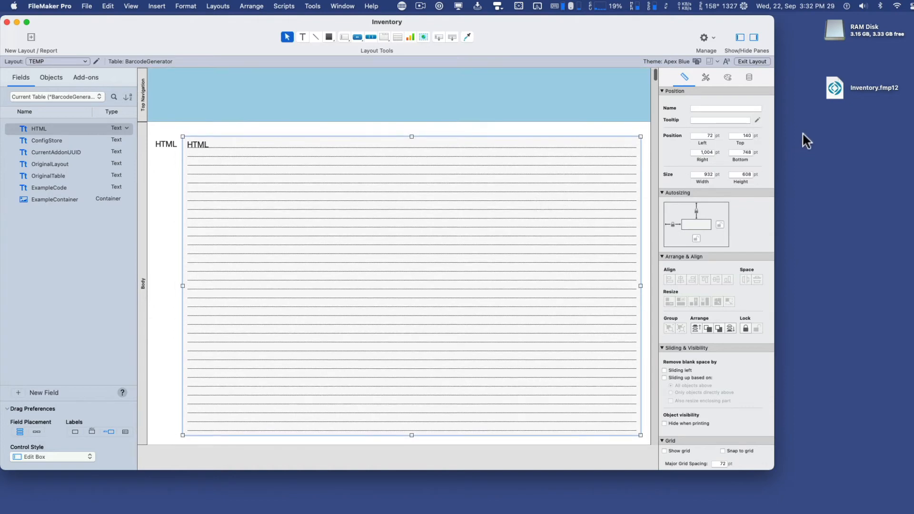
left_click(748, 77)
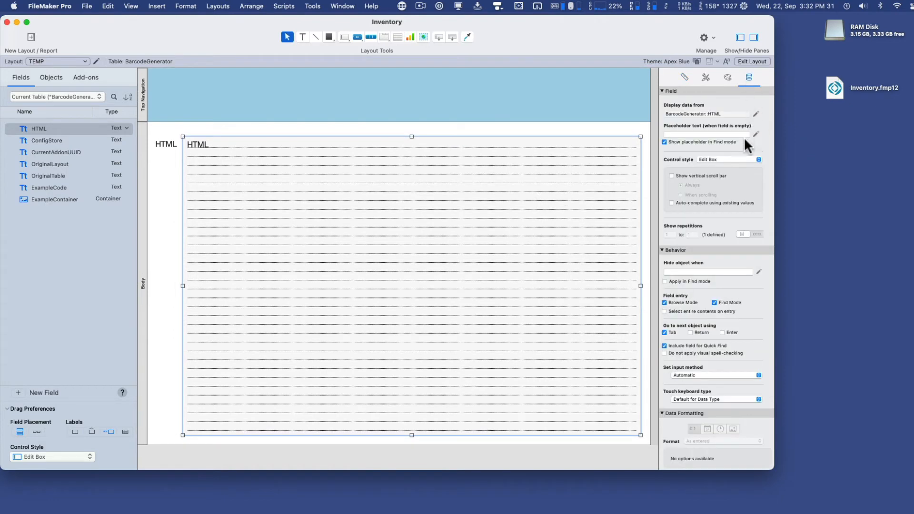
left_click(672, 176)
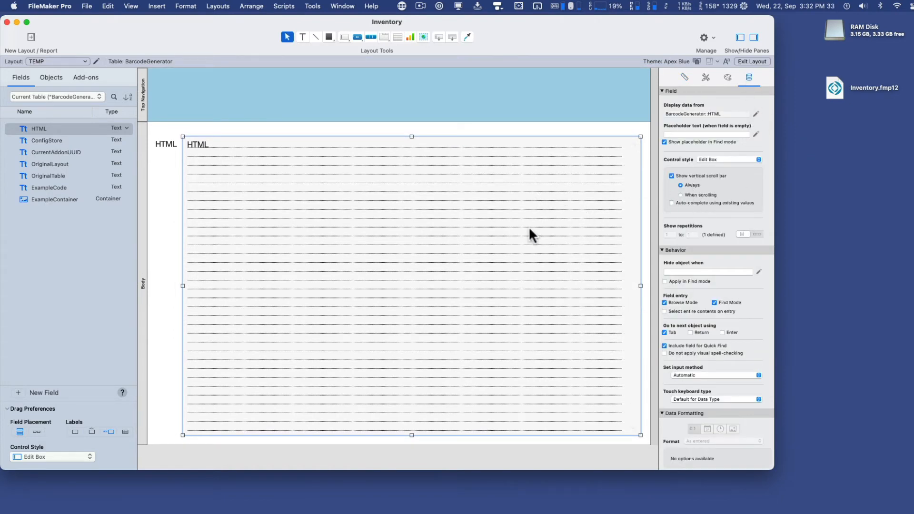
left_click(752, 61)
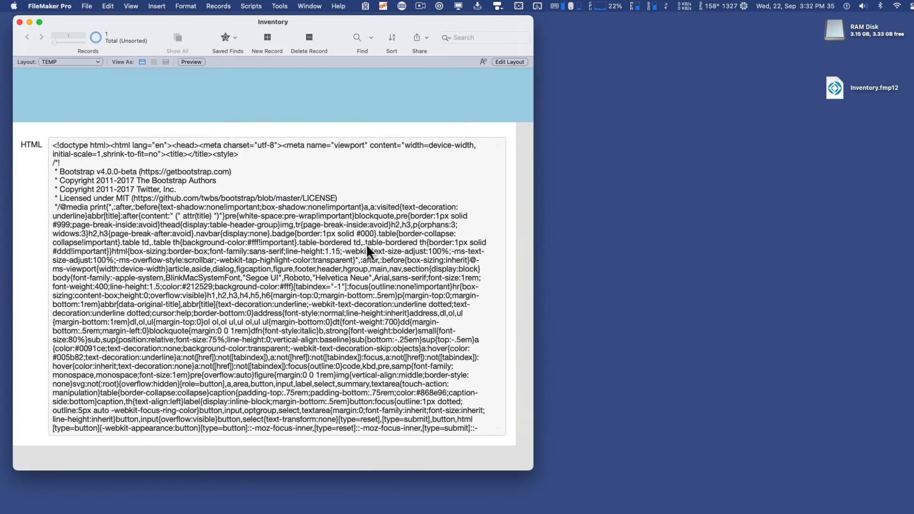
scroll("down", 3)
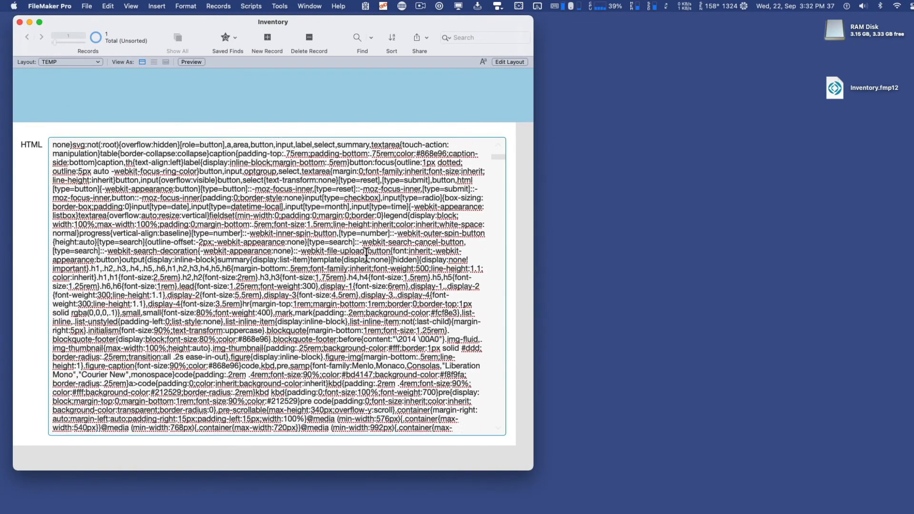
scroll("down", 3)
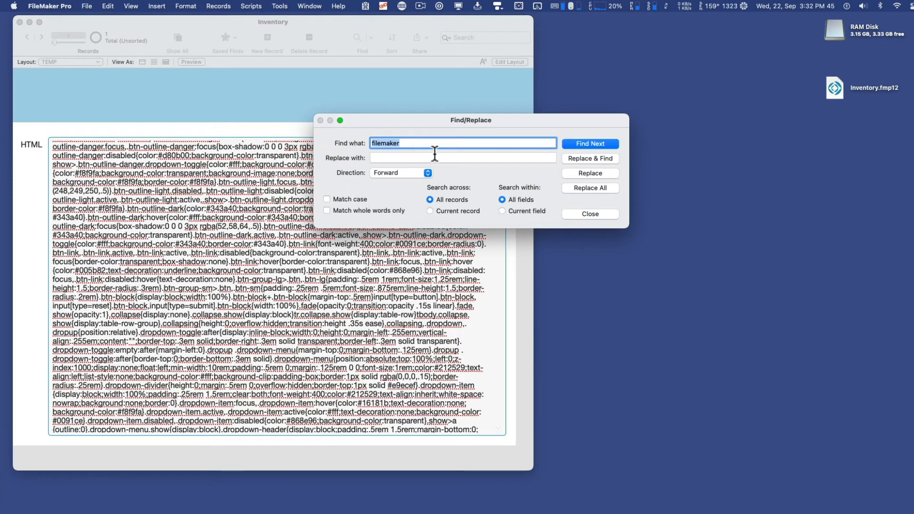
left_click(590, 144)
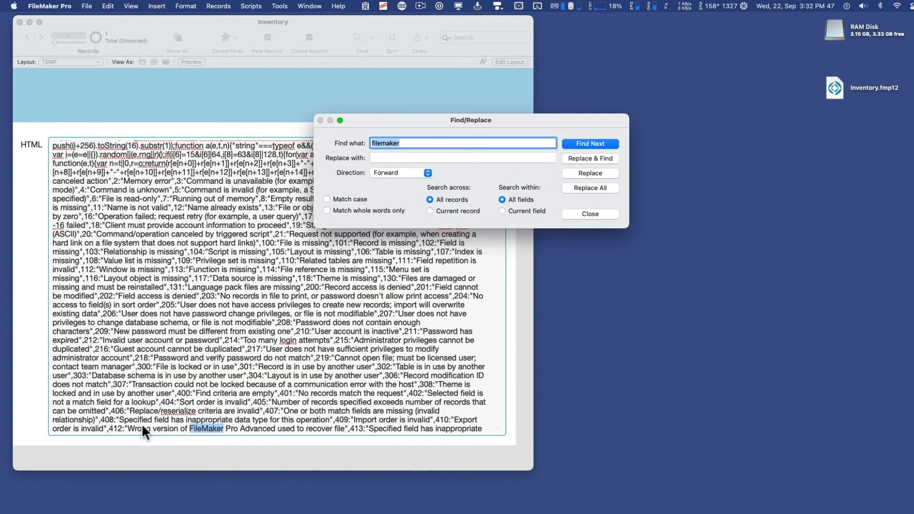
left_click(590, 144)
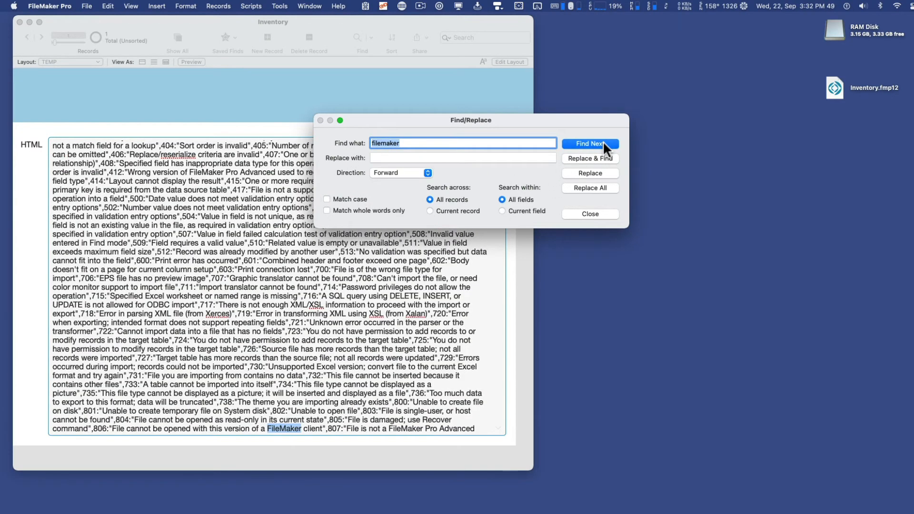
left_click(590, 144)
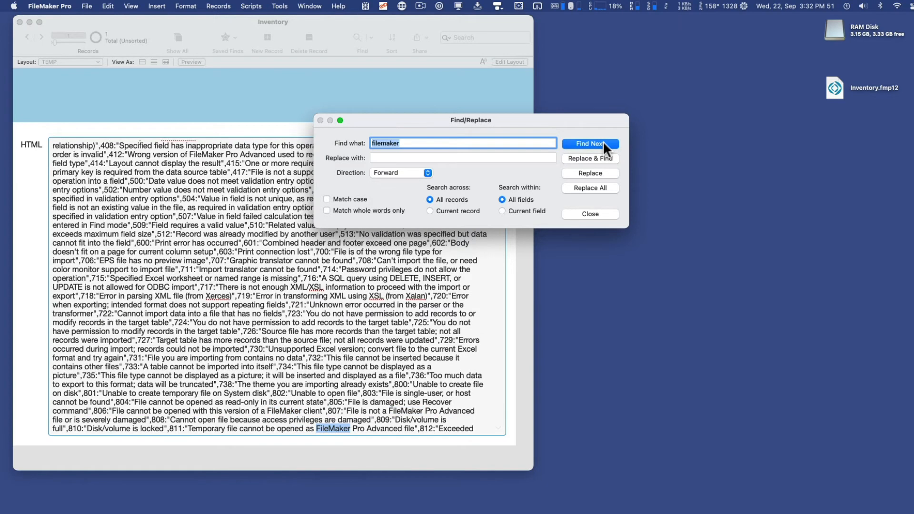
left_click(590, 143)
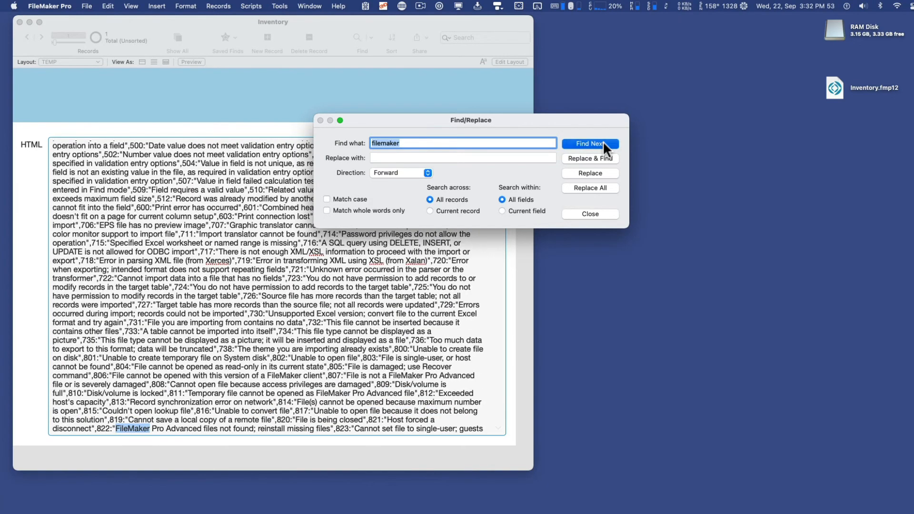
left_click(590, 143)
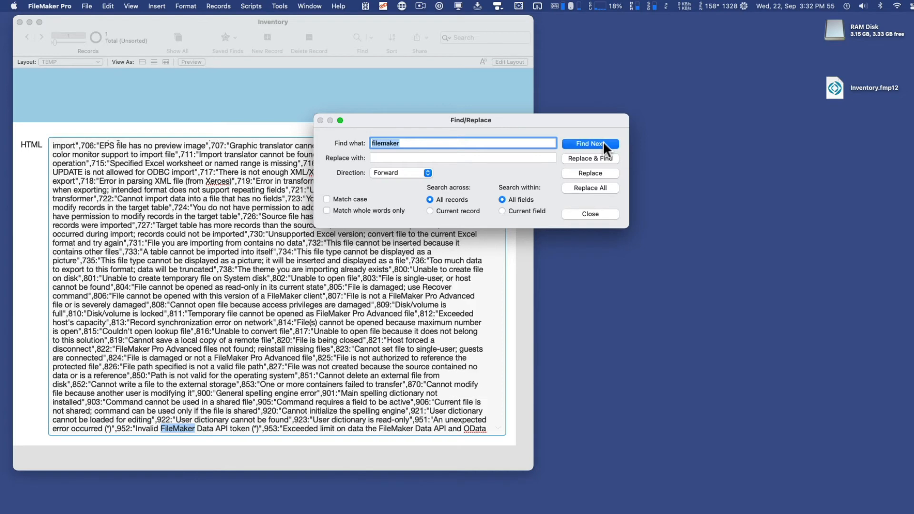
left_click(590, 144)
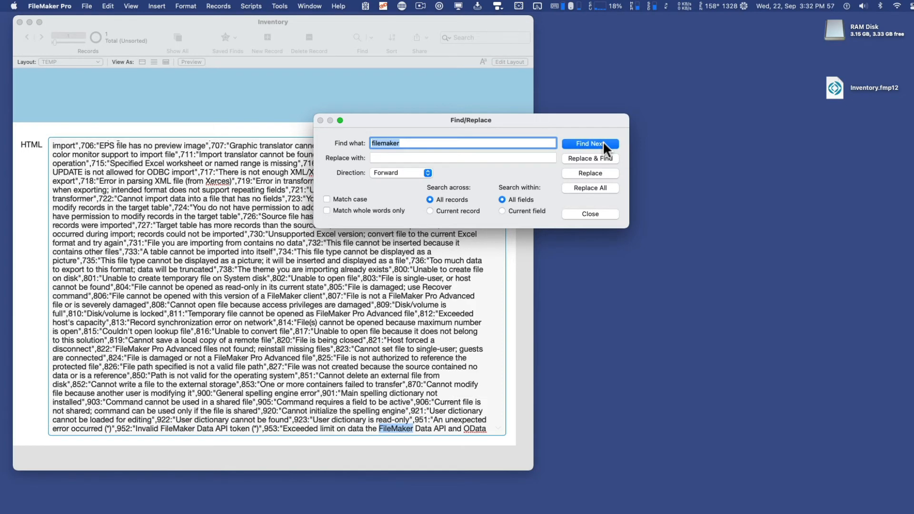
left_click(590, 144)
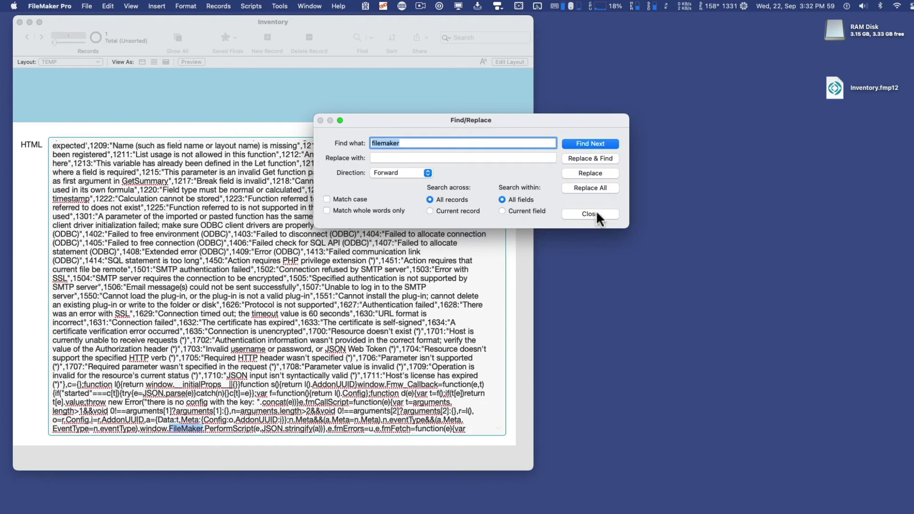
left_click(590, 214)
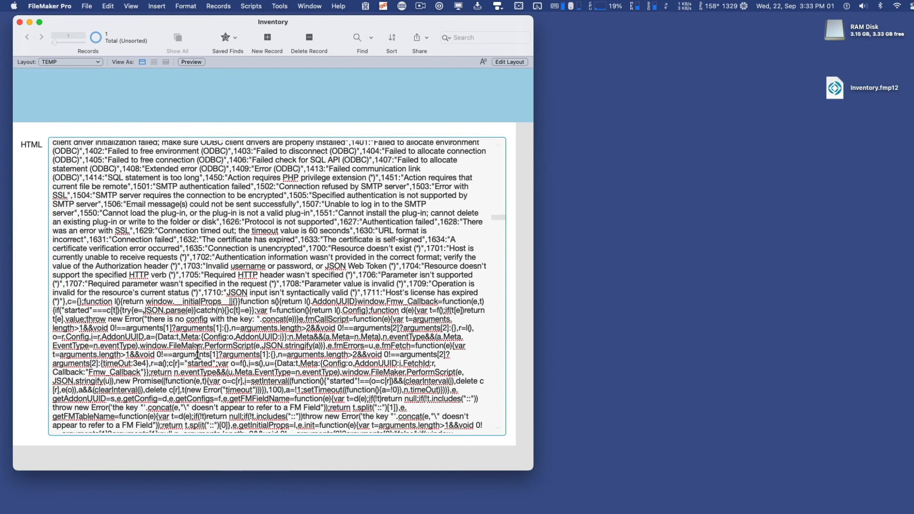
double_click(214, 345)
type("filemaker")
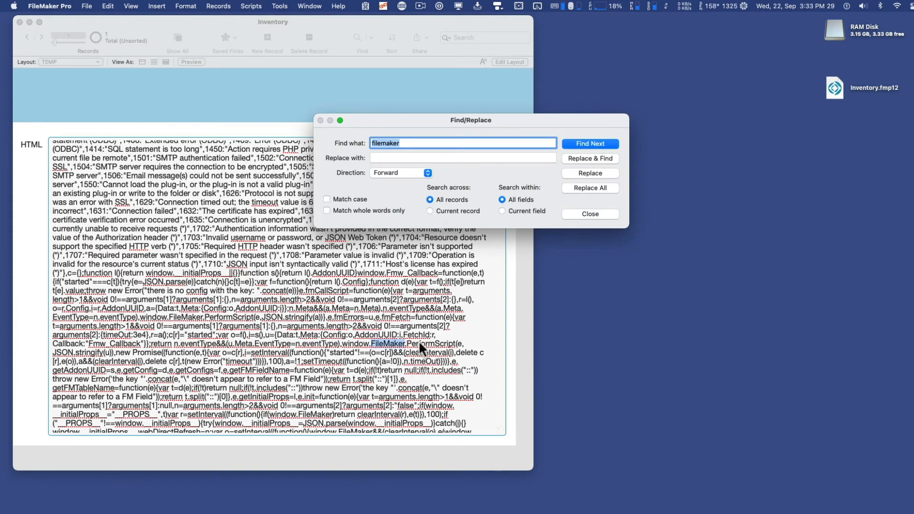
mouse_move(394, 353)
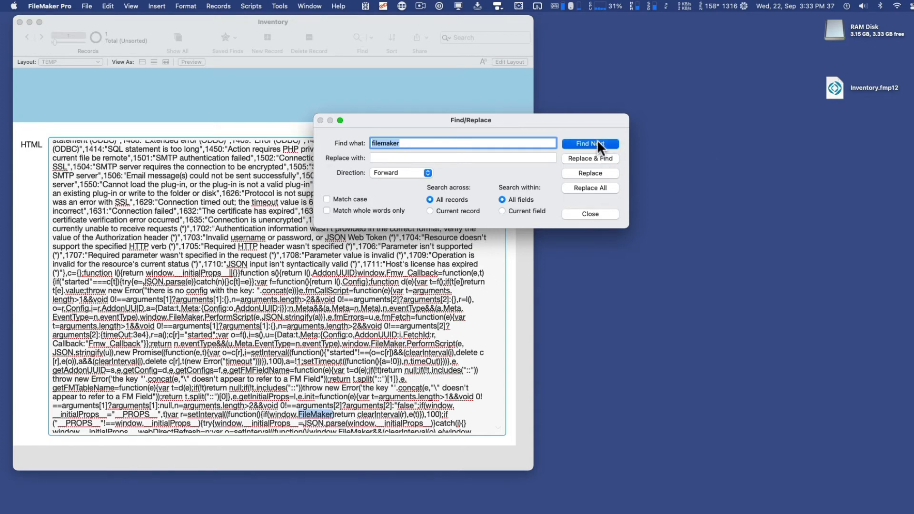
left_click(590, 144)
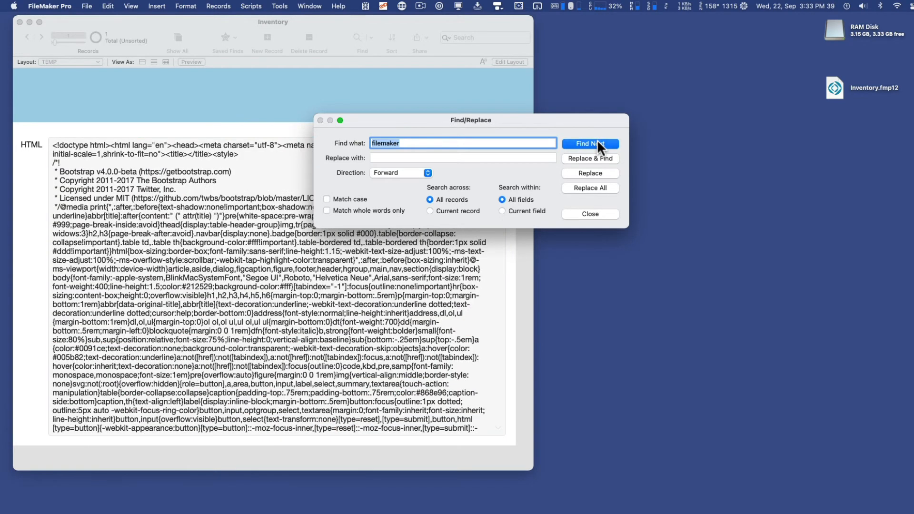
left_click(590, 144)
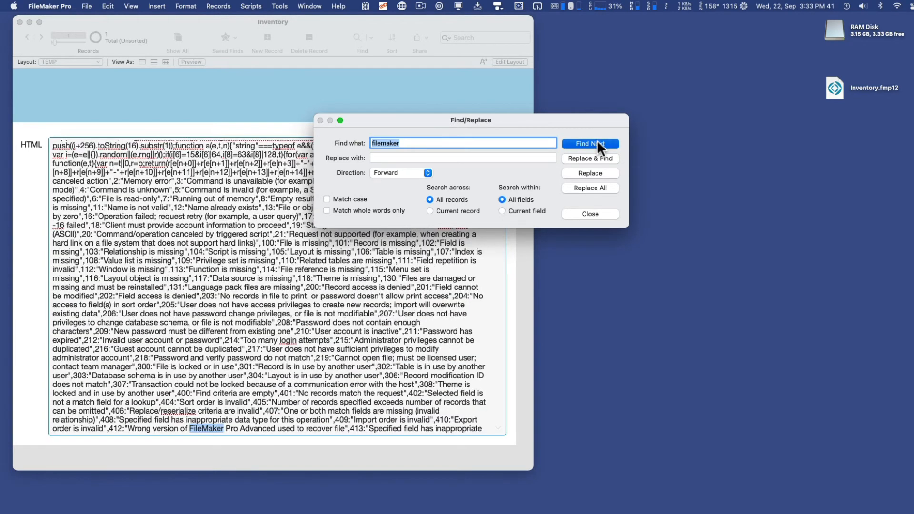
left_click(590, 144)
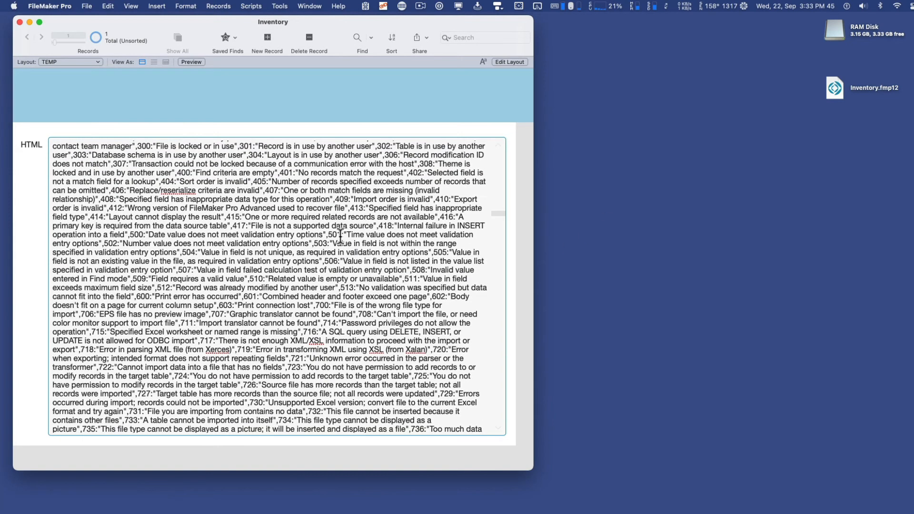
scroll("down", 3)
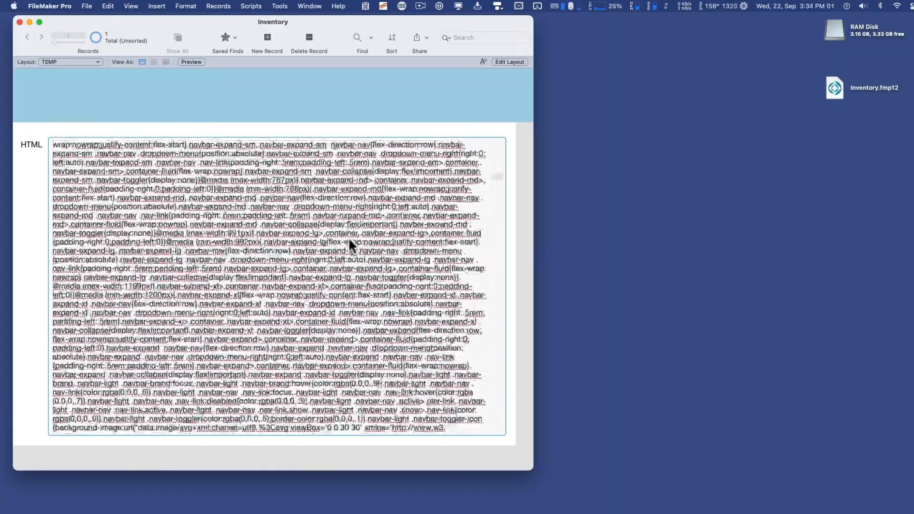
scroll("down", 3)
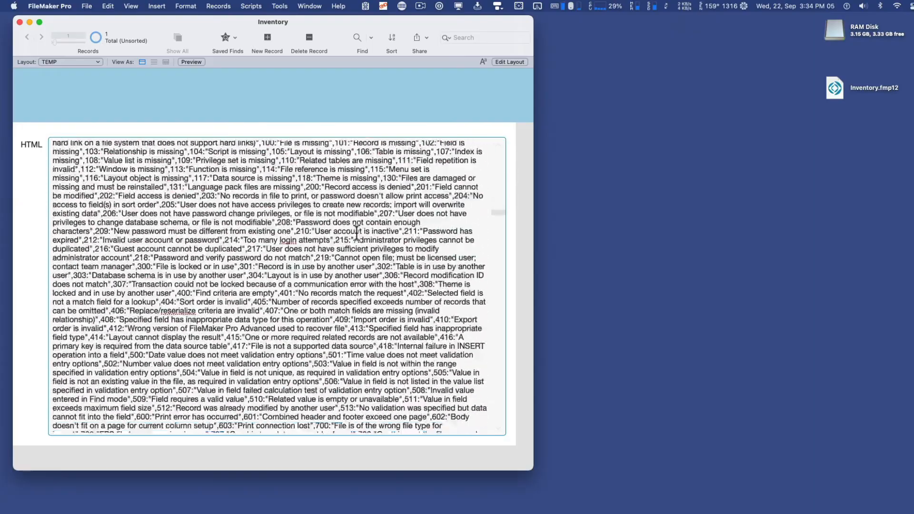
scroll("down", 3)
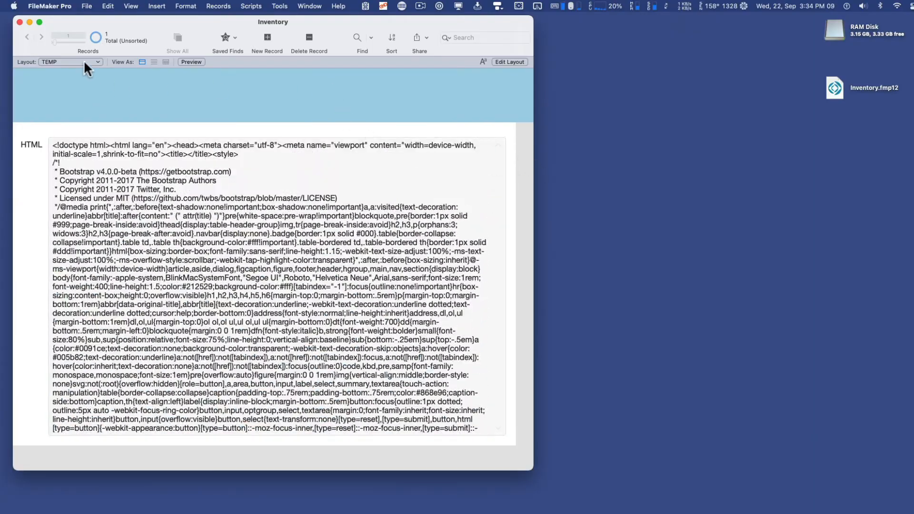
Pick Inventory from the layout pop-up to return to the Inventory layout
left_click(71, 61)
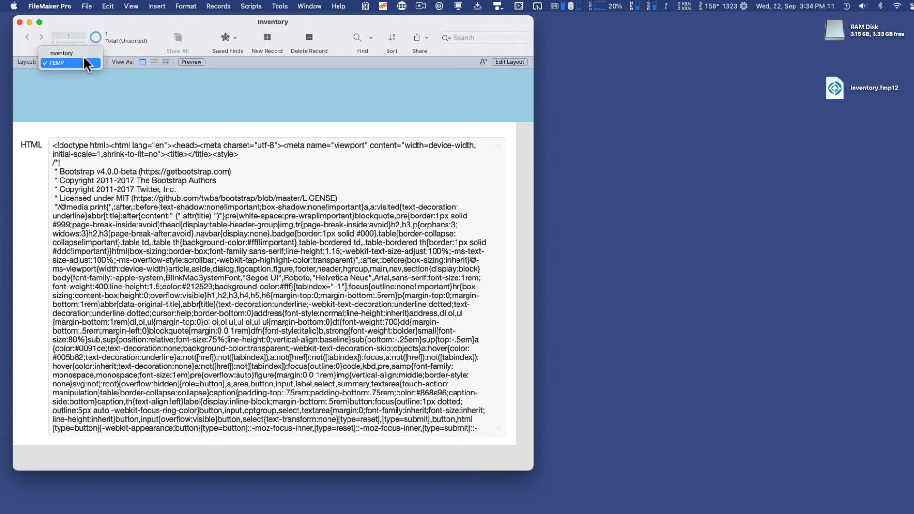
mouse_move(62, 53)
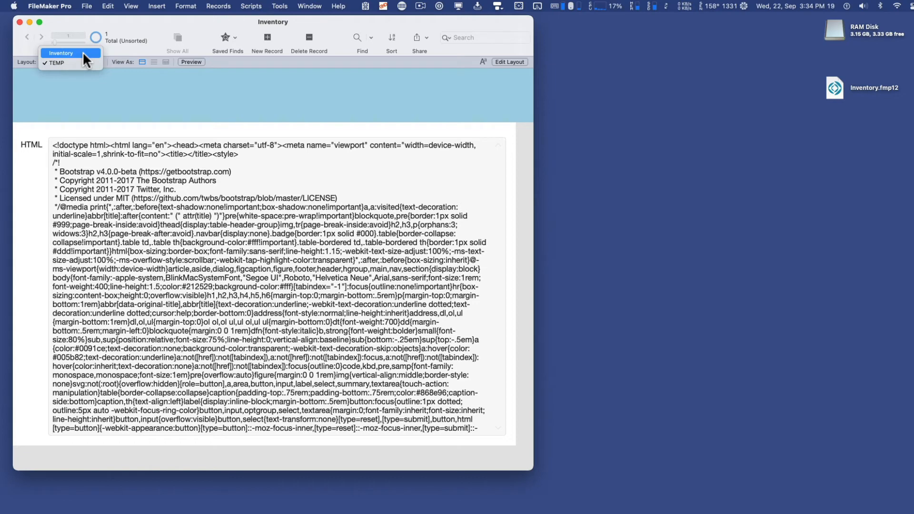
left_click(70, 52)
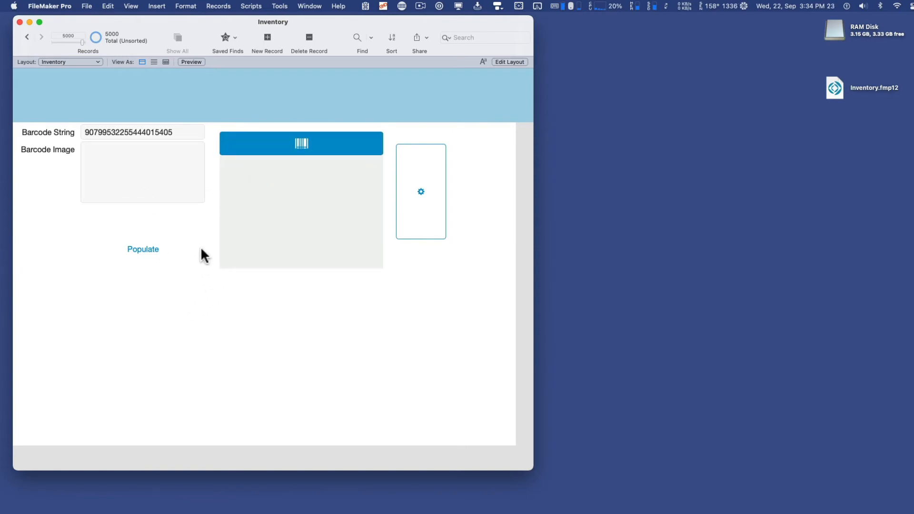
mouse_move(284, 91)
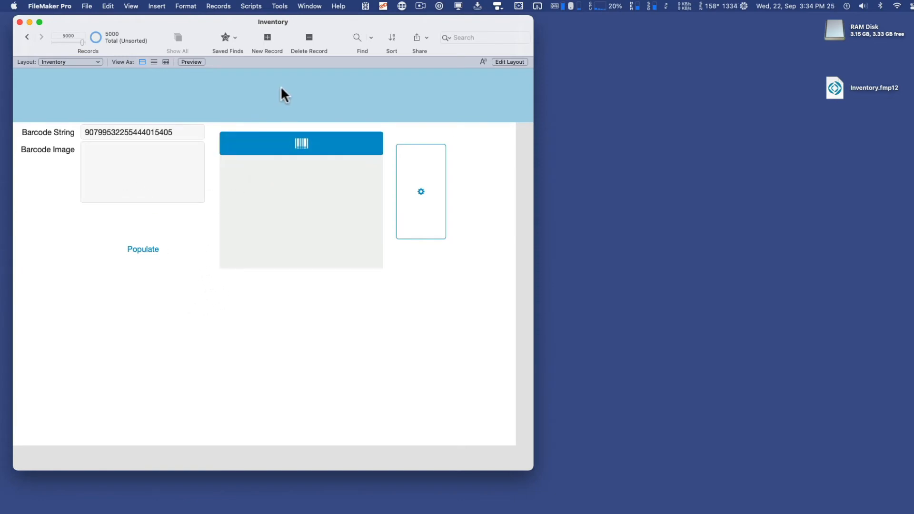
mouse_move(267, 96)
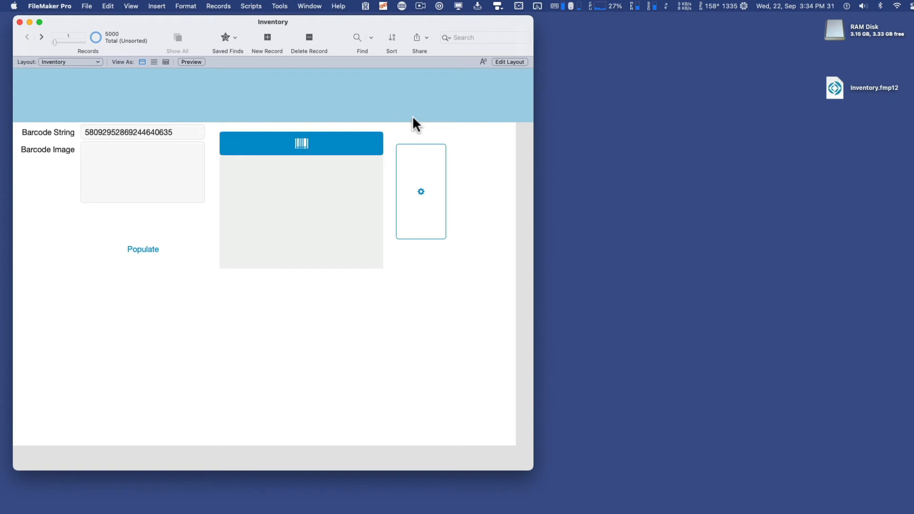
mouse_move(396, 121)
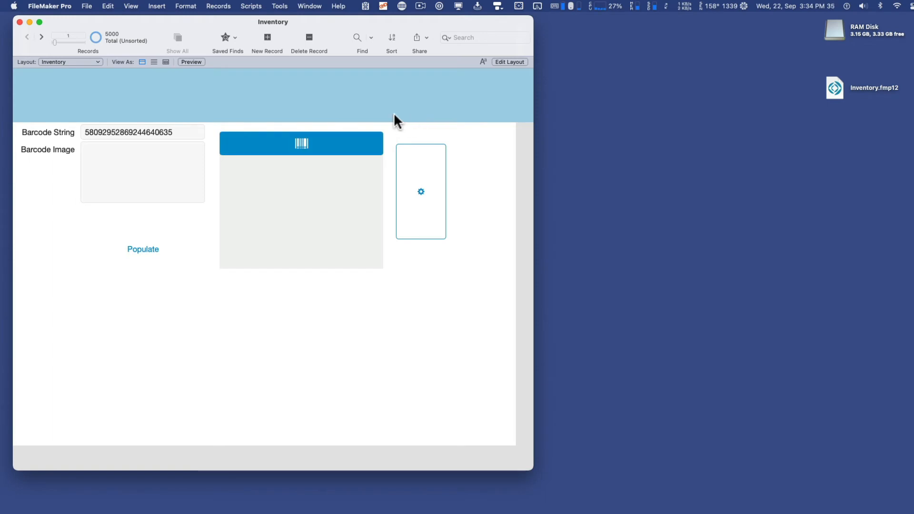
mouse_move(365, 188)
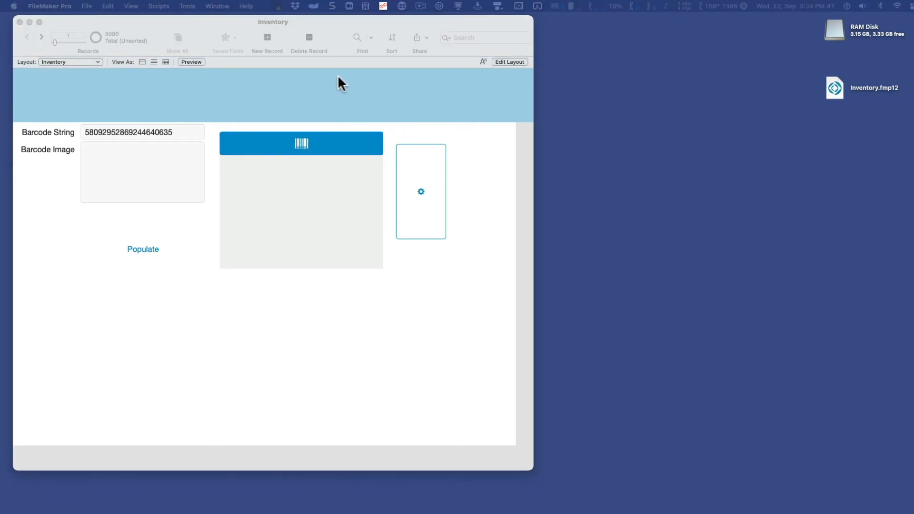
Open the Script Workspace from the Scripts menu
left_click(309, 6)
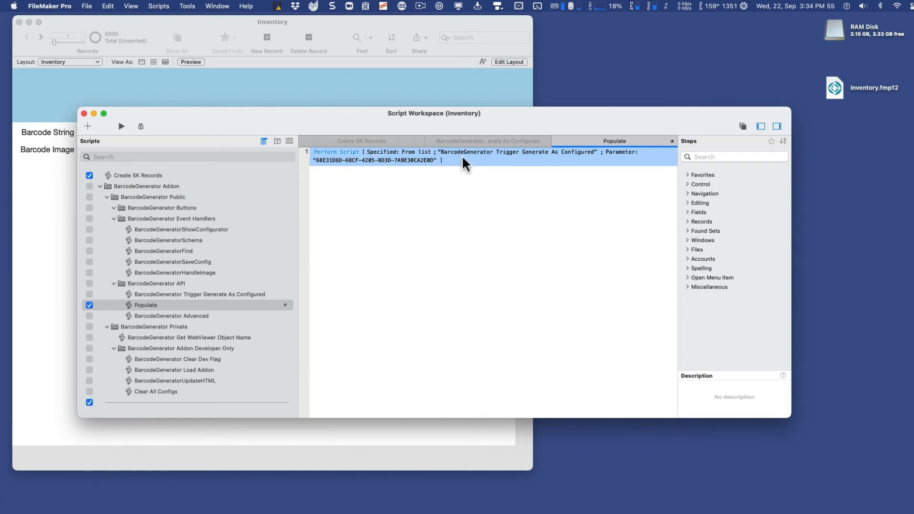
mouse_move(482, 167)
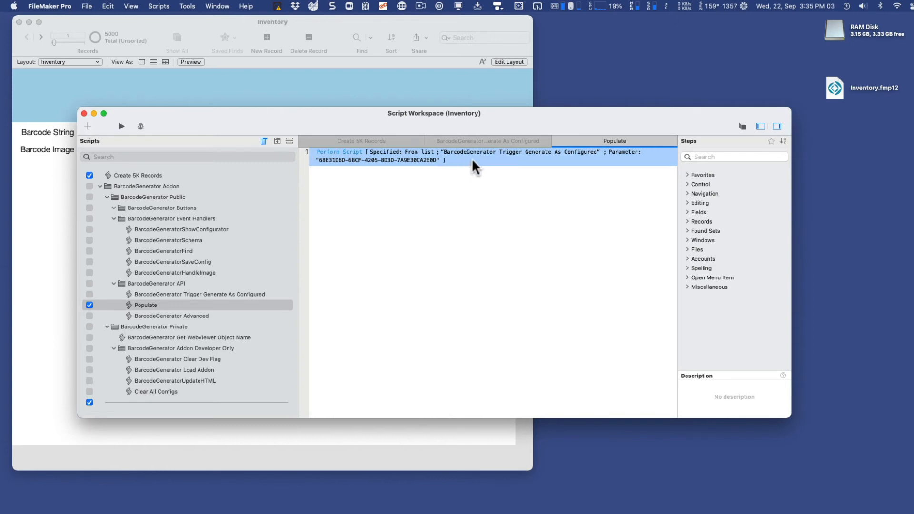
mouse_move(416, 179)
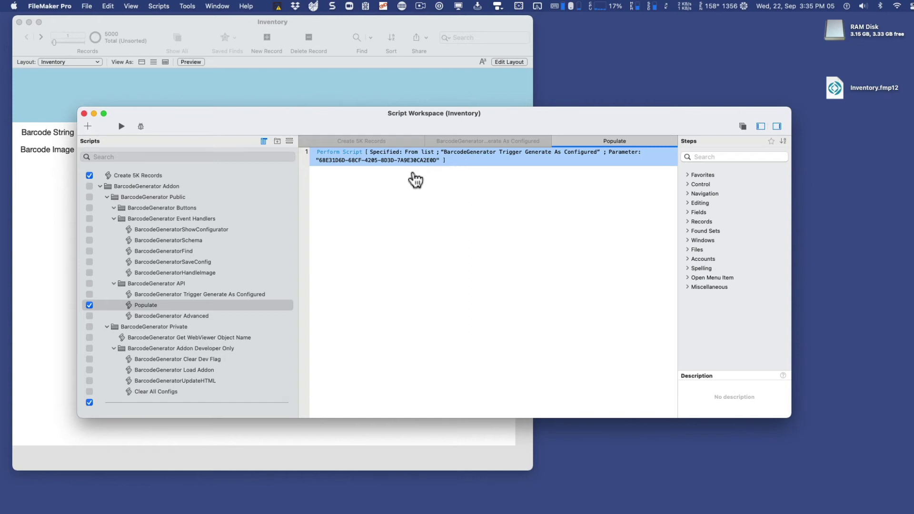
mouse_move(97, 136)
type("Inst")
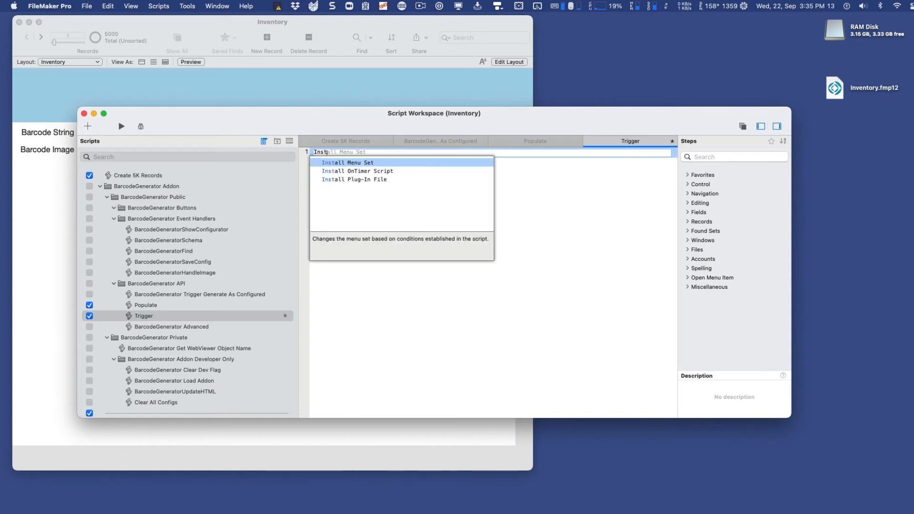
Add an Install OnTimer Script step that runs Populate every 1 second
left_click(351, 171)
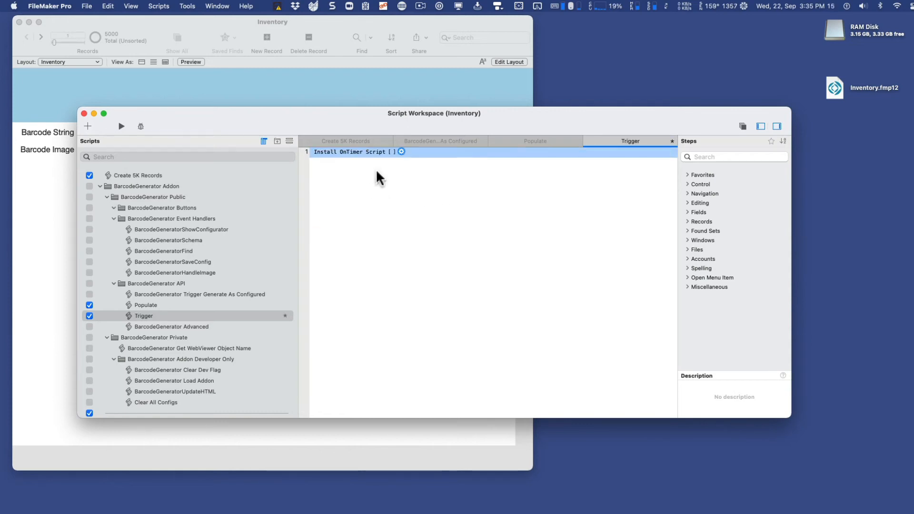
left_click(404, 151)
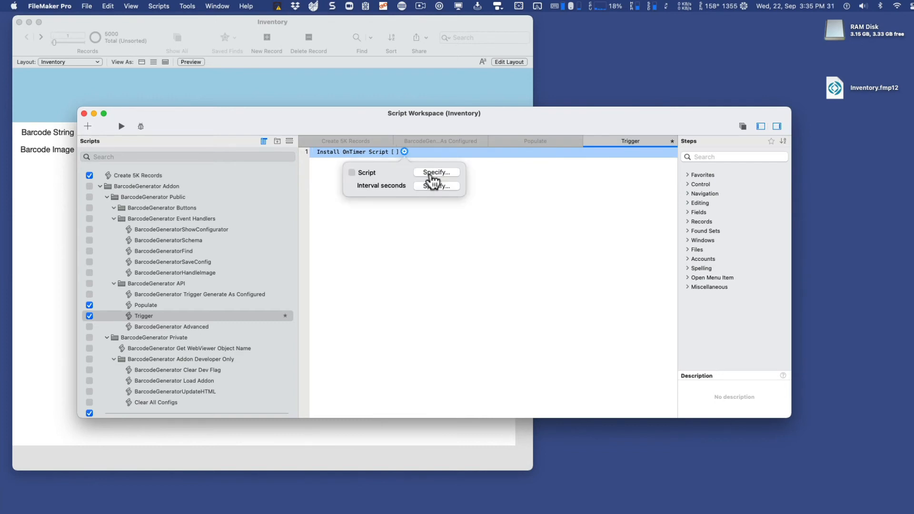
left_click(436, 172)
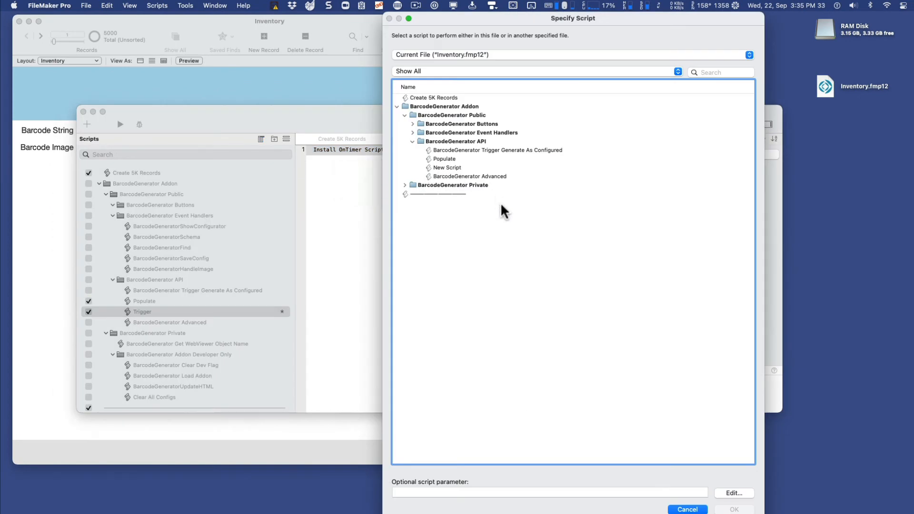
left_click(445, 159)
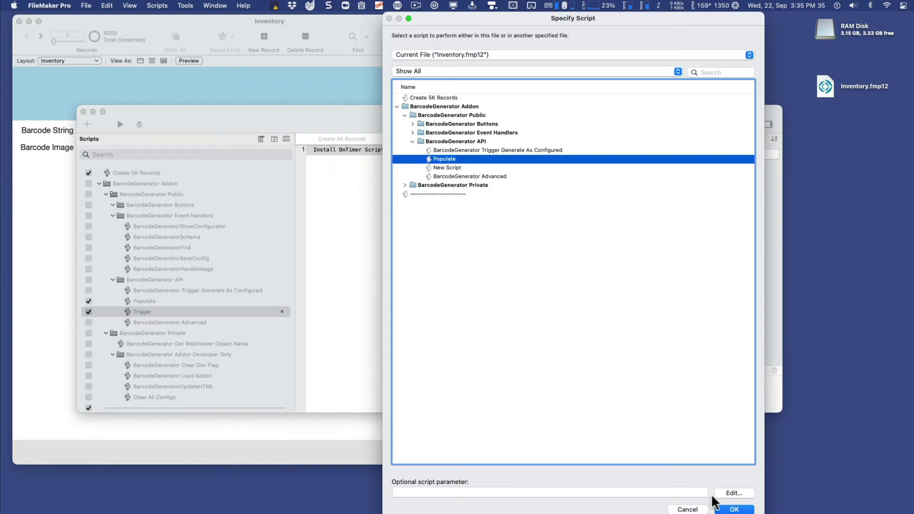
left_click(737, 509)
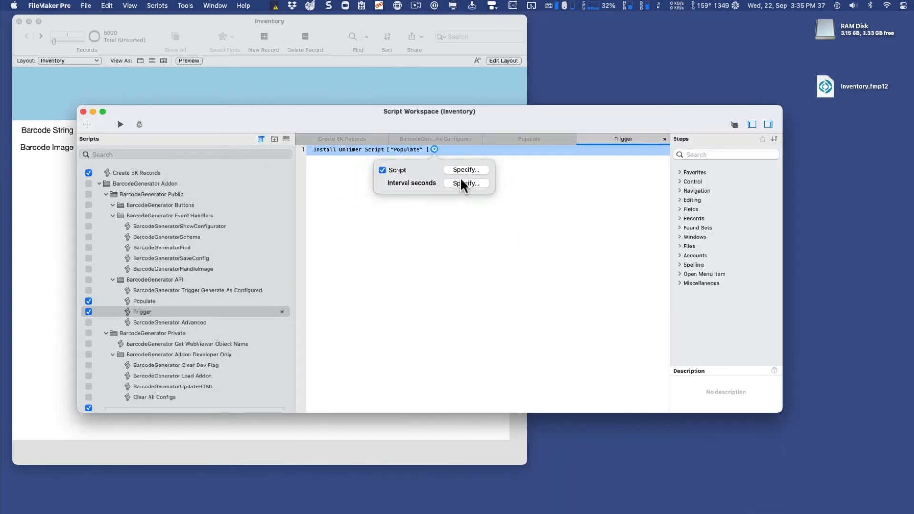
left_click(466, 183)
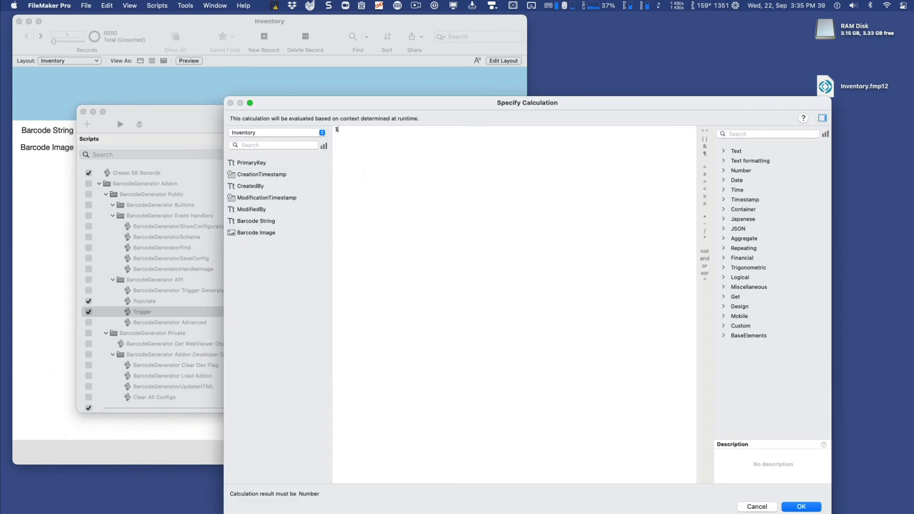
left_click(804, 507)
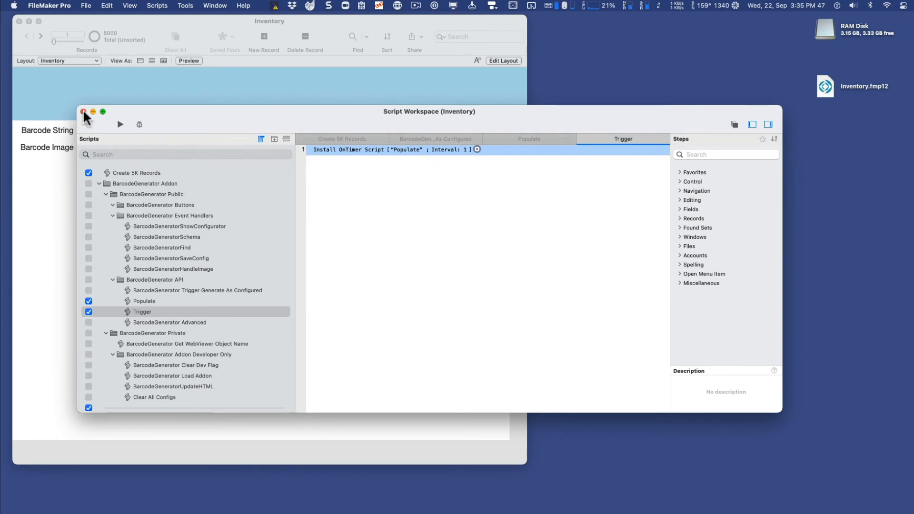
Close the Script Workspace and open Manage Database for the Inventory table
left_click(84, 112)
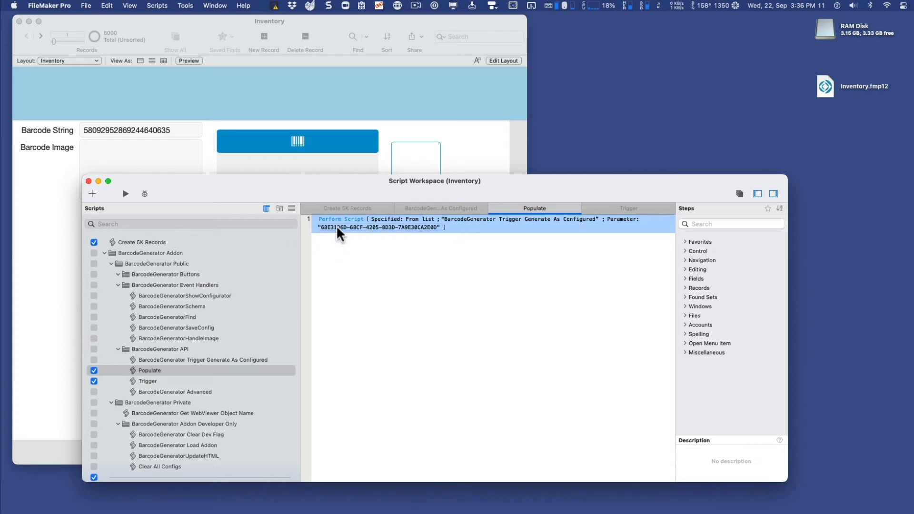
mouse_move(347, 227)
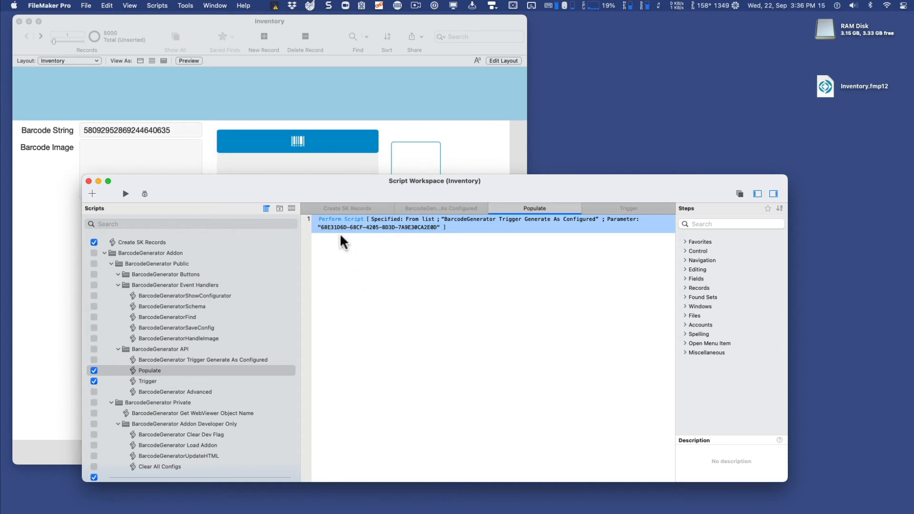
mouse_move(331, 236)
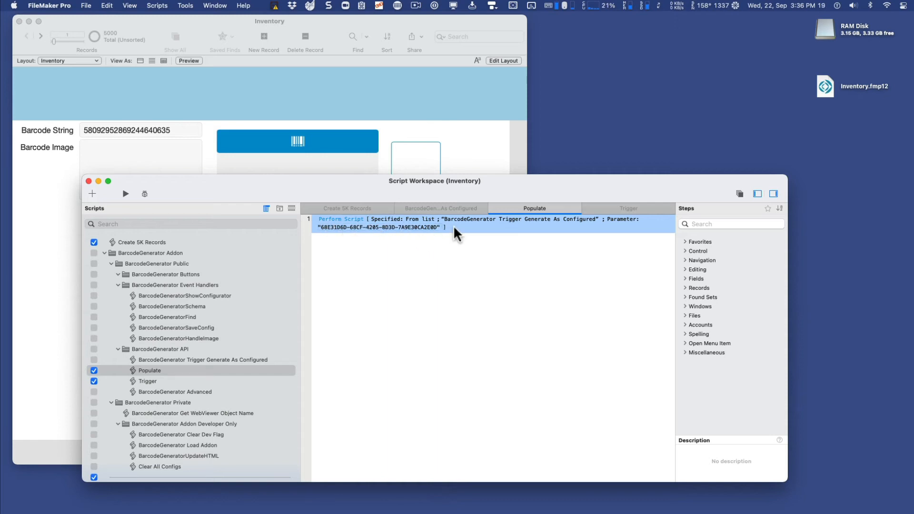
mouse_move(452, 249)
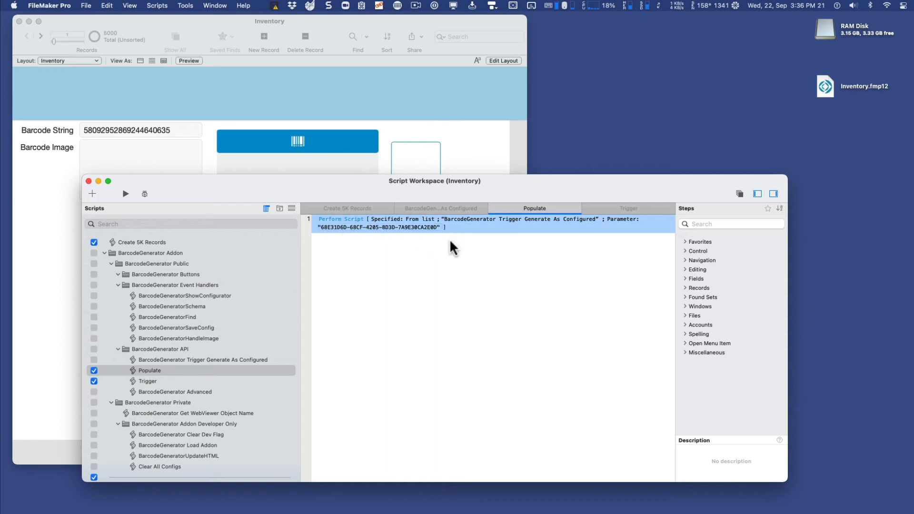
mouse_move(403, 237)
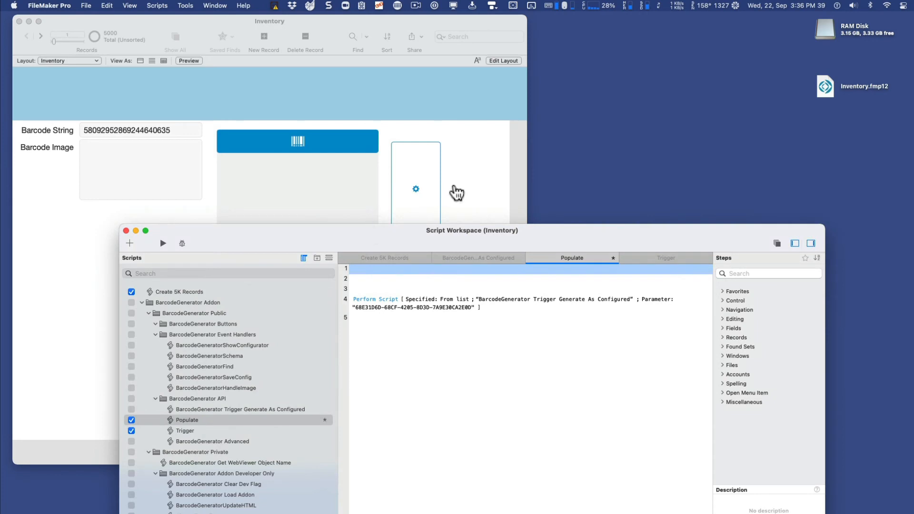
mouse_move(364, 193)
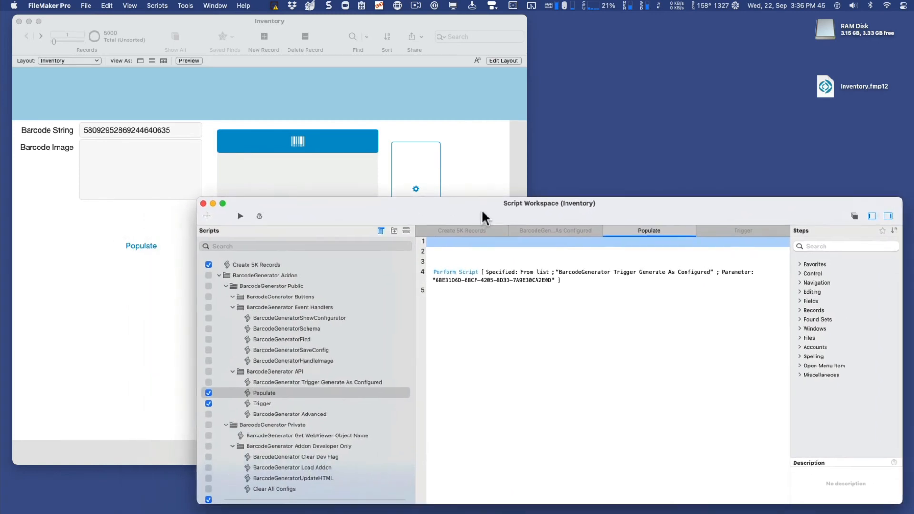
left_click_drag(549, 202, 604, 191)
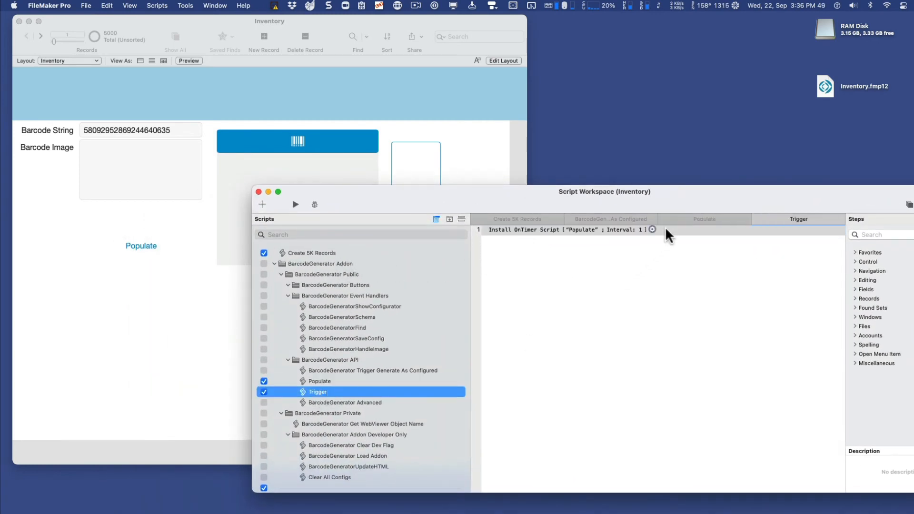
left_click(320, 381)
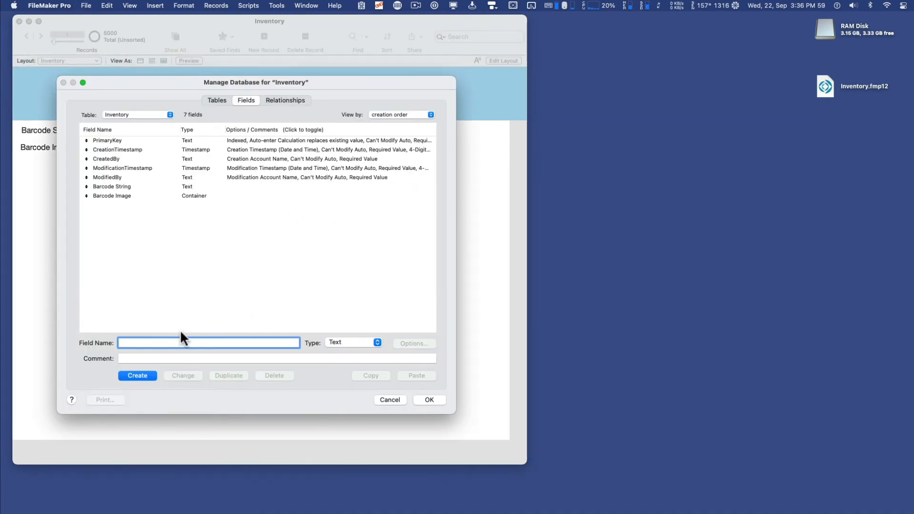
Create calculation field Image Exists with the formula Length ( Barcode Image )
type("Image")
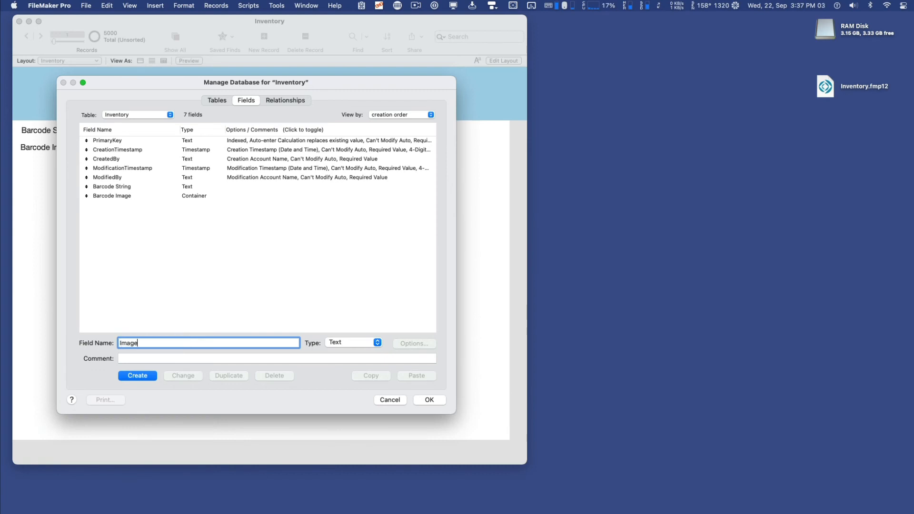
type("Exists")
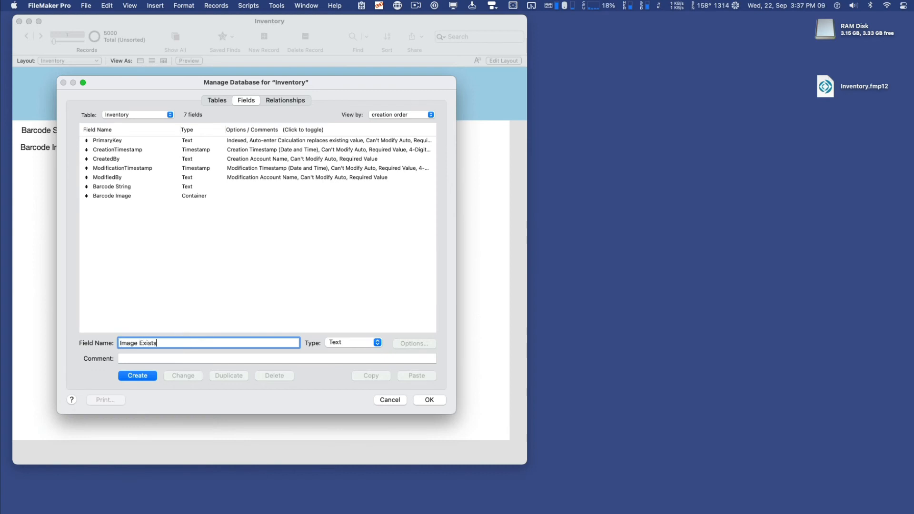
left_click(353, 342)
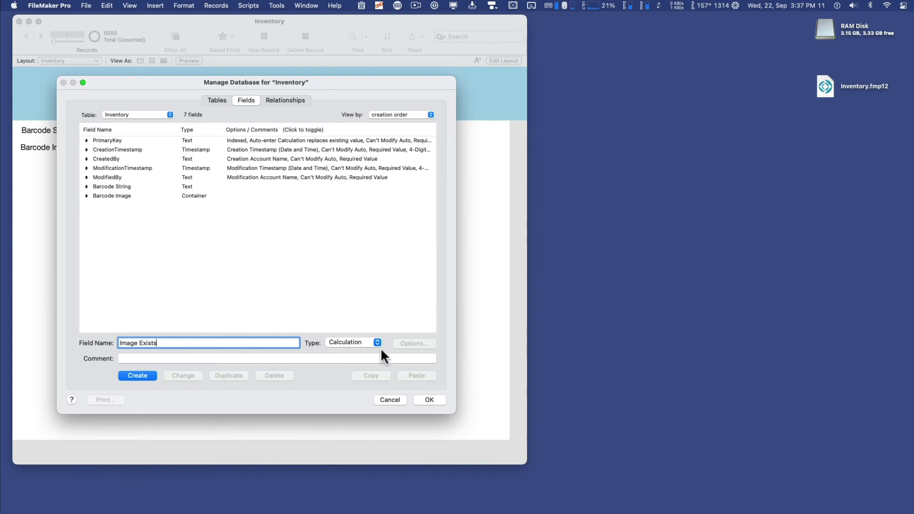
left_click(137, 376)
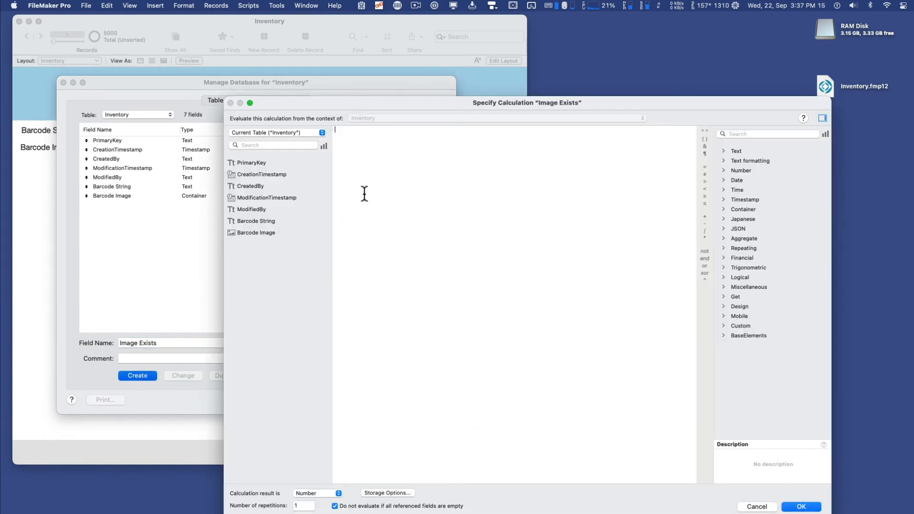
type("Leng")
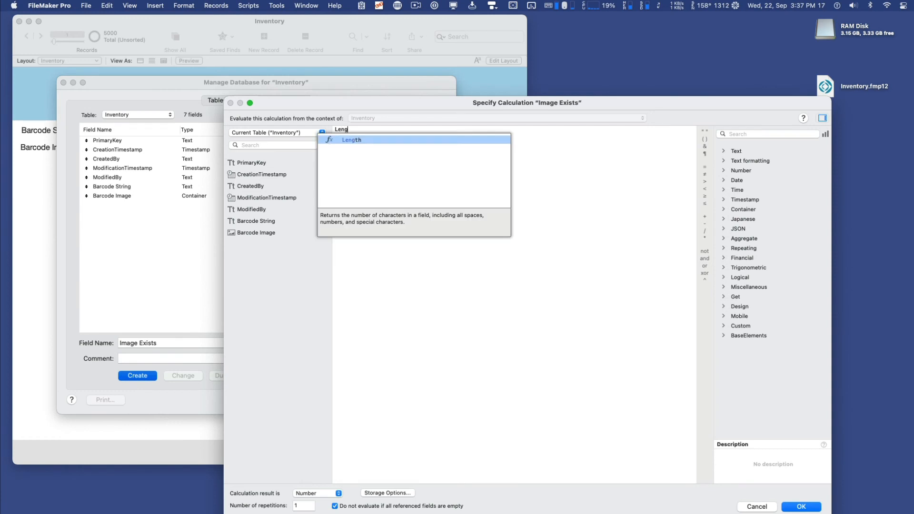
left_click(351, 140)
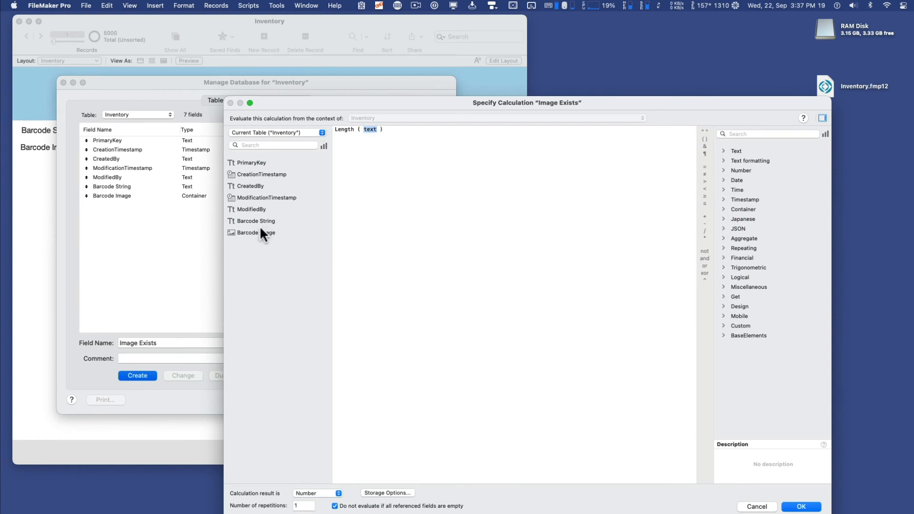
mouse_move(370, 145)
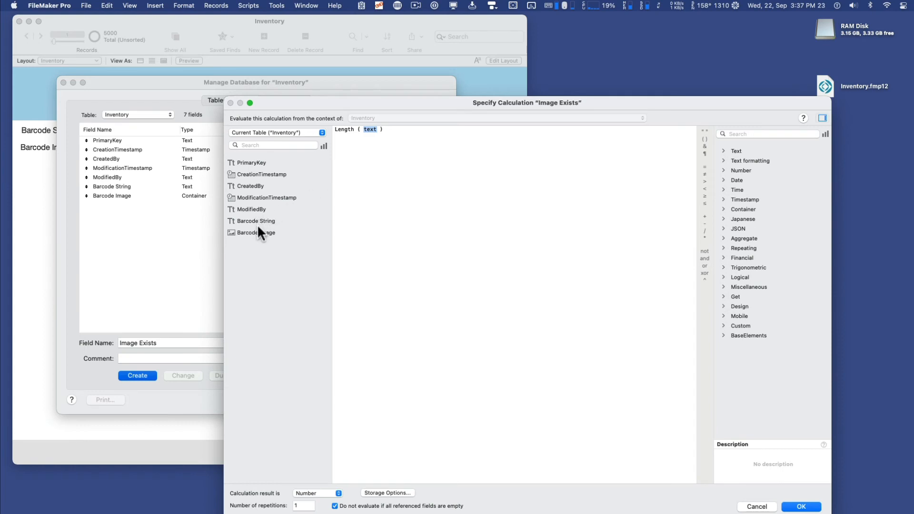
double_click(256, 232)
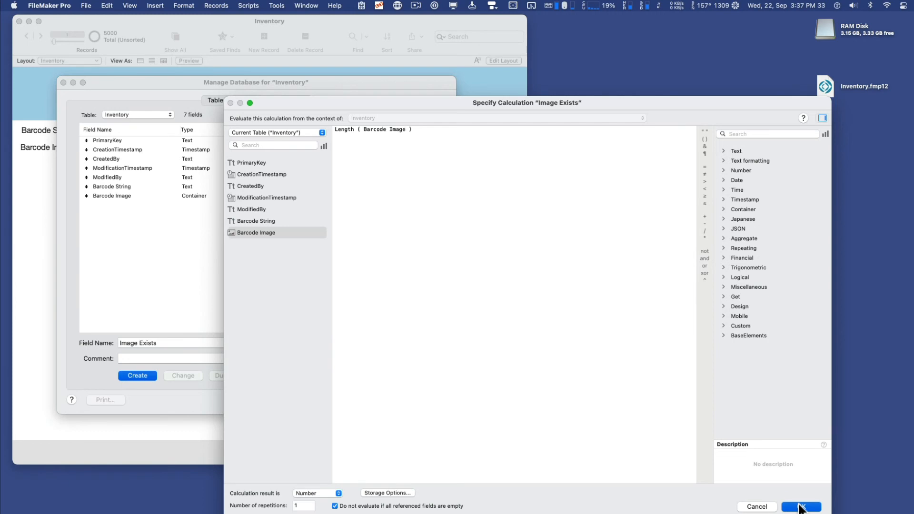
left_click(802, 507)
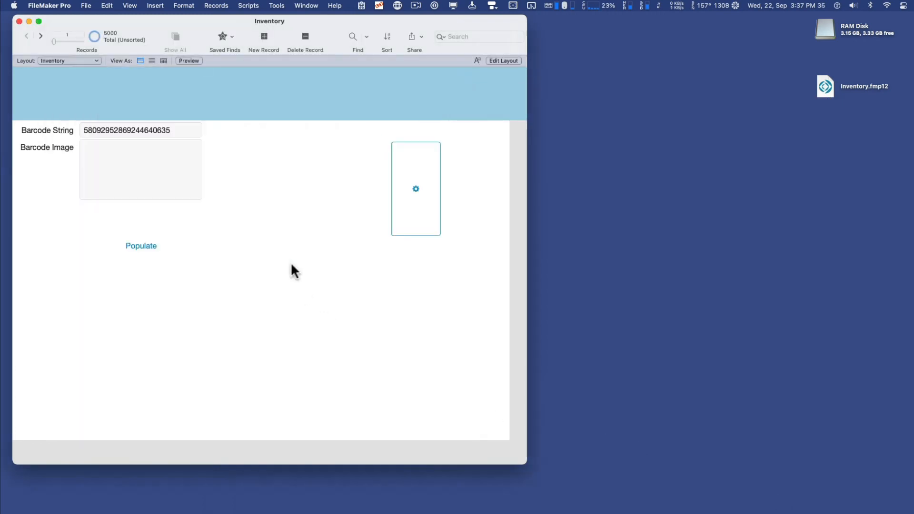
In Layout mode, add the Image Exists field with its label below Barcode Image
left_click(503, 61)
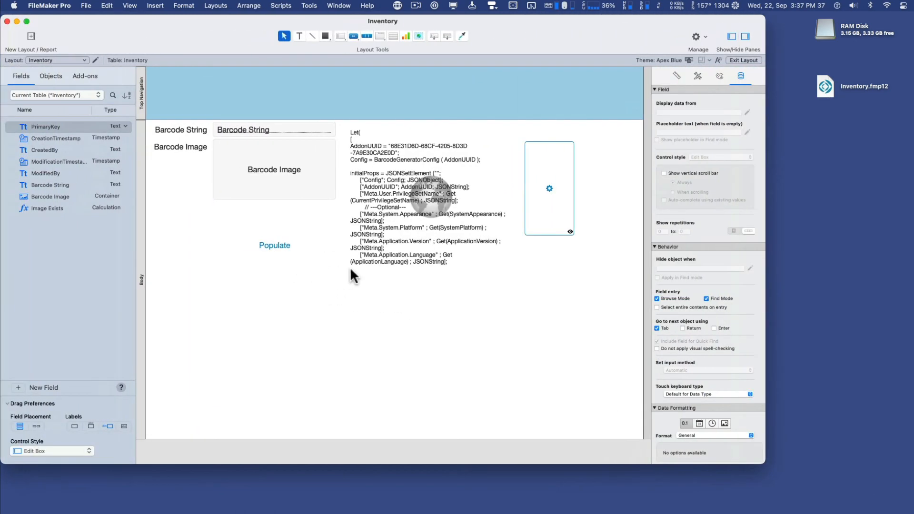
left_click(274, 170)
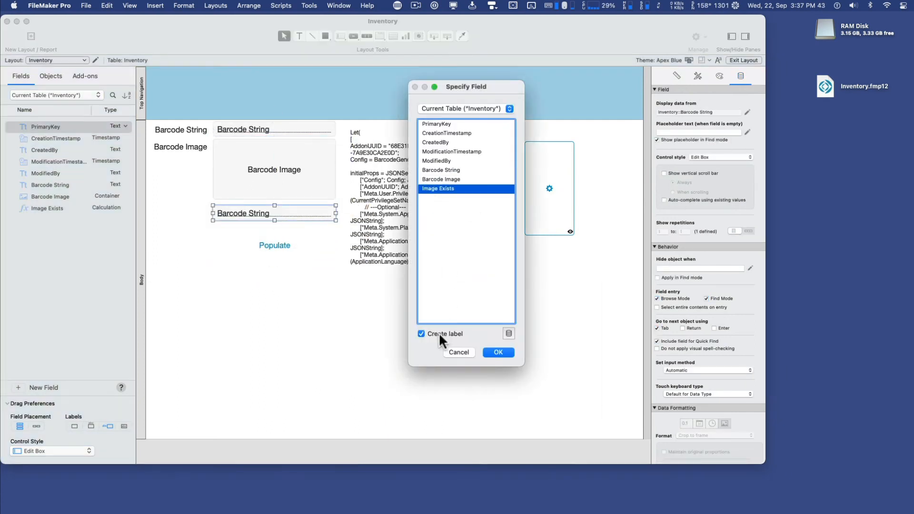
left_click(498, 352)
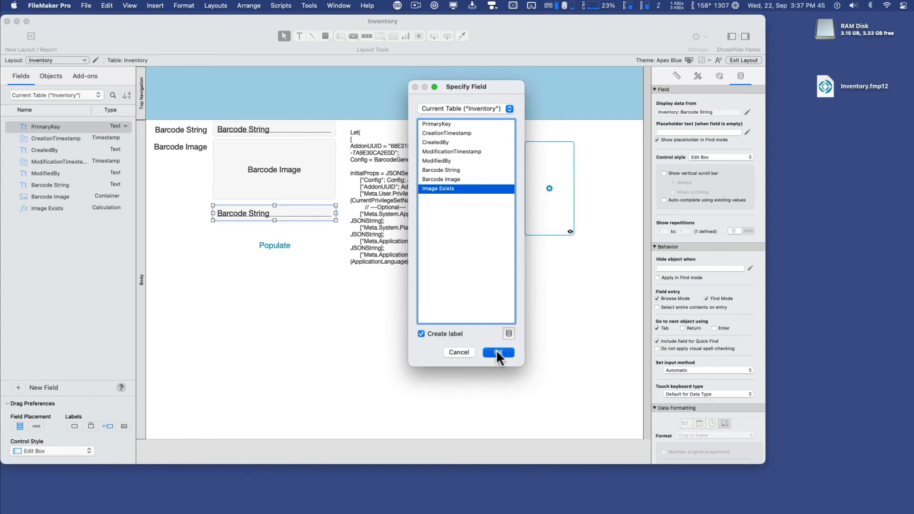
left_click(498, 352)
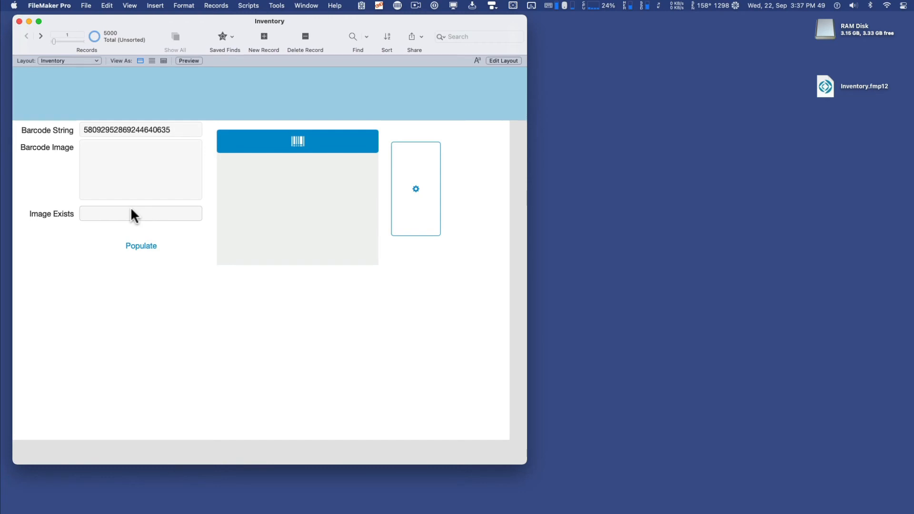
left_click(141, 246)
type("perform")
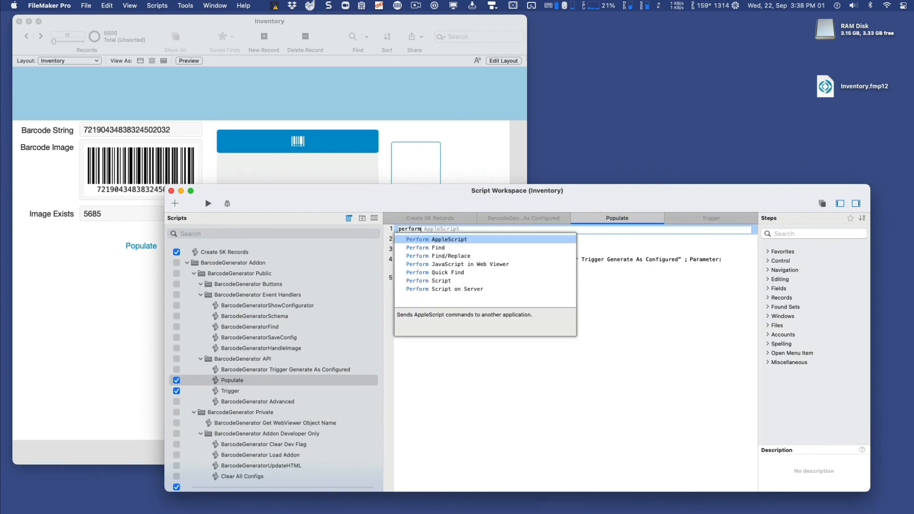
Add a Perform Find step to Populate with the request Inventory::Image Exists = (empty)
left_click(425, 248)
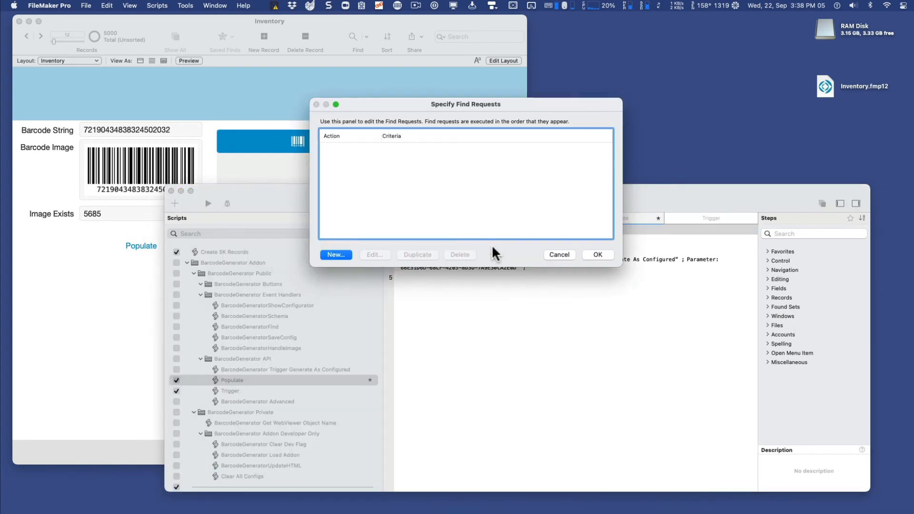
left_click(336, 255)
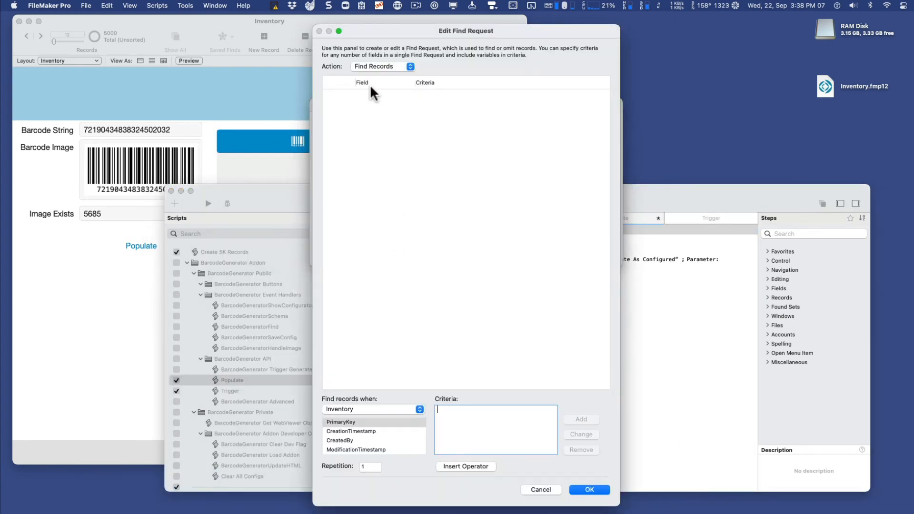
scroll("down", 3)
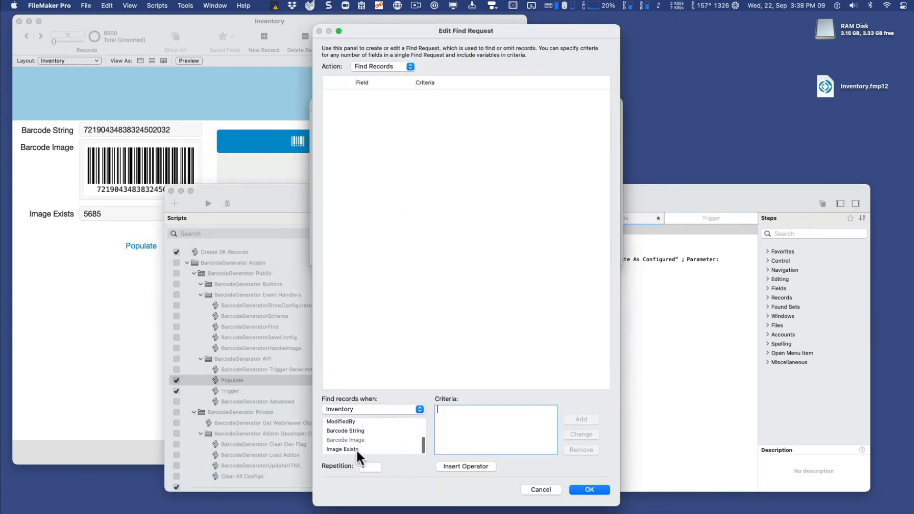
left_click(343, 449)
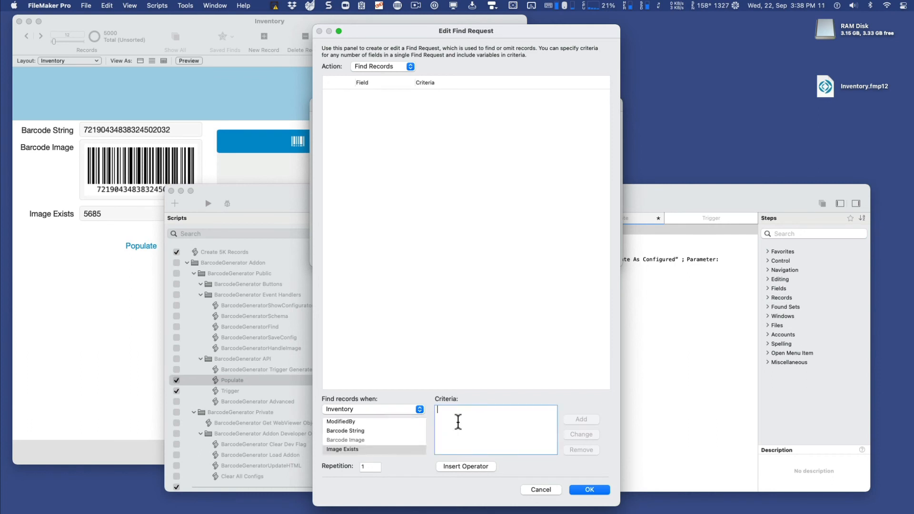
type("=")
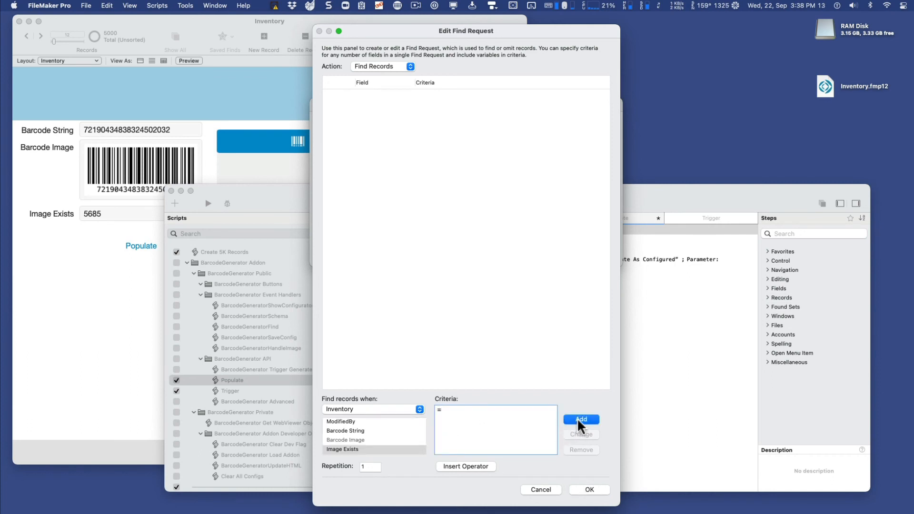
left_click(581, 419)
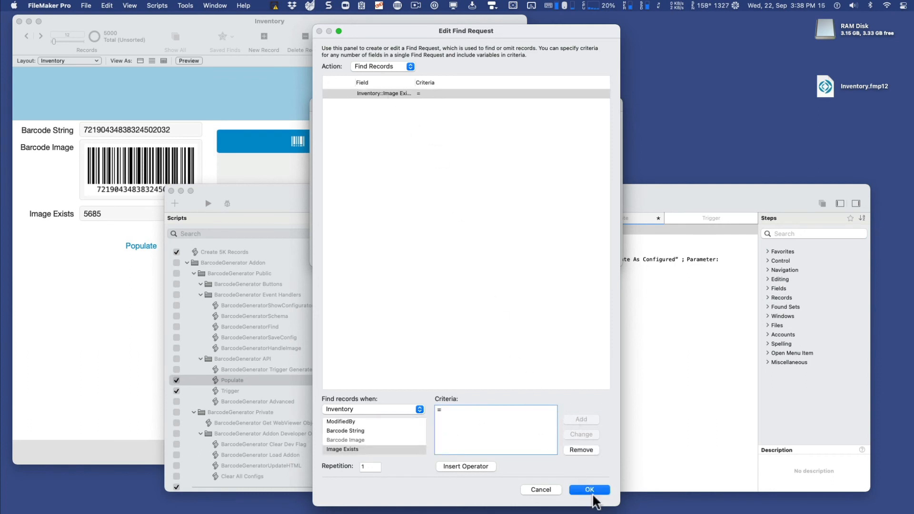
left_click(592, 490)
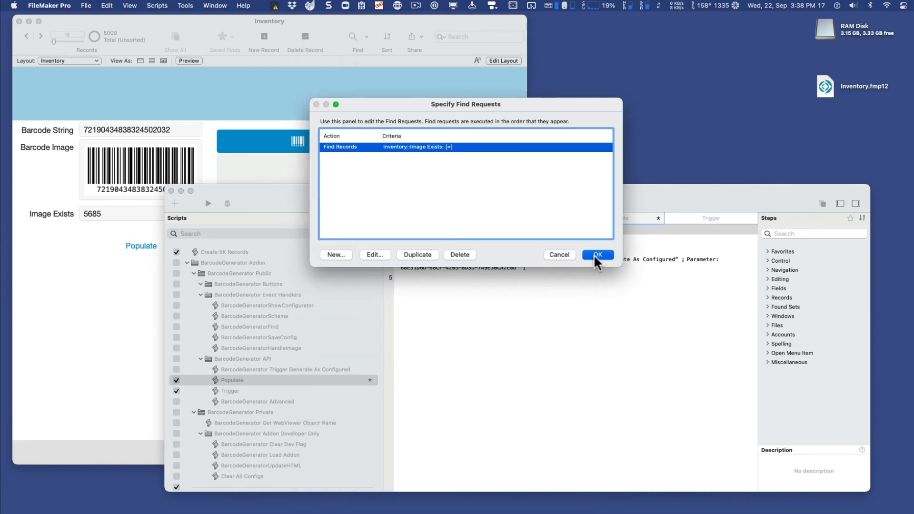
left_click(598, 255)
type("if")
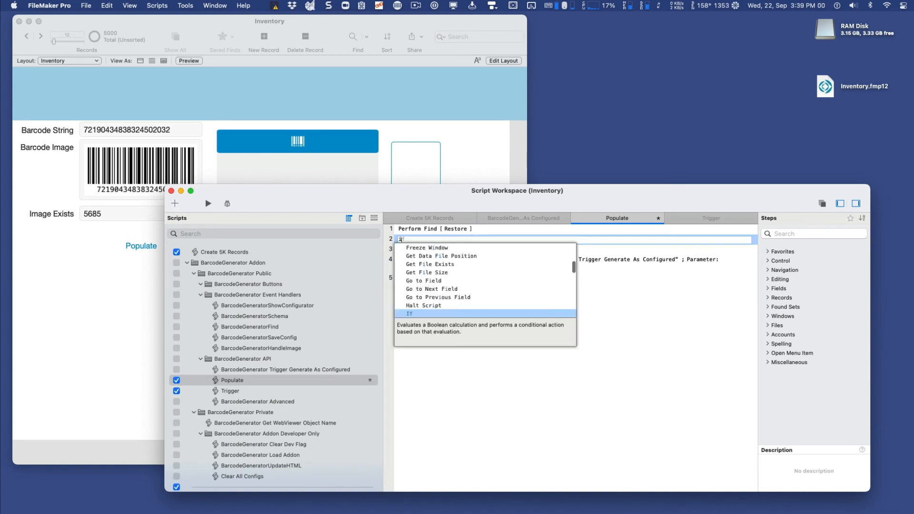
Add If [Get(FoundCount) = 0] enclosing an empty Install OnTimer Script step
left_click(409, 314)
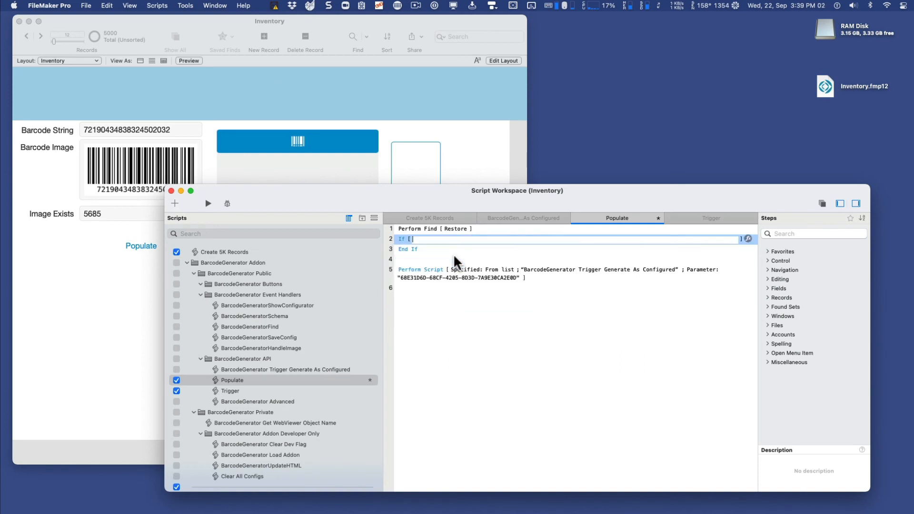
type("Get(FoundCount) = 0")
type("inst")
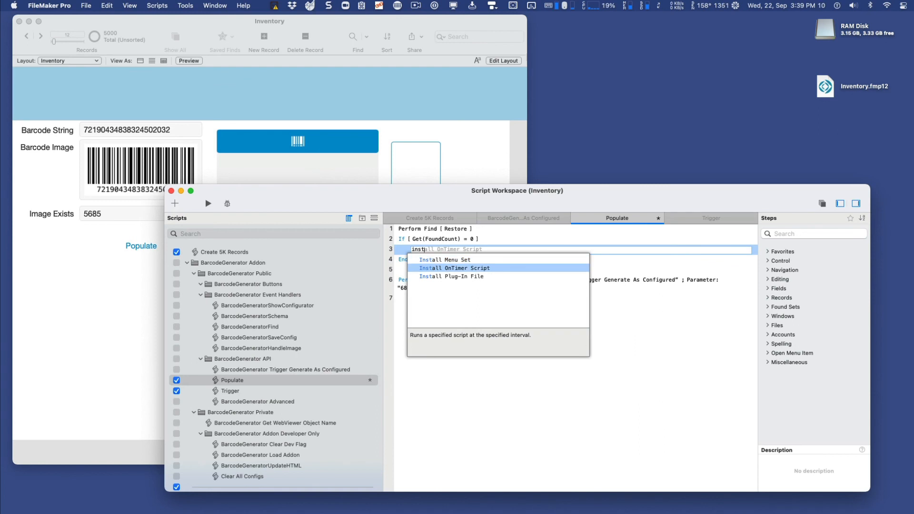
left_click(459, 268)
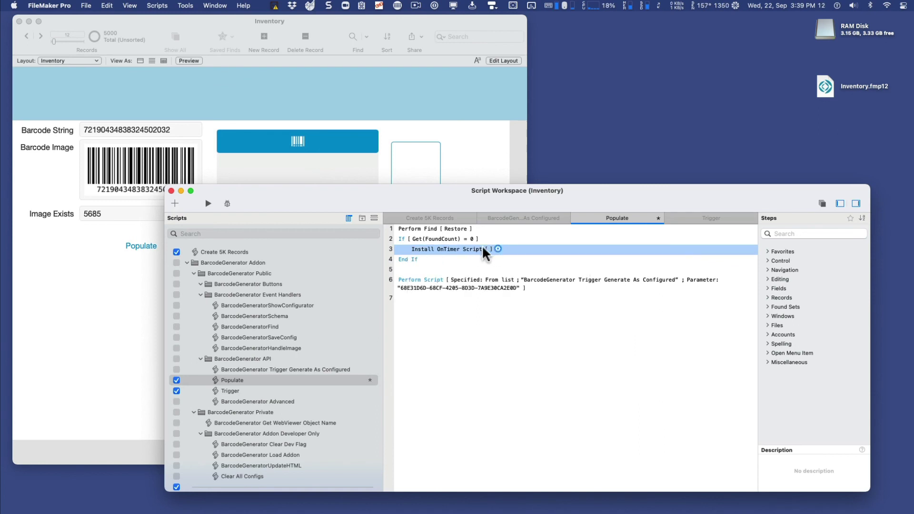
left_click(498, 249)
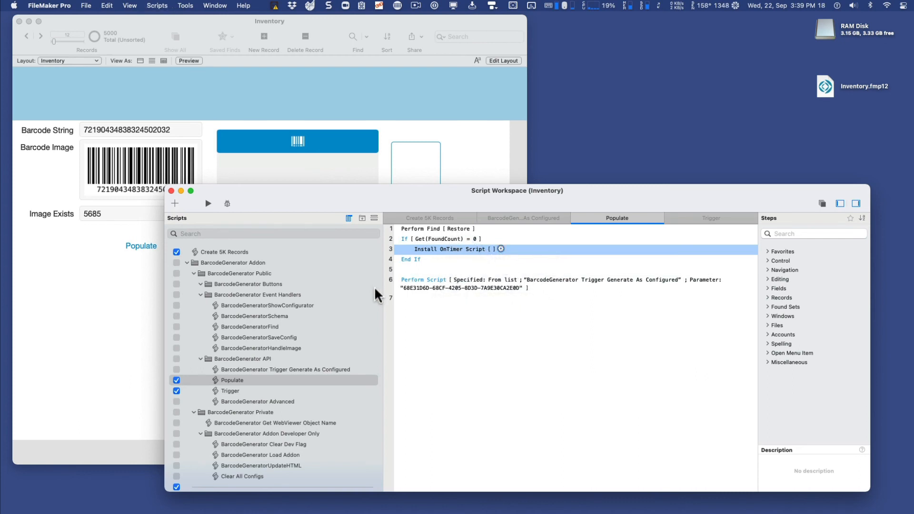
left_click(230, 391)
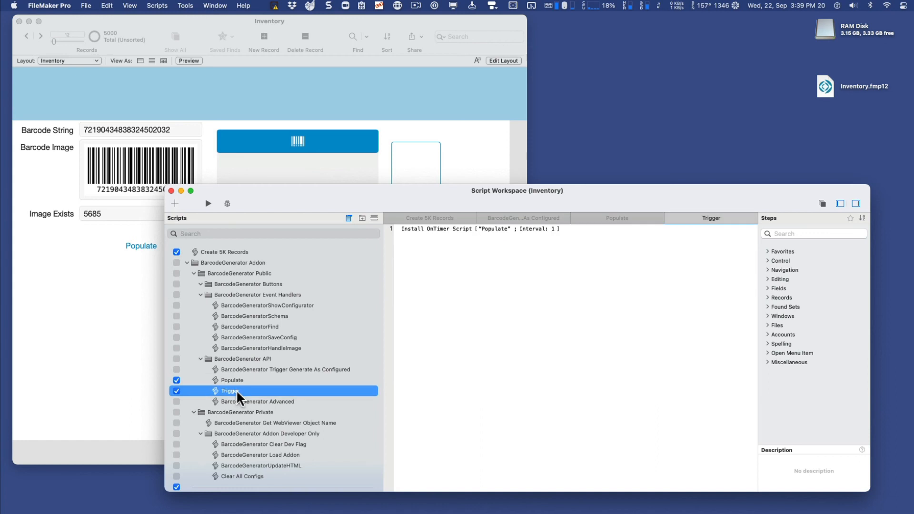
left_click(231, 380)
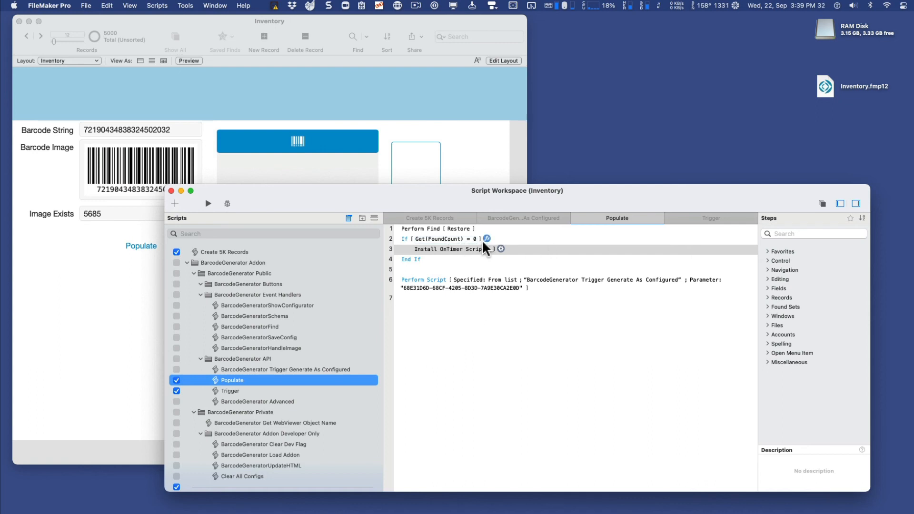
mouse_move(447, 327)
type("set err")
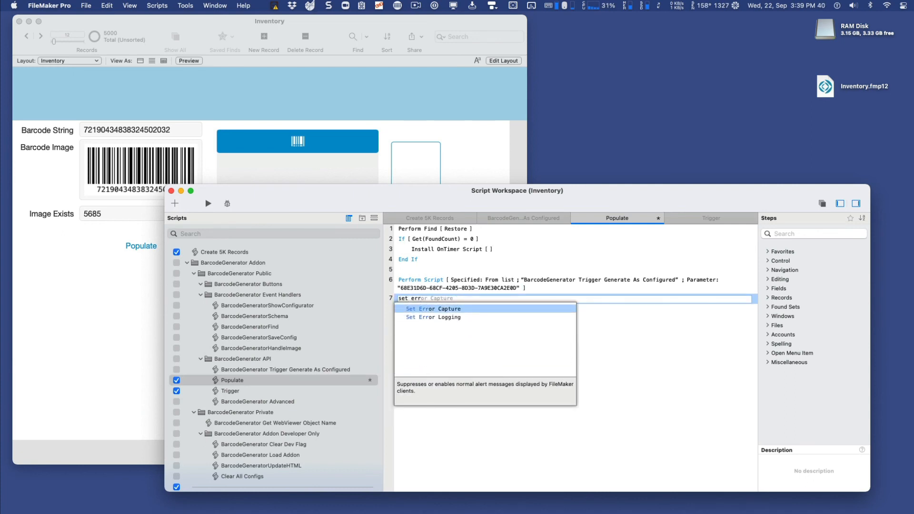
Add Set Error Capture [On] at the top and Refresh Window after Perform Find
left_click(428, 308)
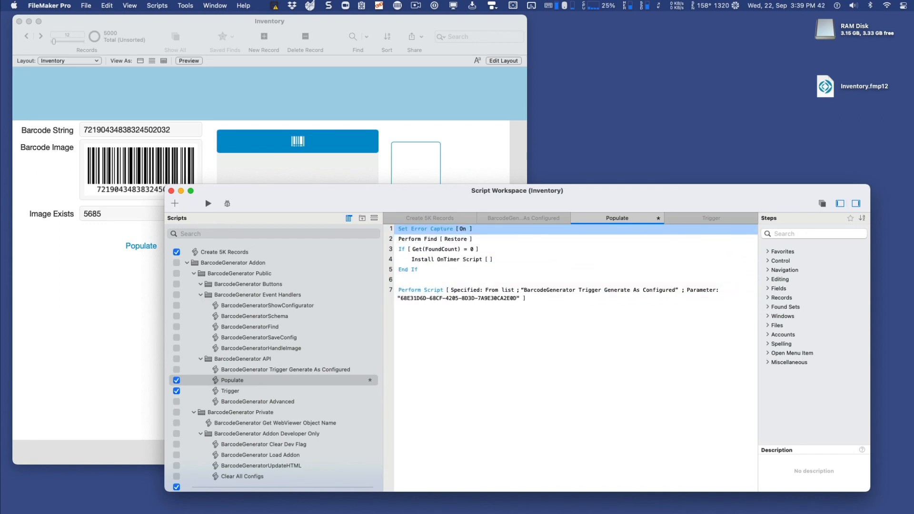
left_click(437, 249)
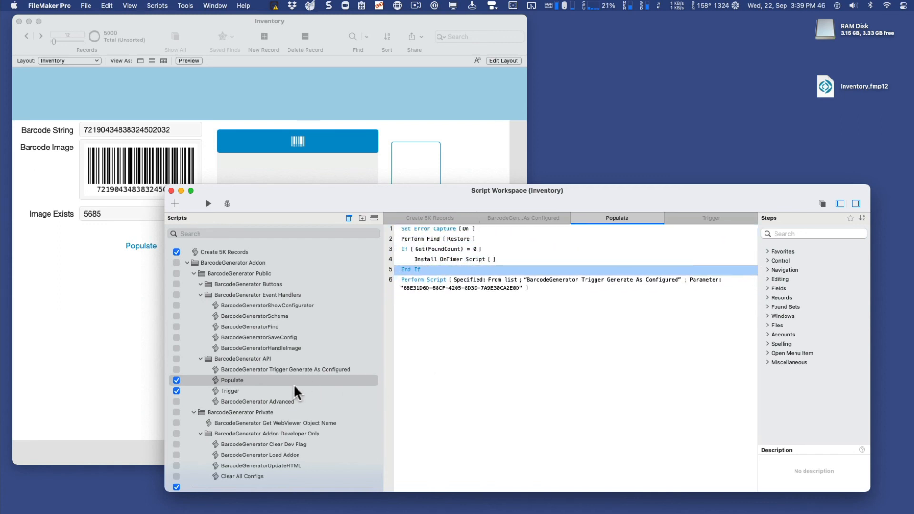
left_click(230, 391)
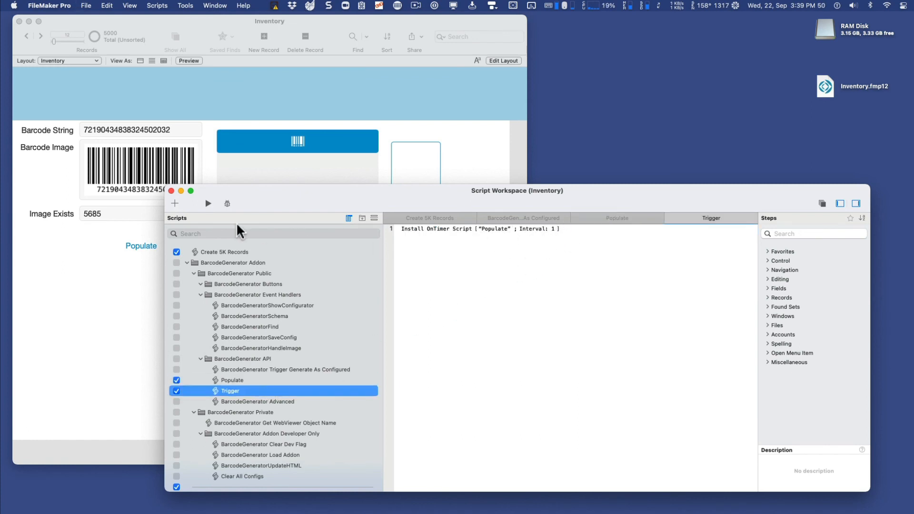
mouse_move(239, 384)
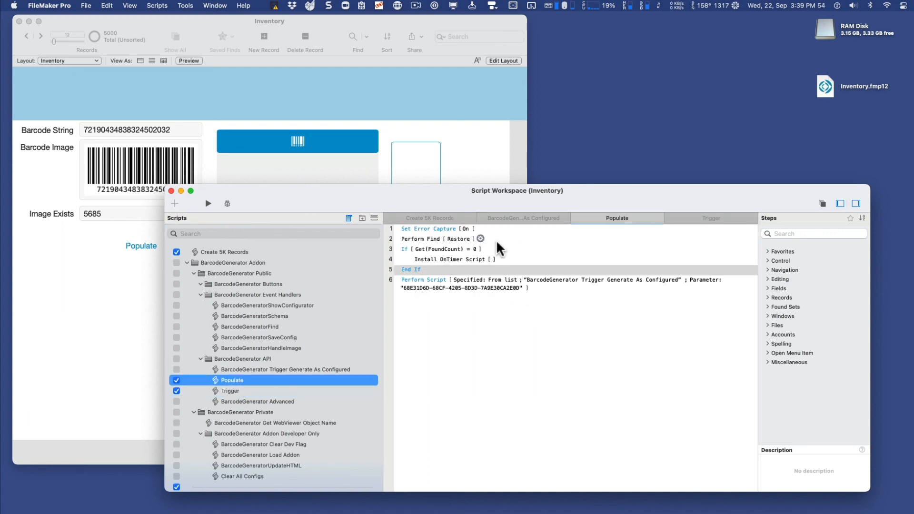
left_click(438, 239)
type("refre")
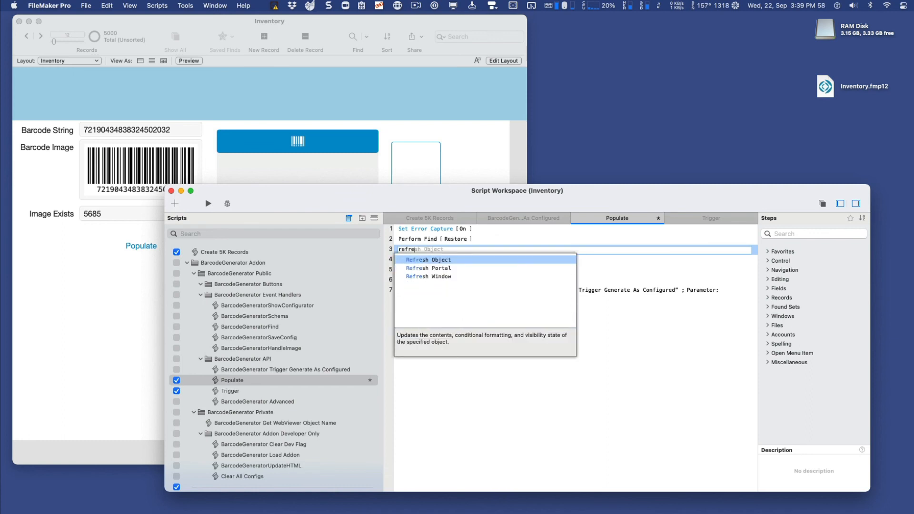
left_click(428, 276)
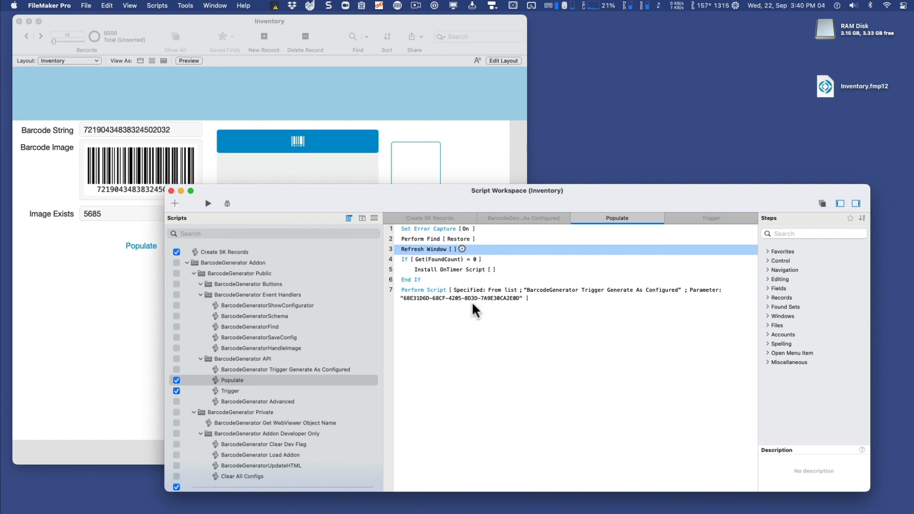
mouse_move(506, 309)
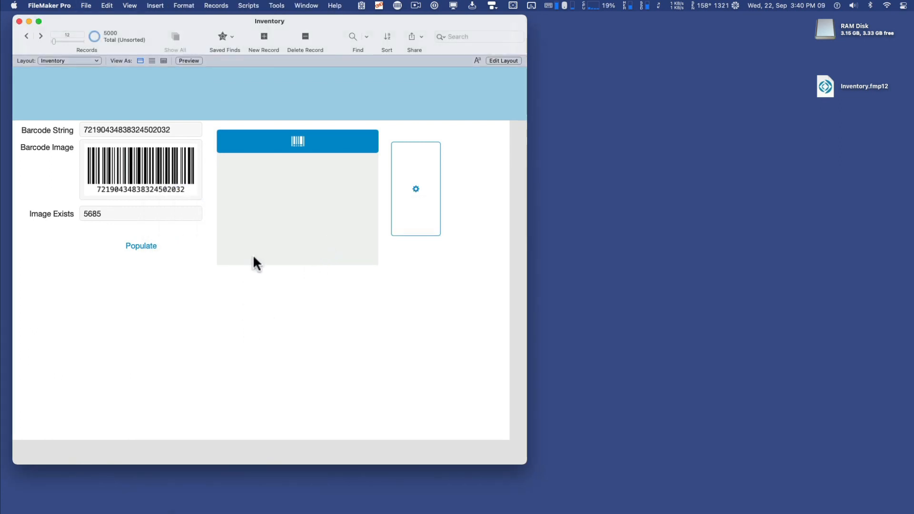
Run the Trigger script from the Scripts menu to start populating images
left_click(248, 5)
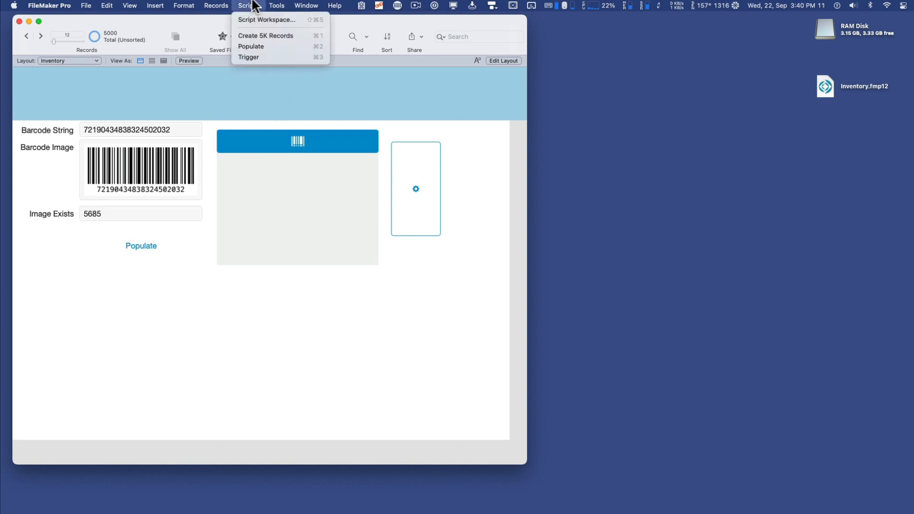
mouse_move(255, 57)
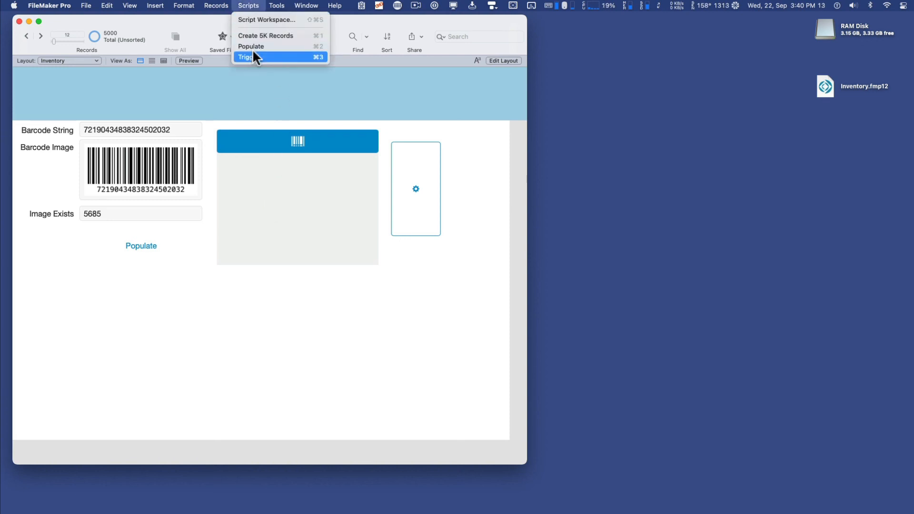
left_click(258, 57)
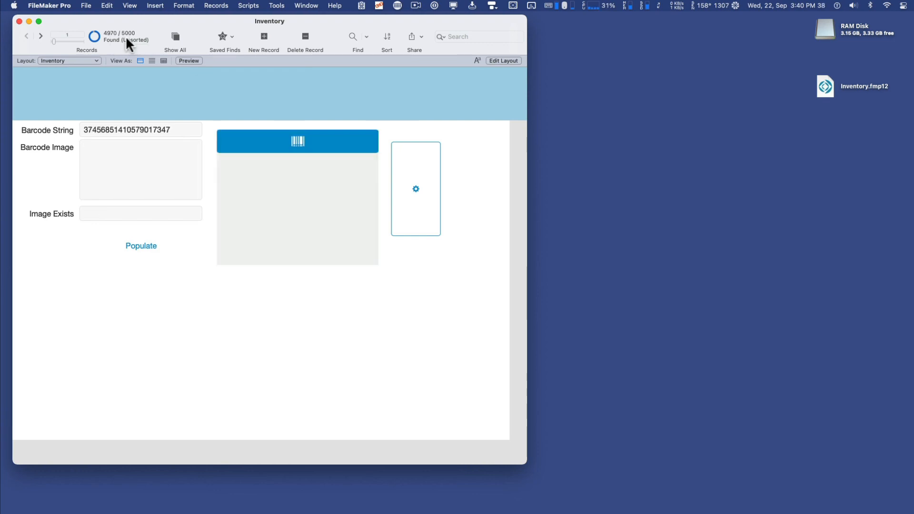
Calculate 5000/60/60 in Spotlight, giving about 1.39 hours for the 5000 records
key("cmd+space")
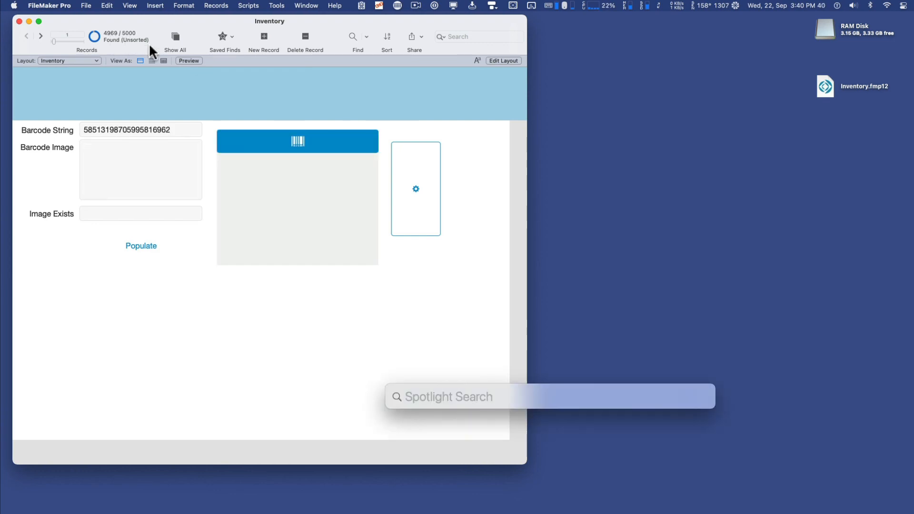
type("5000")
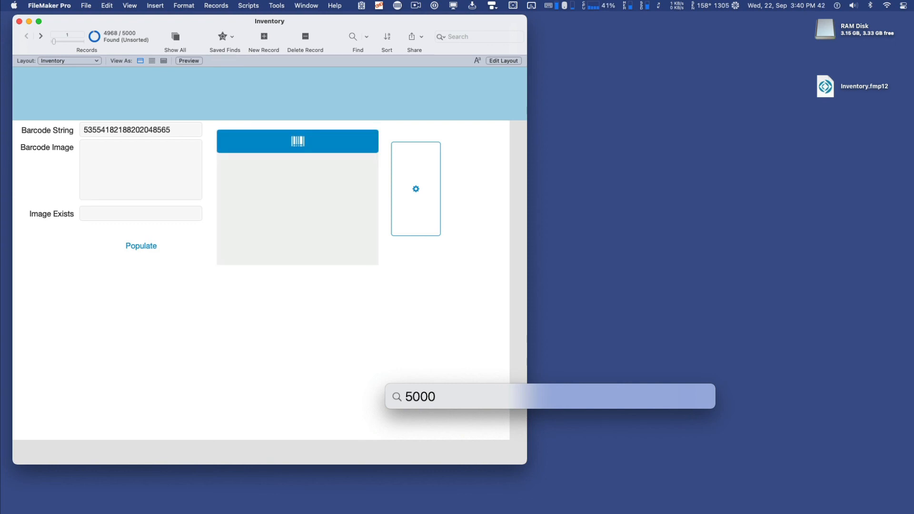
type("/60")
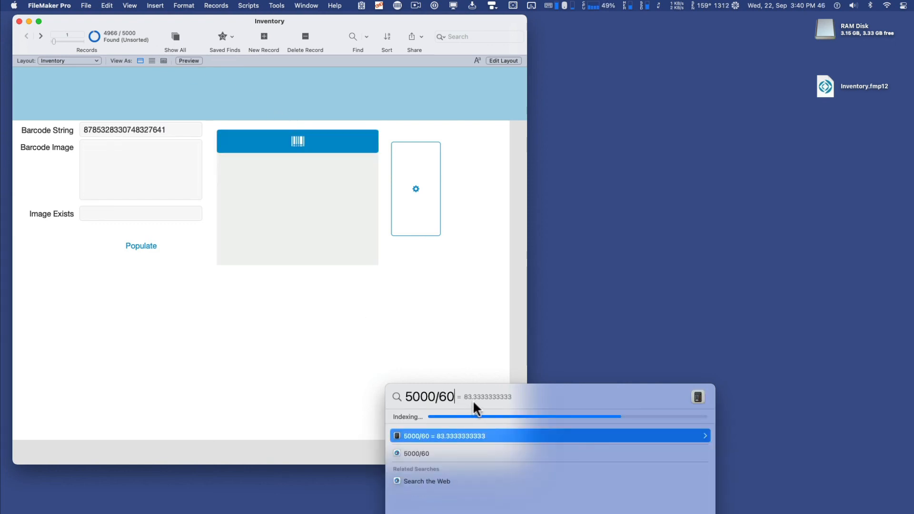
type("/60")
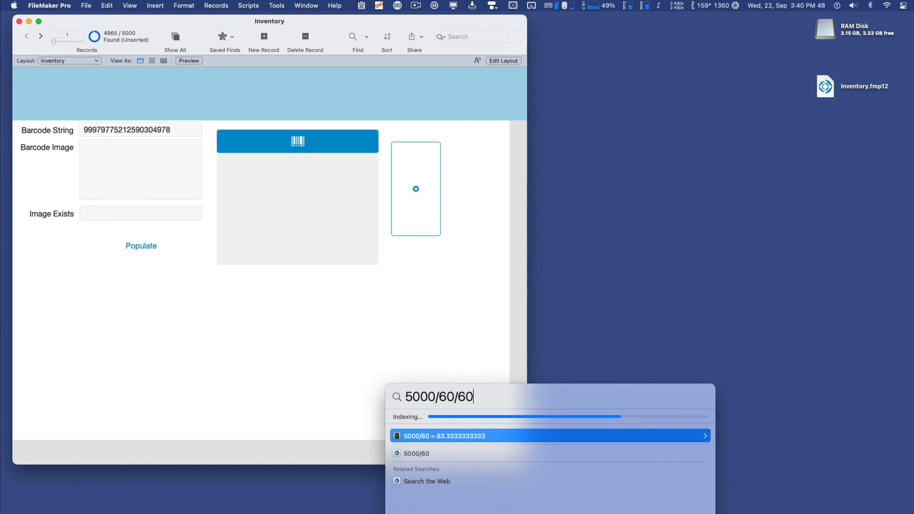
type("/60")
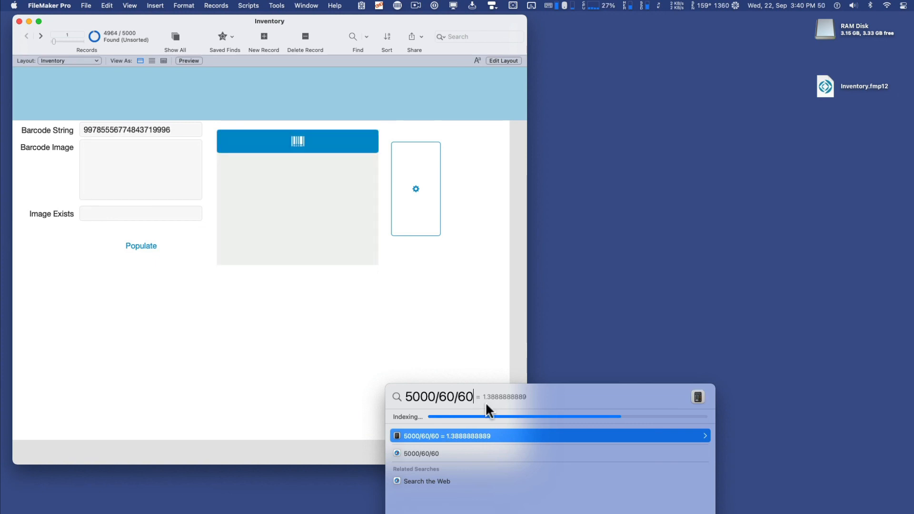